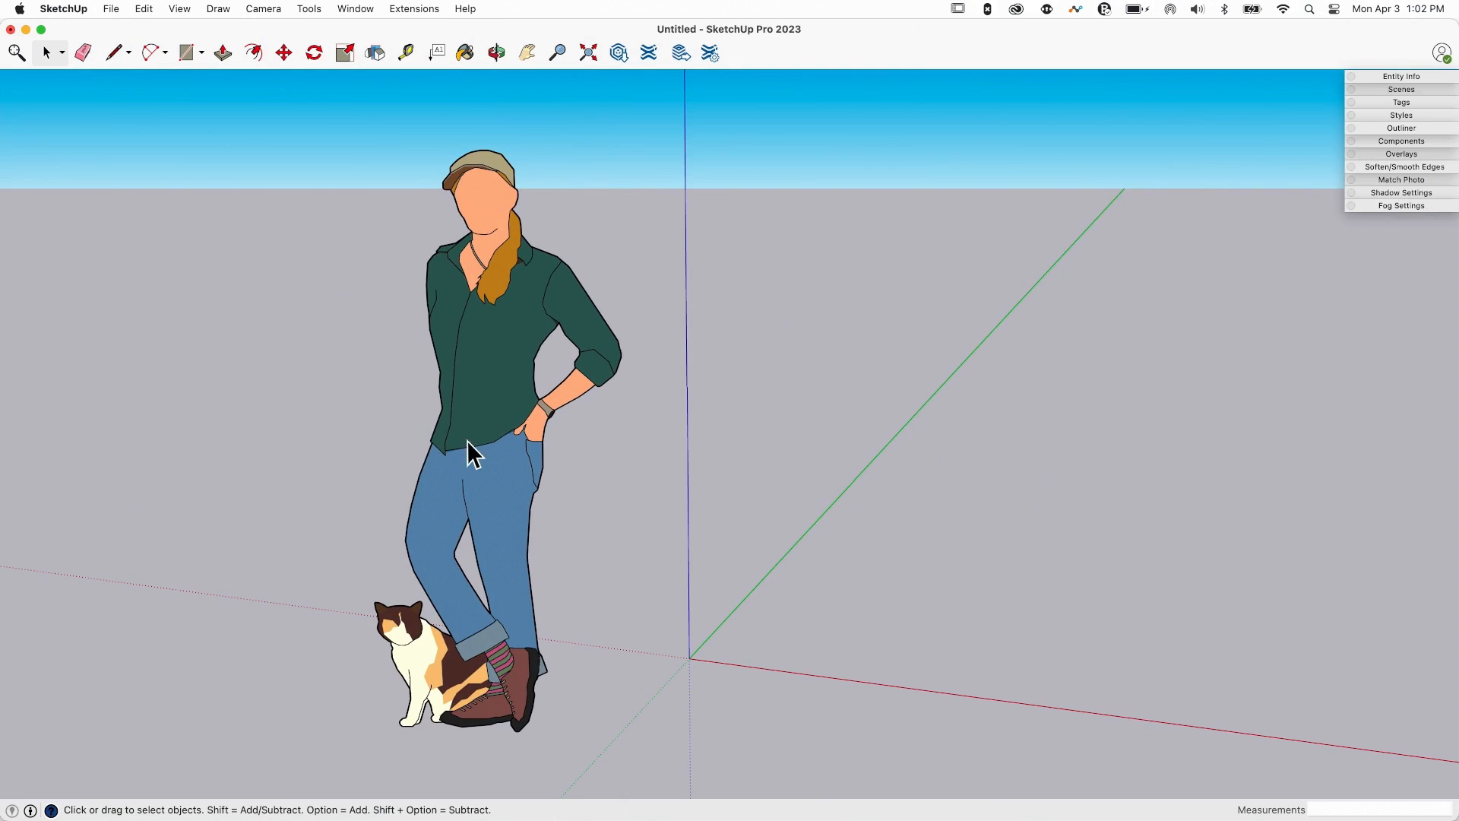
mouse_move(120, 651)
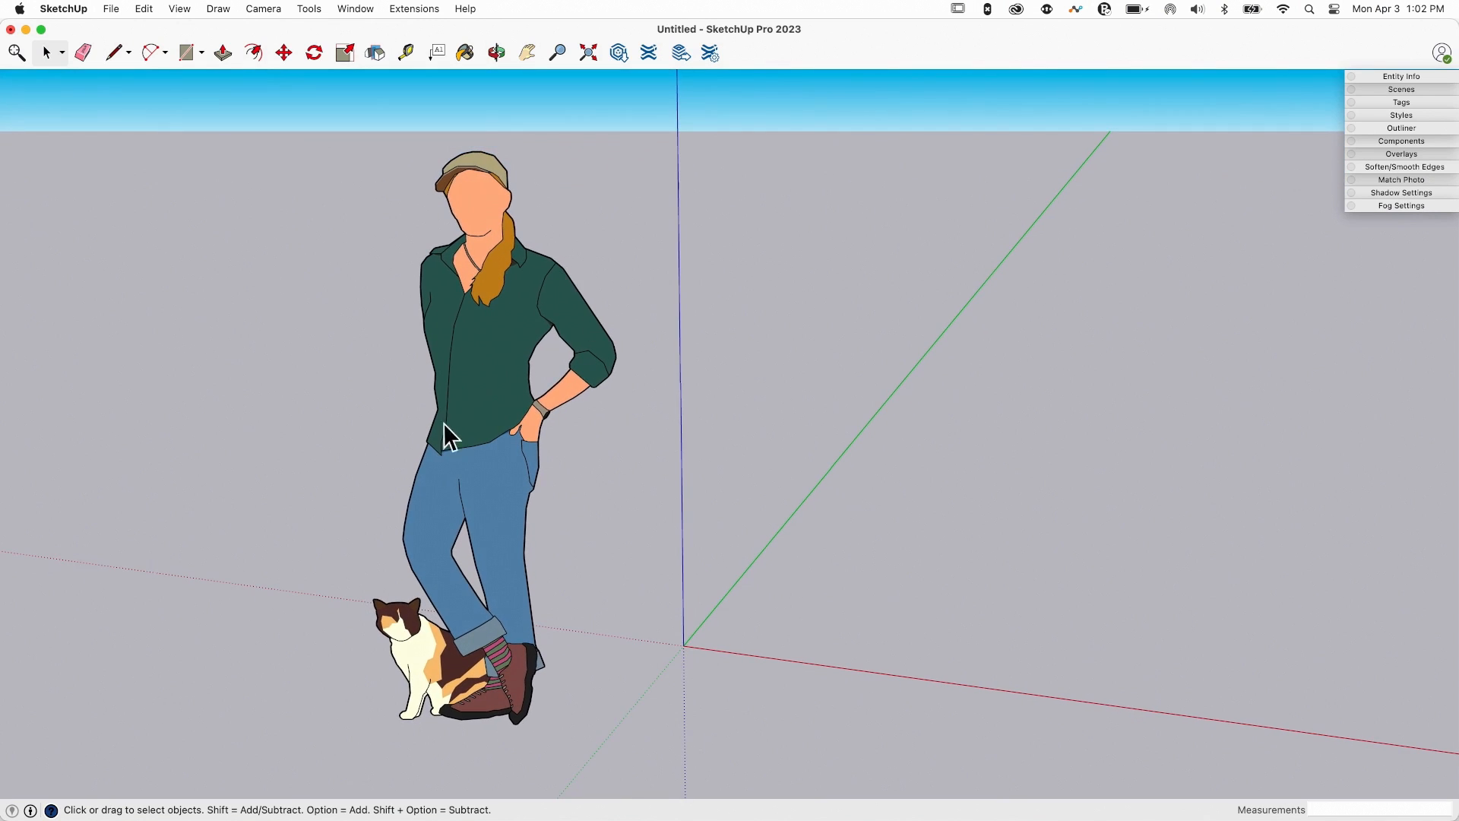
mouse_move(567, 498)
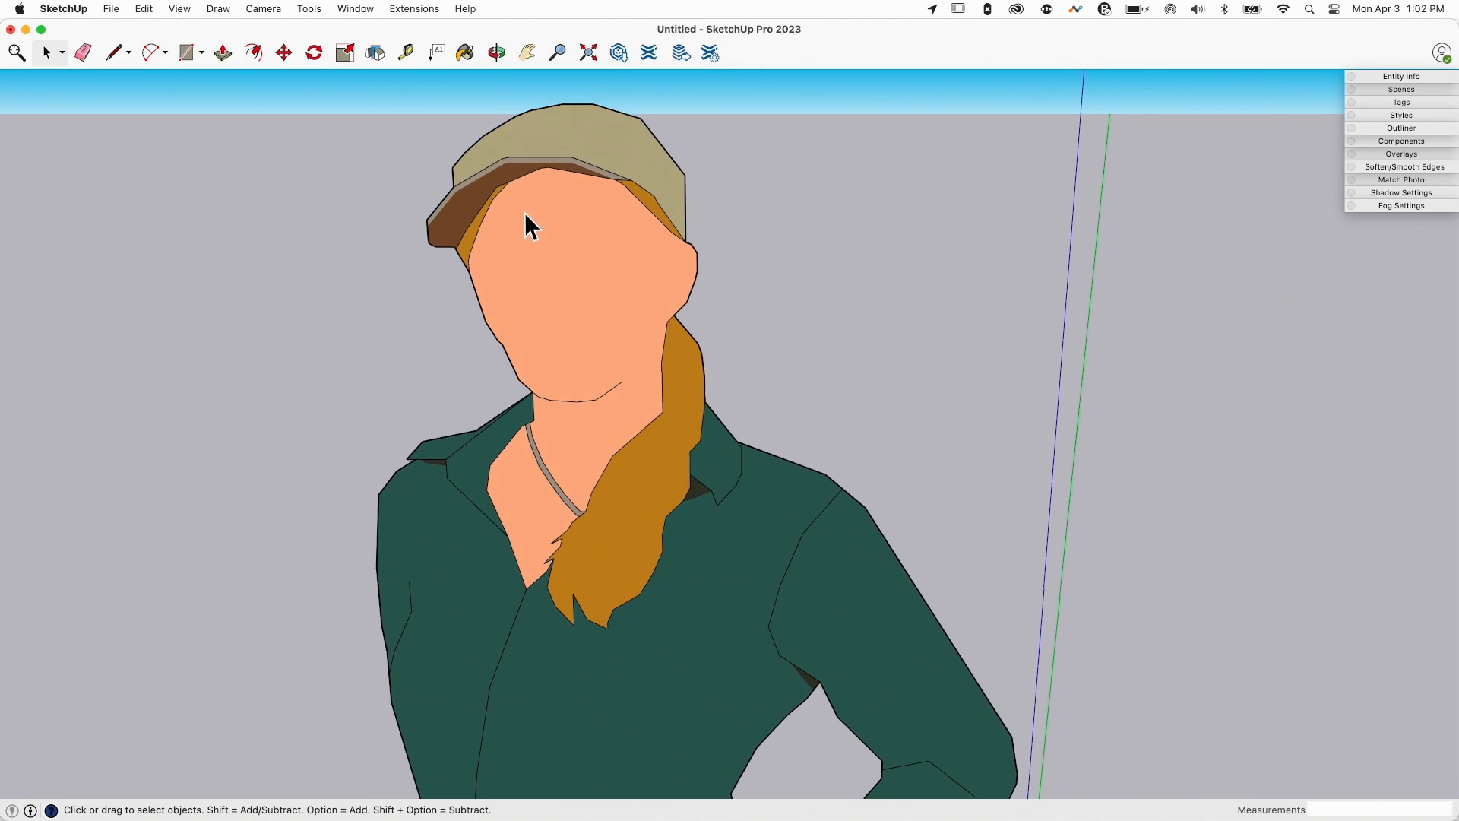
mouse_move(572, 177)
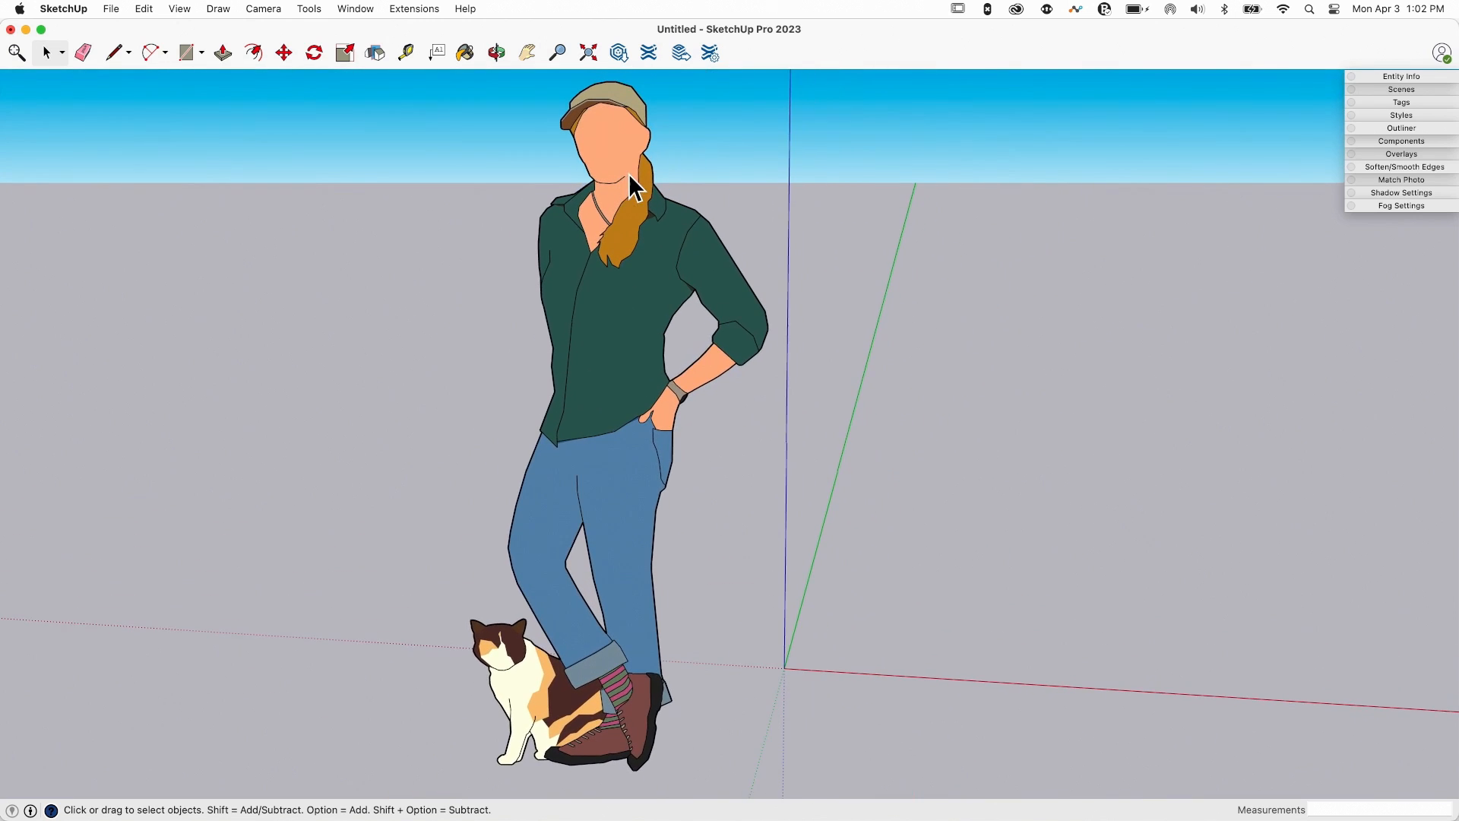
Import the man's JPG photo from the Desktop as an image, placed flat on the ground
scroll("down", 3)
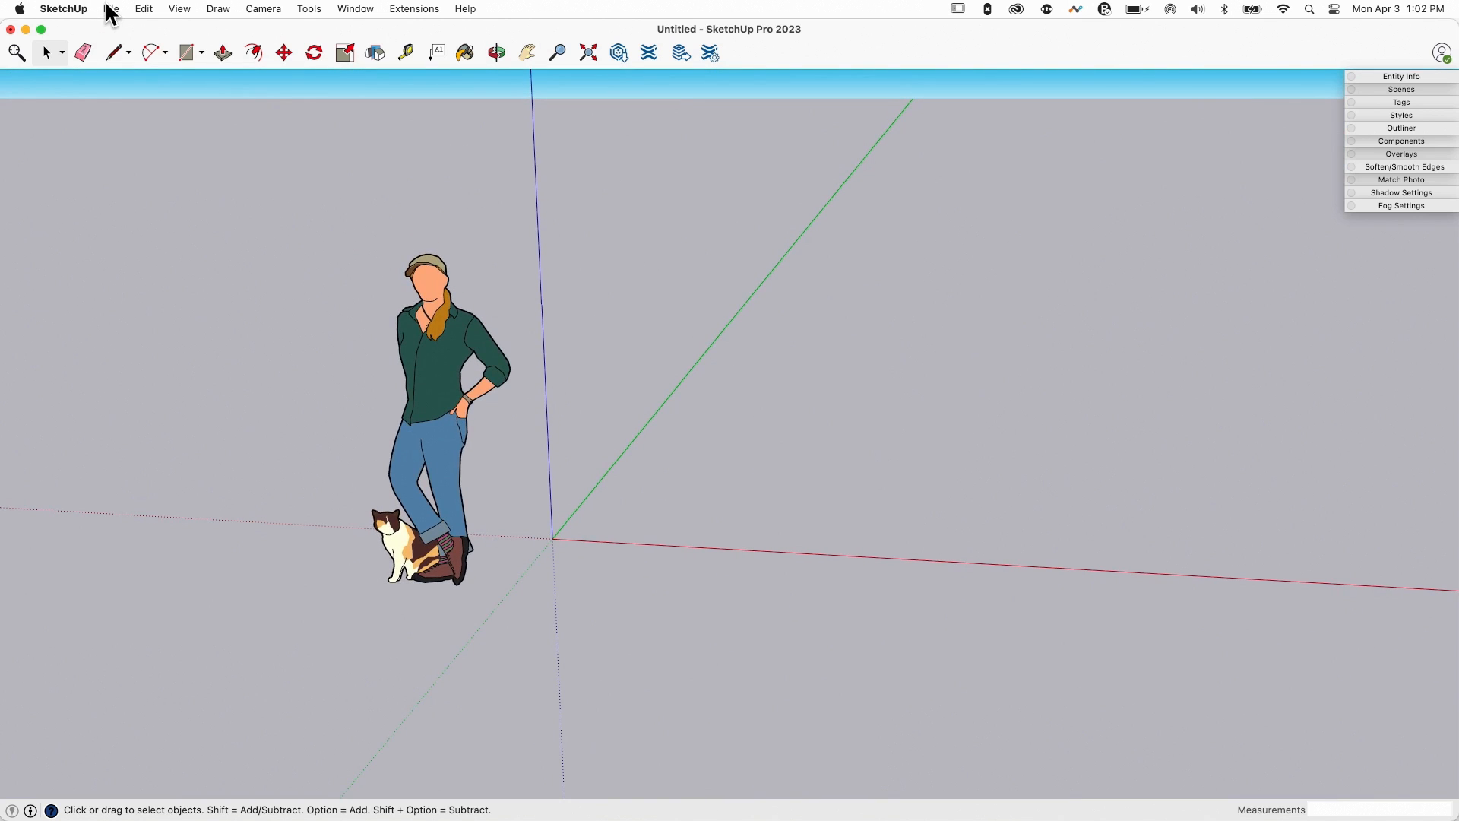
left_click(111, 8)
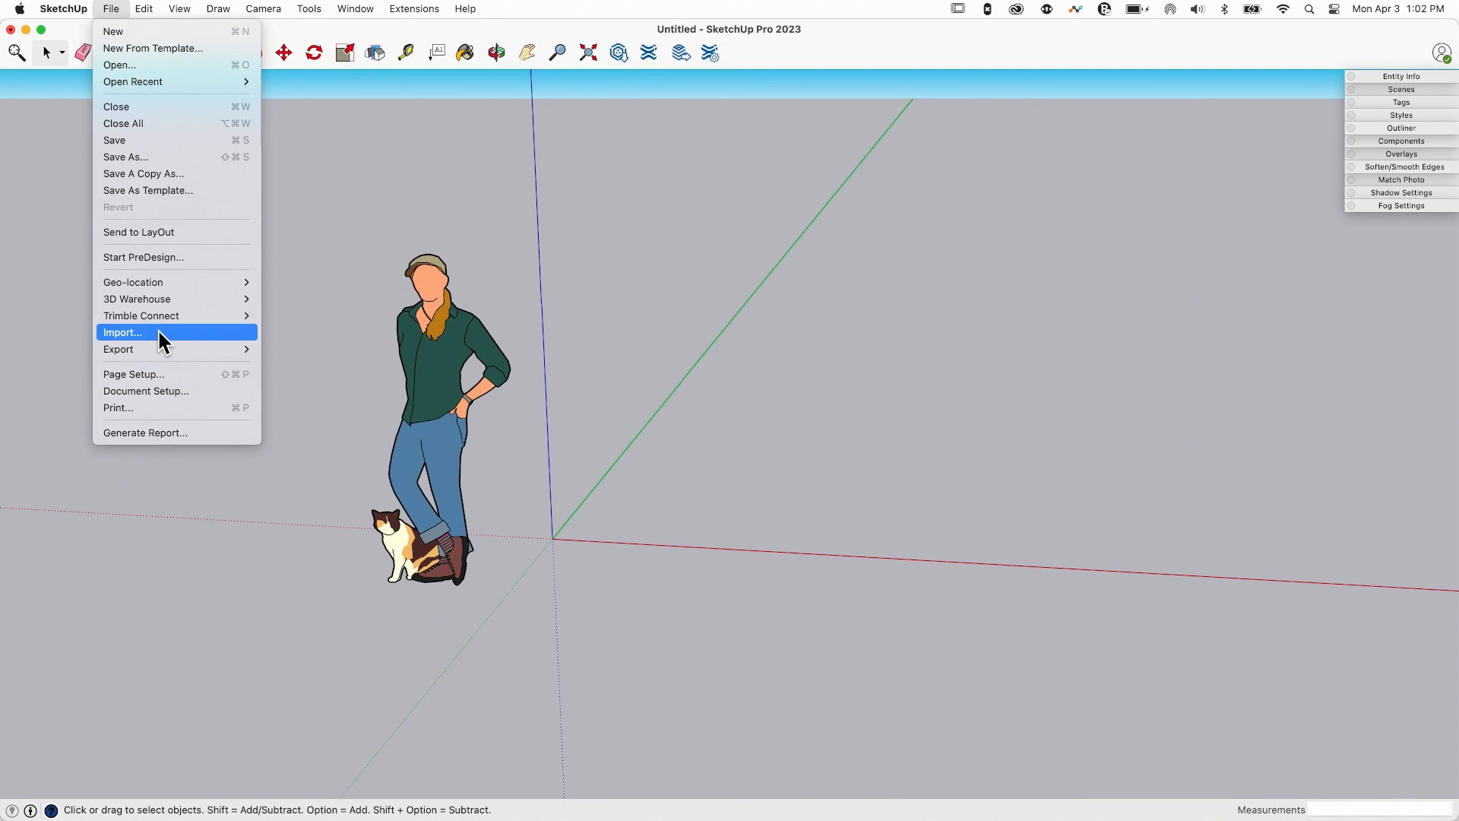
left_click(121, 332)
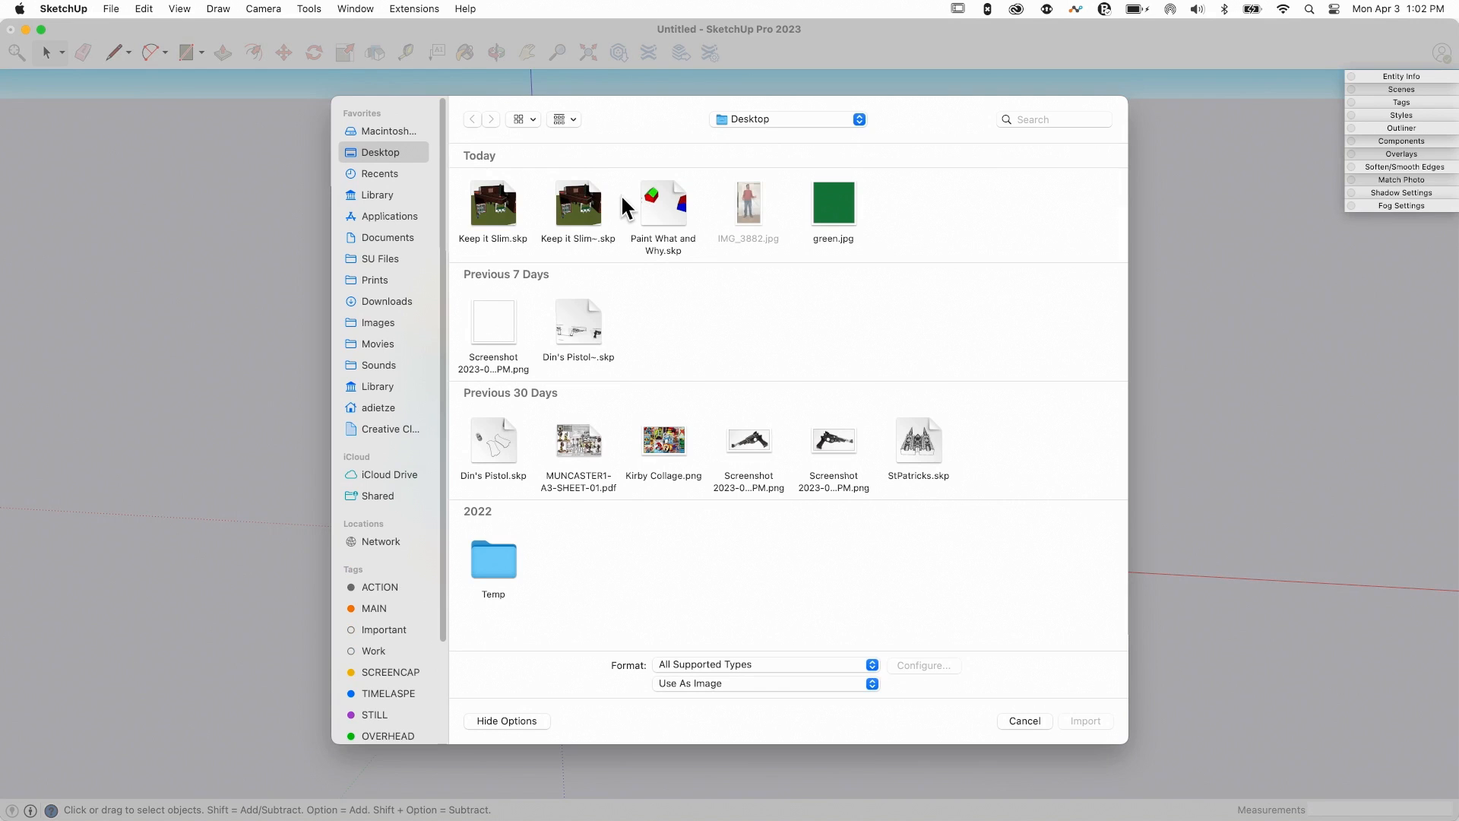
left_click(747, 202)
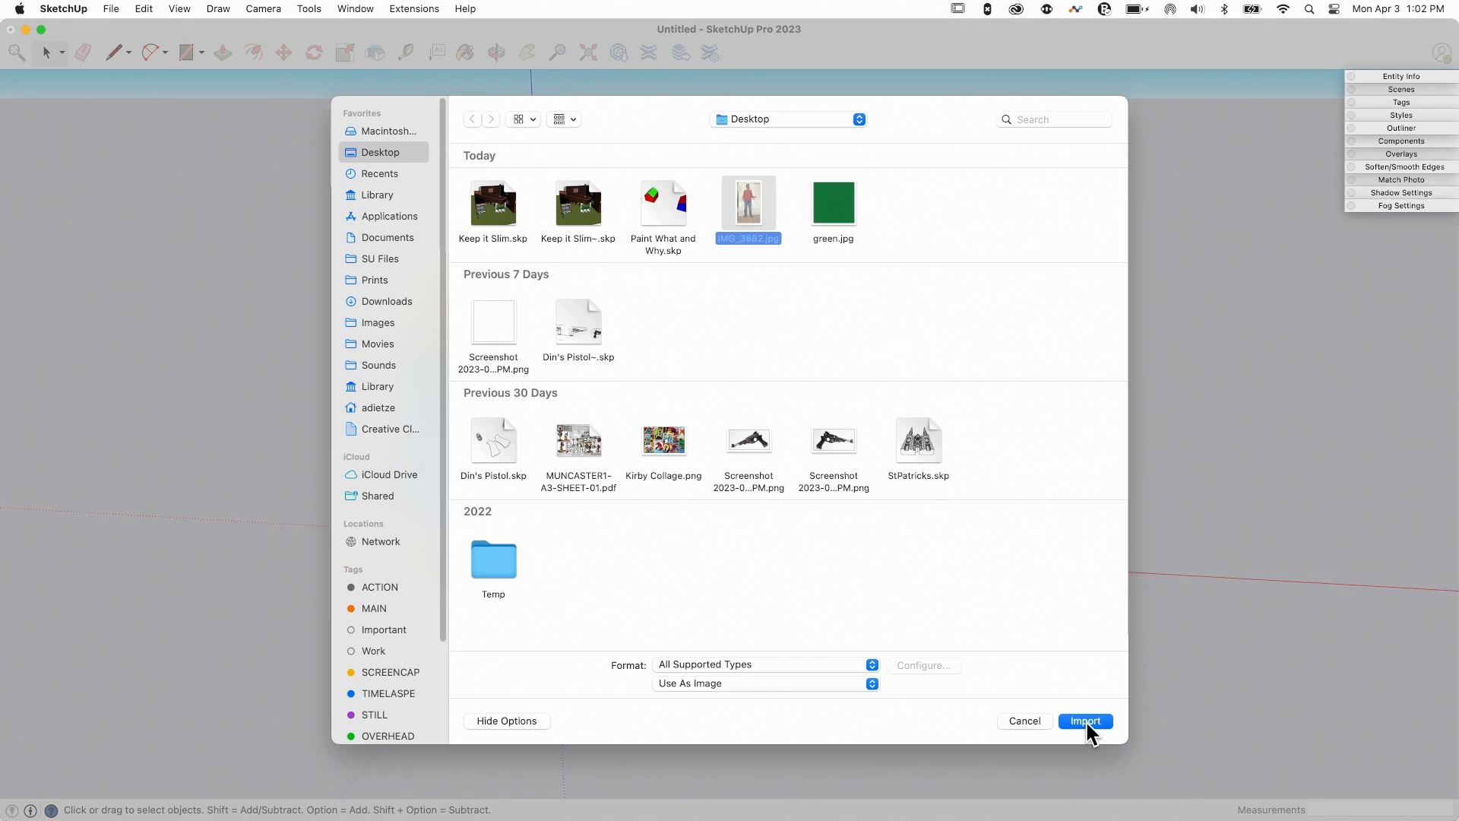
left_click(1085, 721)
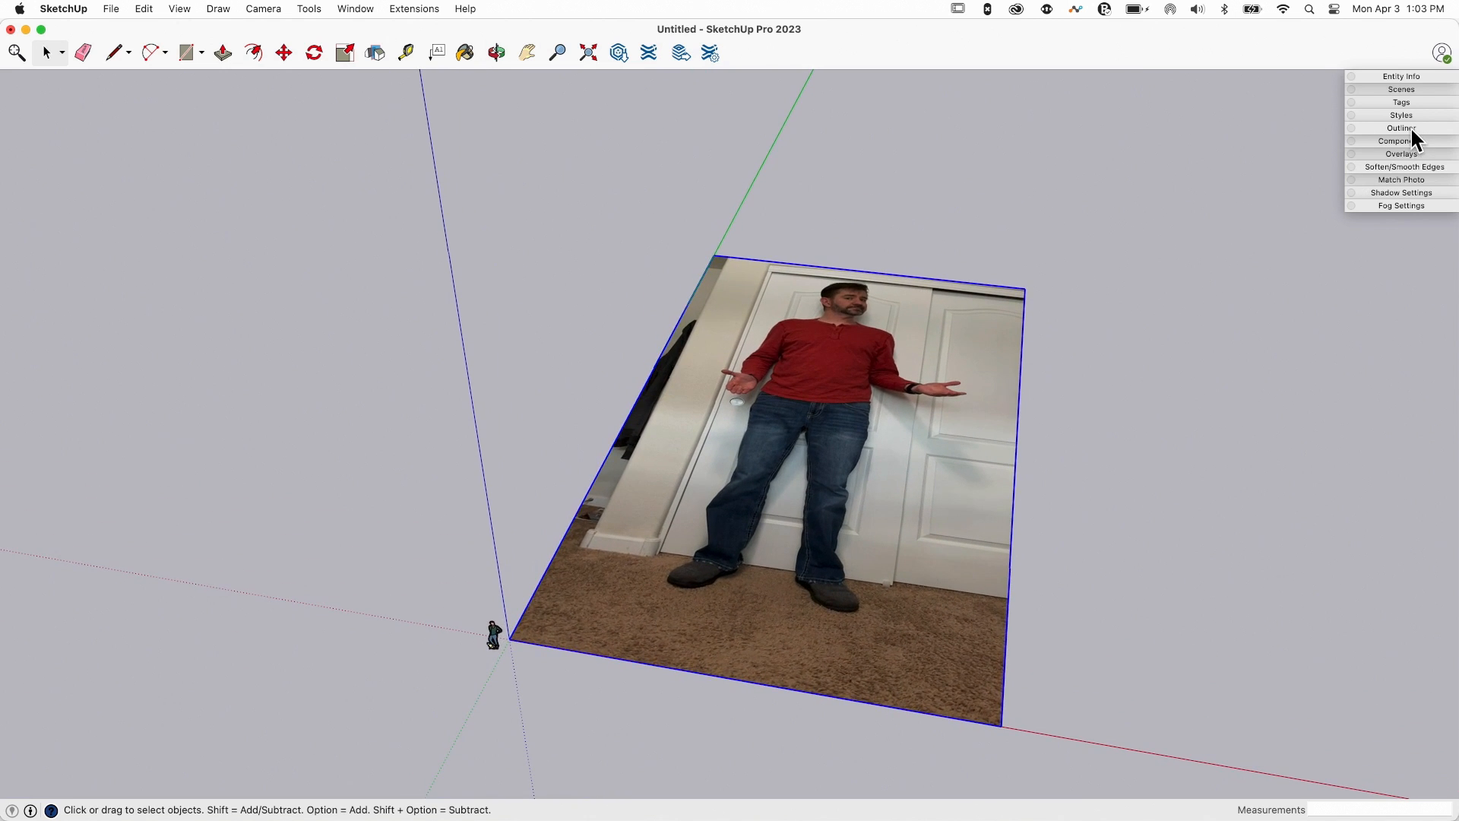
In the Styles edge settings, set the edge colour to Lemon yellow
left_click(1401, 115)
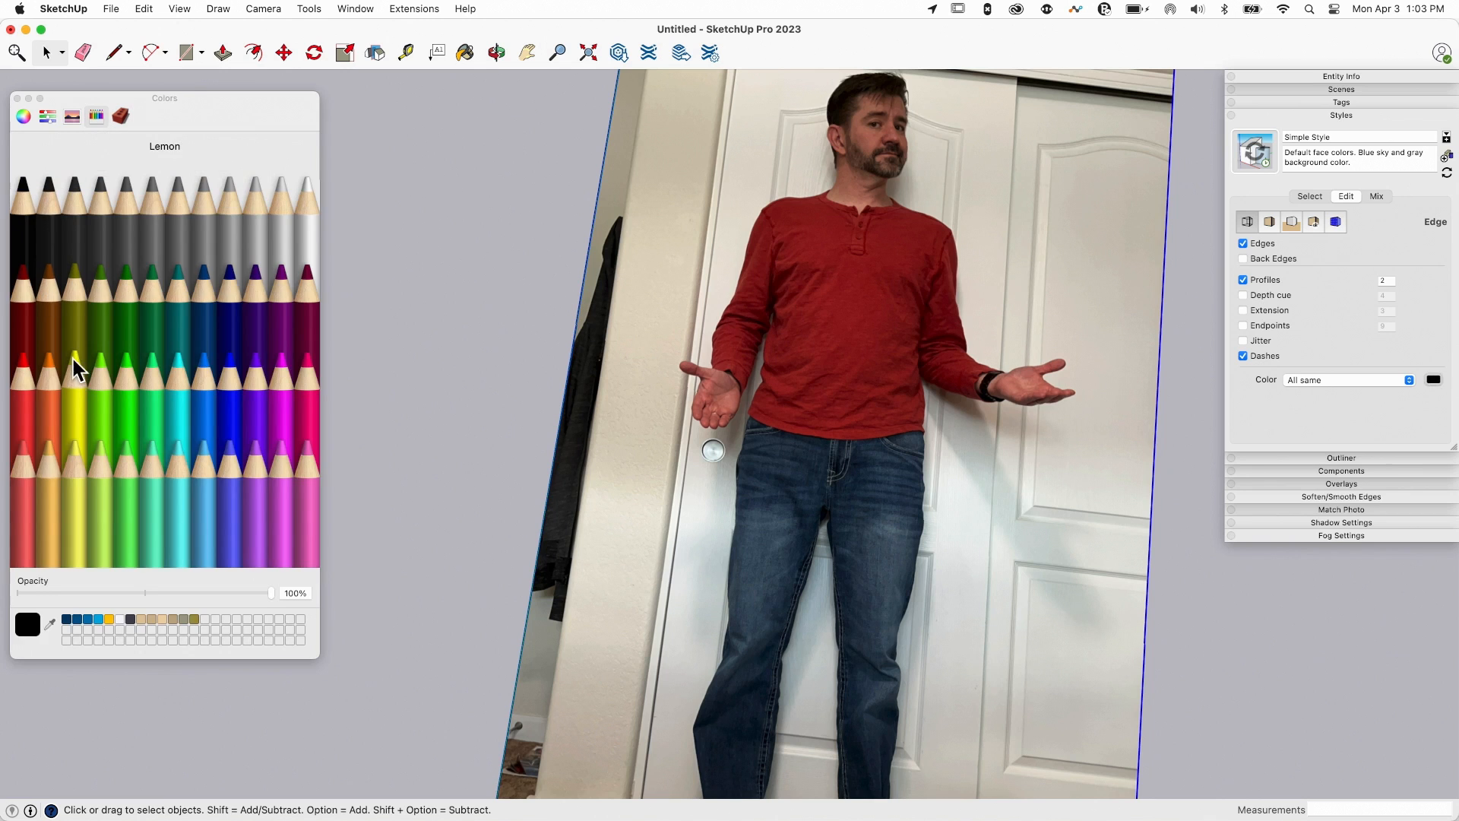
left_click(78, 366)
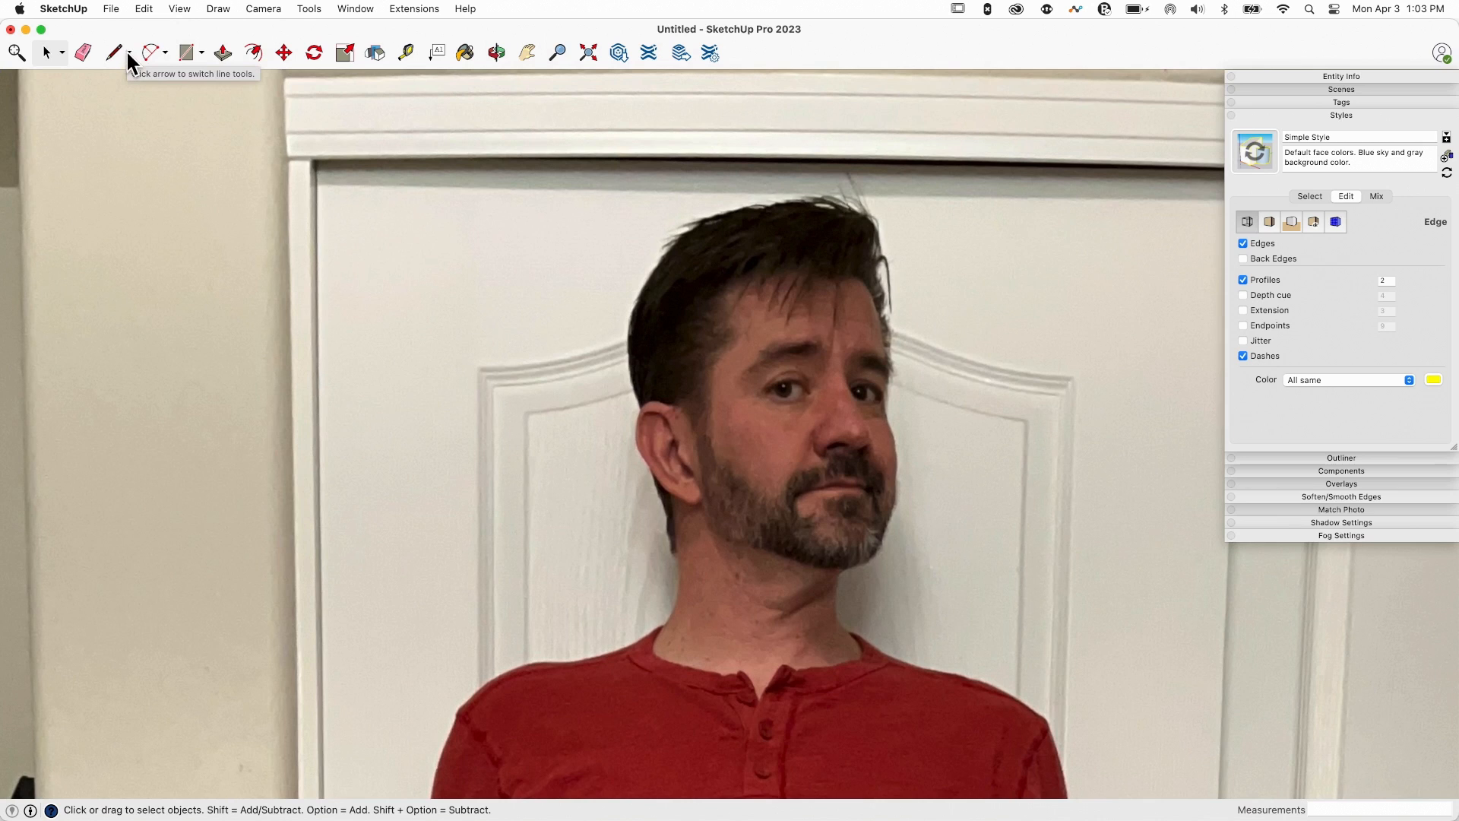
left_click(113, 53)
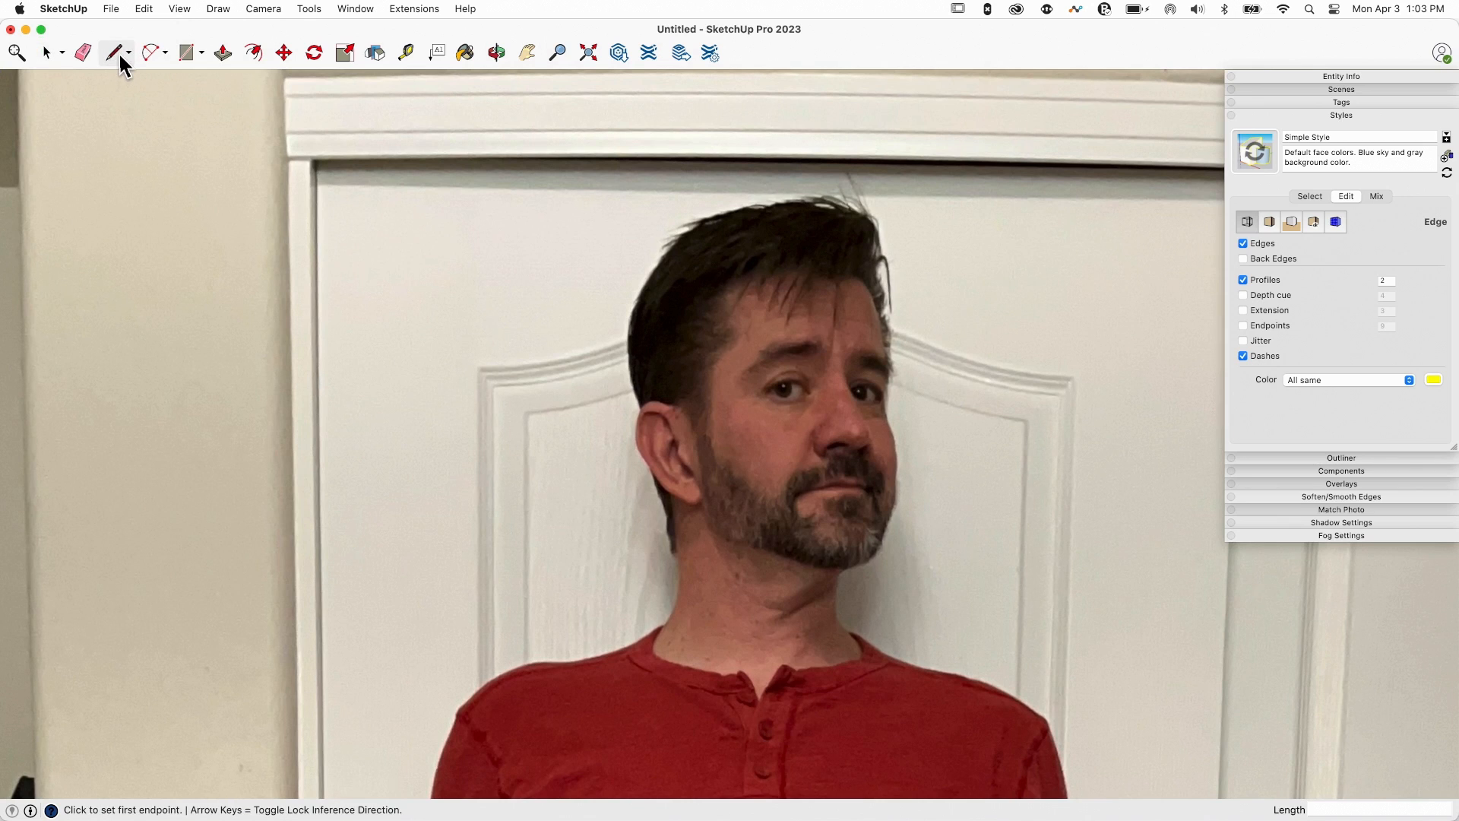
left_click(149, 52)
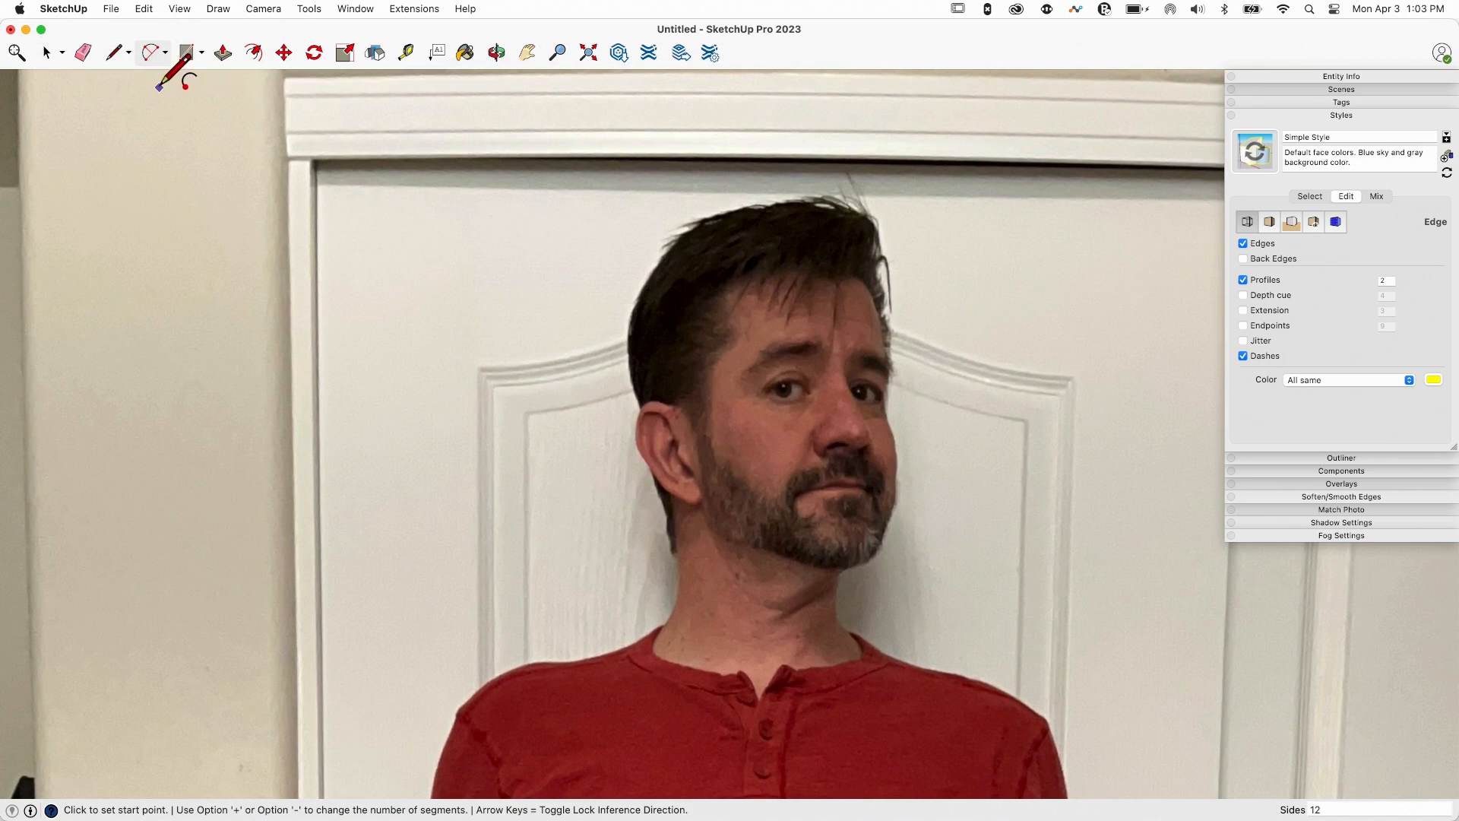
mouse_move(172, 17)
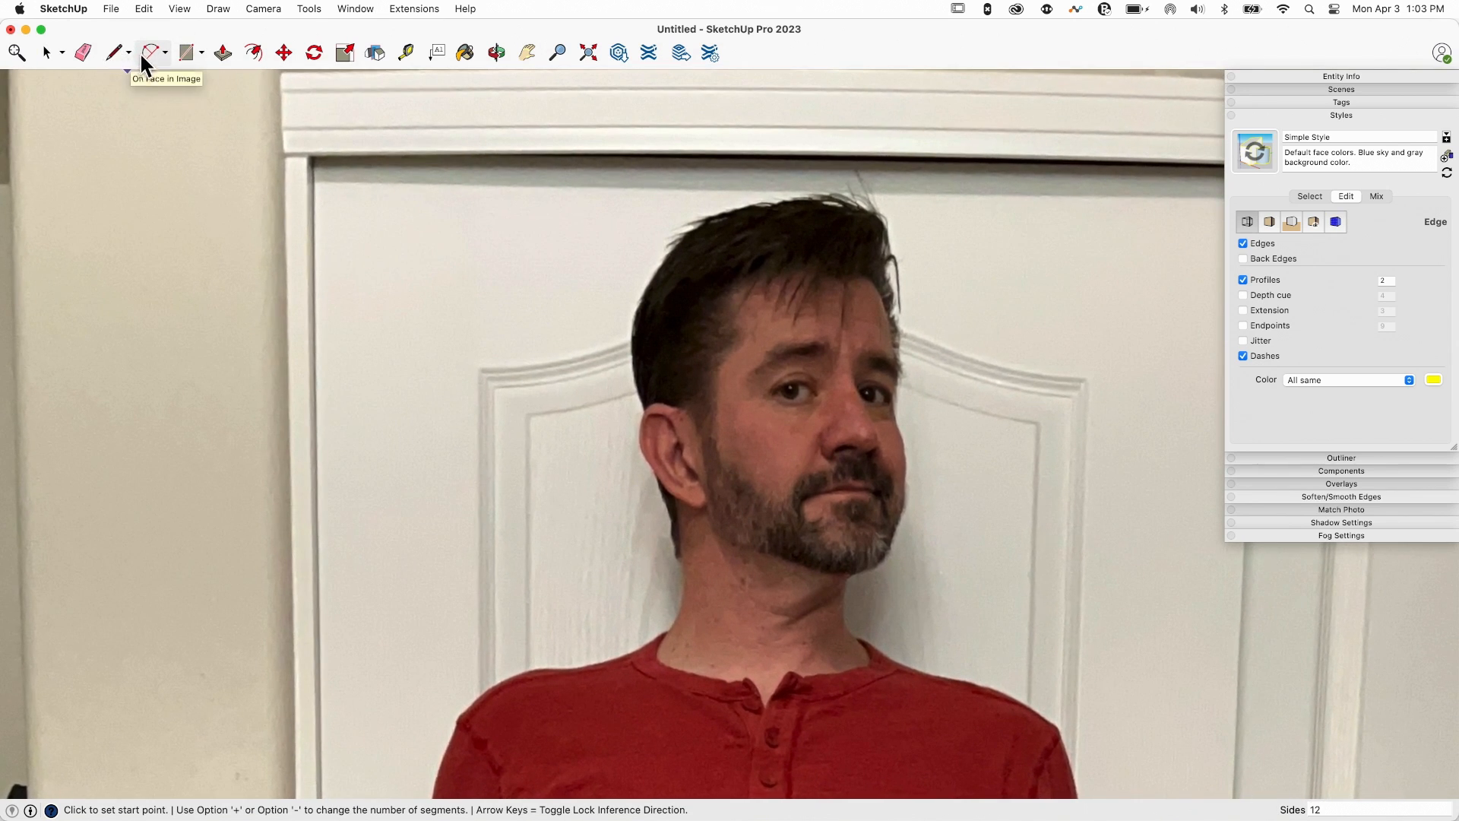
With the Freehand tool, trace a closed loop below the man's lower lip
left_click(153, 53)
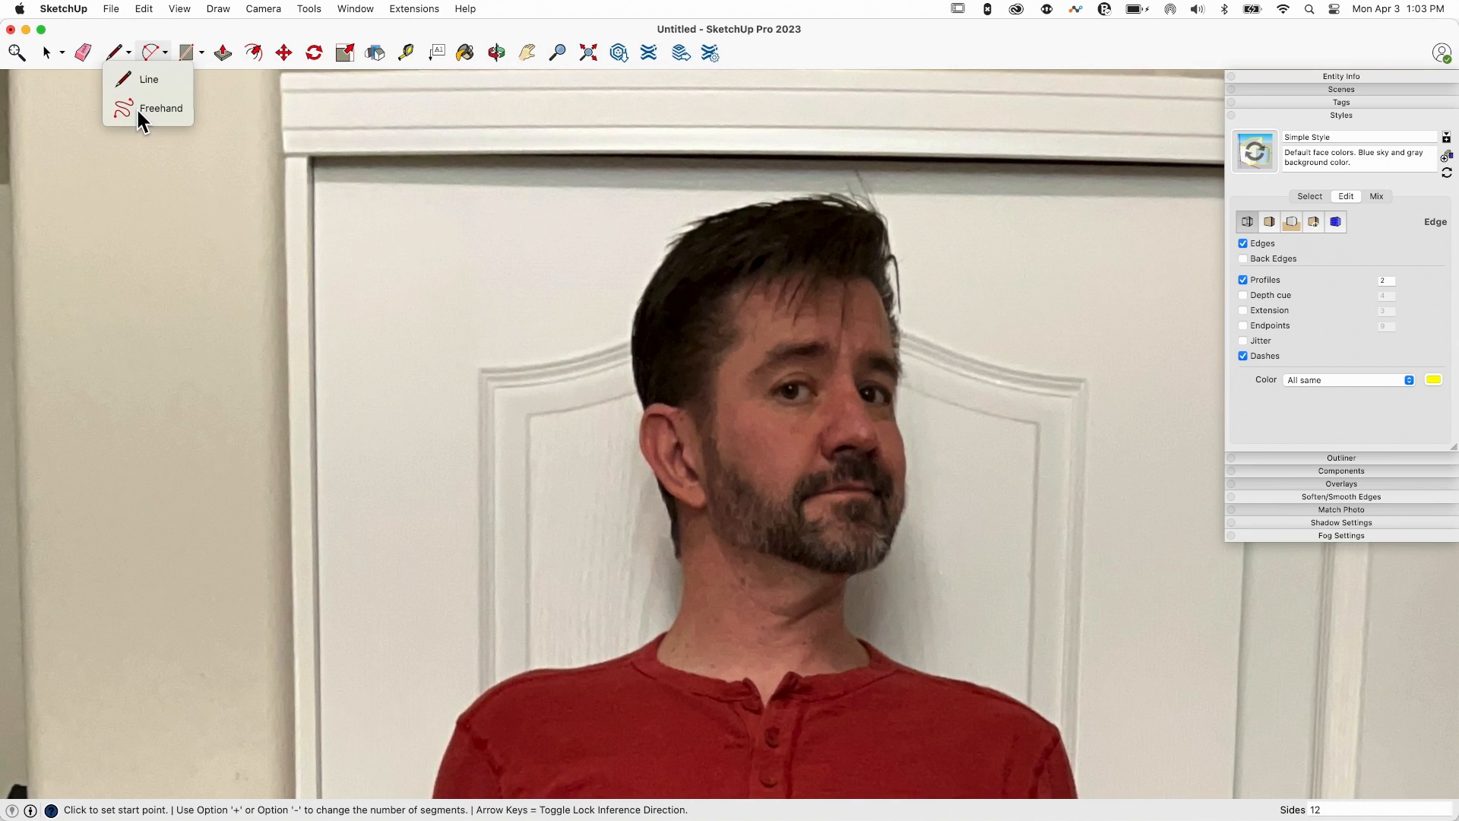
left_click(161, 108)
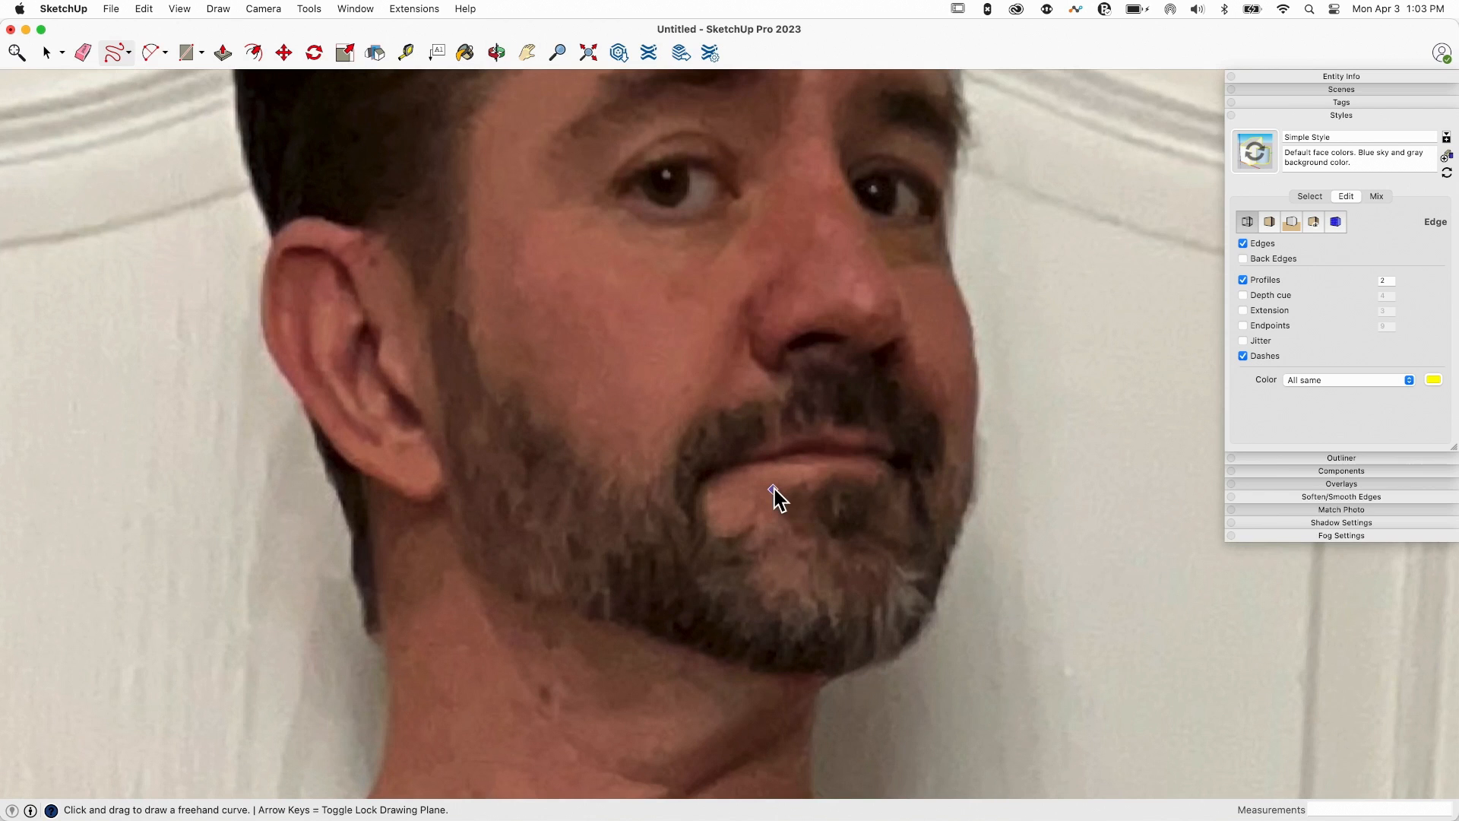
left_click_drag(774, 489, 863, 490)
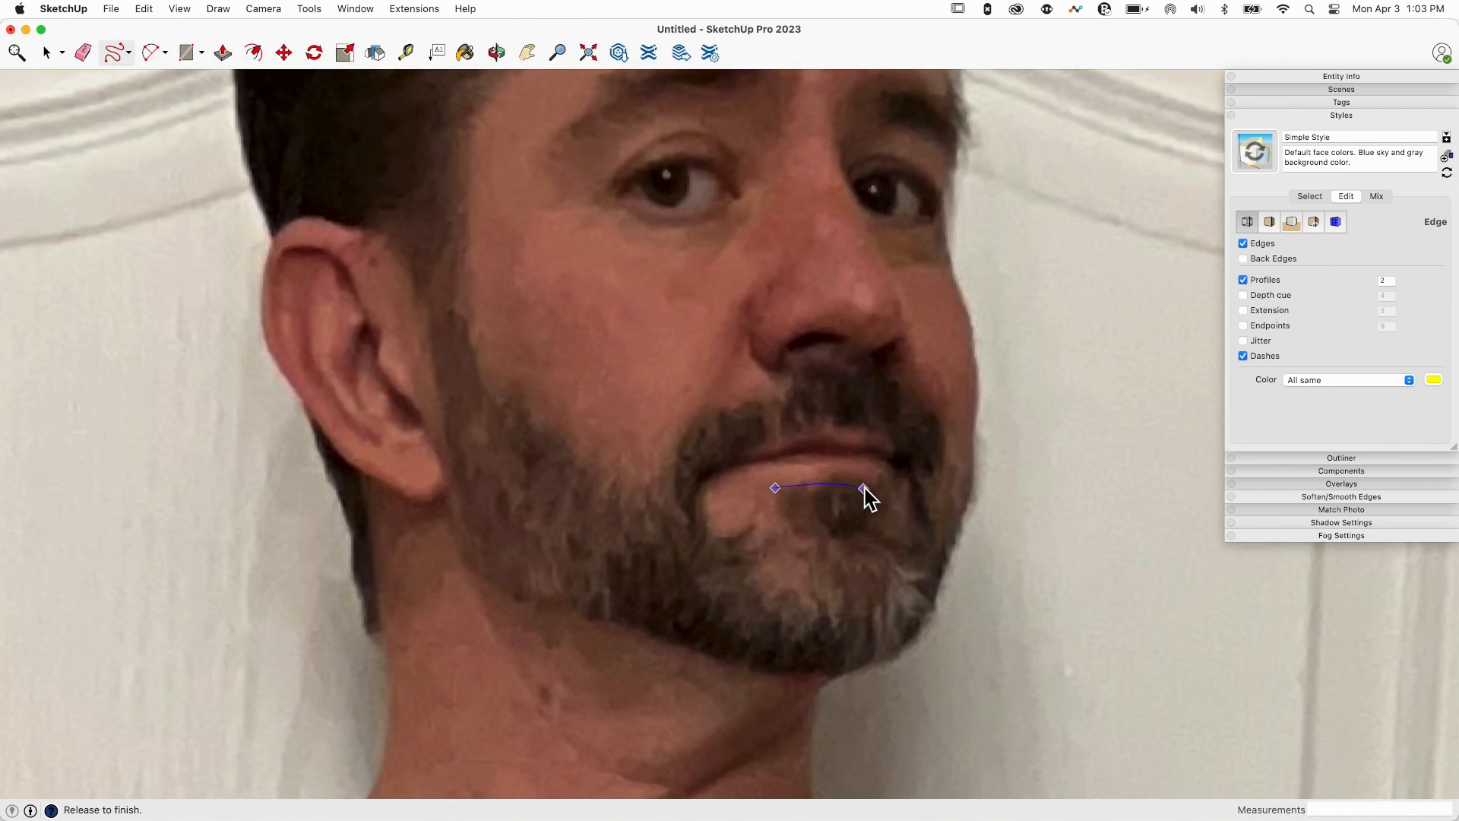
left_click_drag(863, 491, 811, 440)
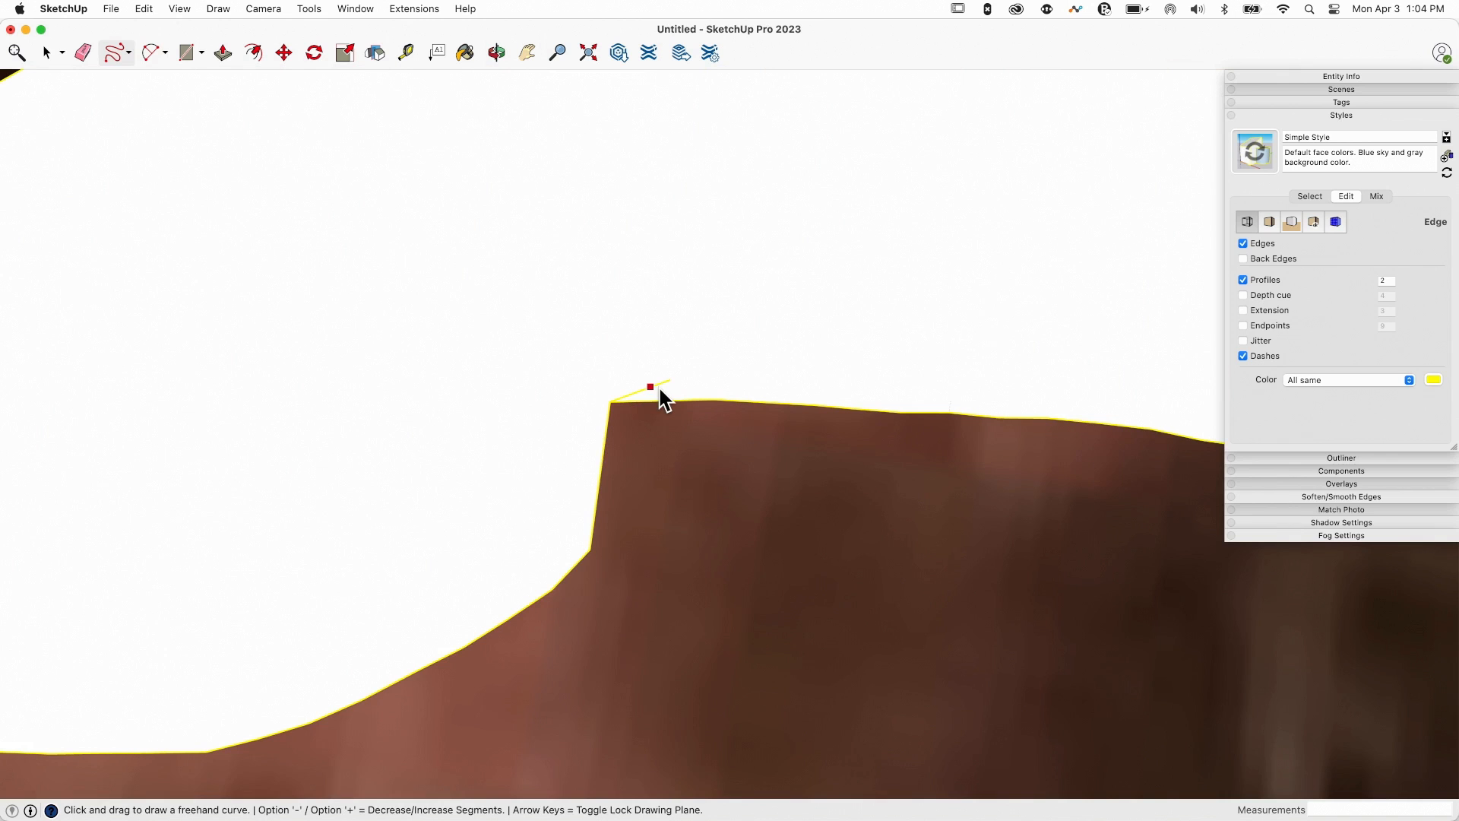
left_click(82, 53)
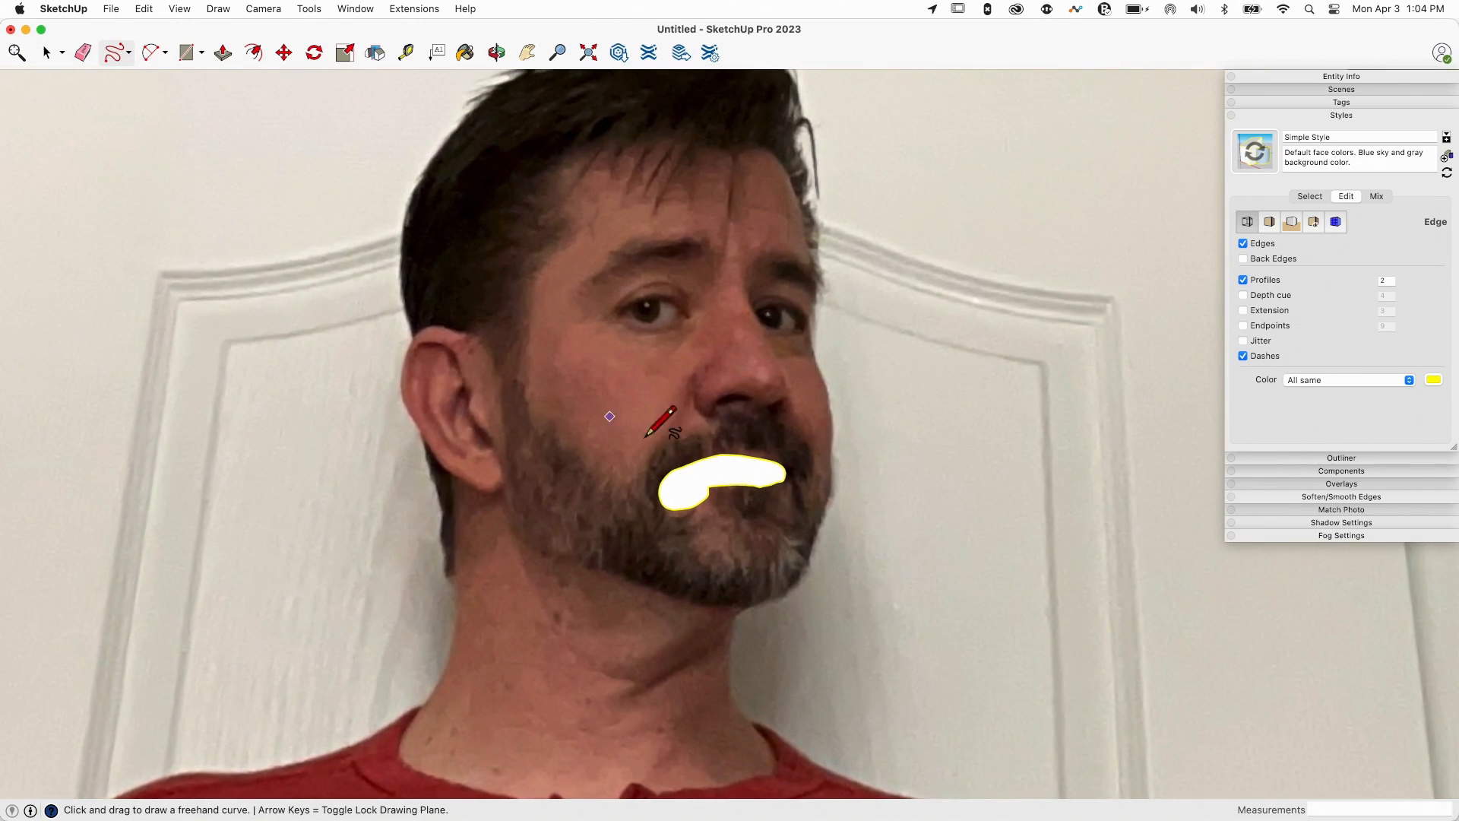
mouse_move(856, 474)
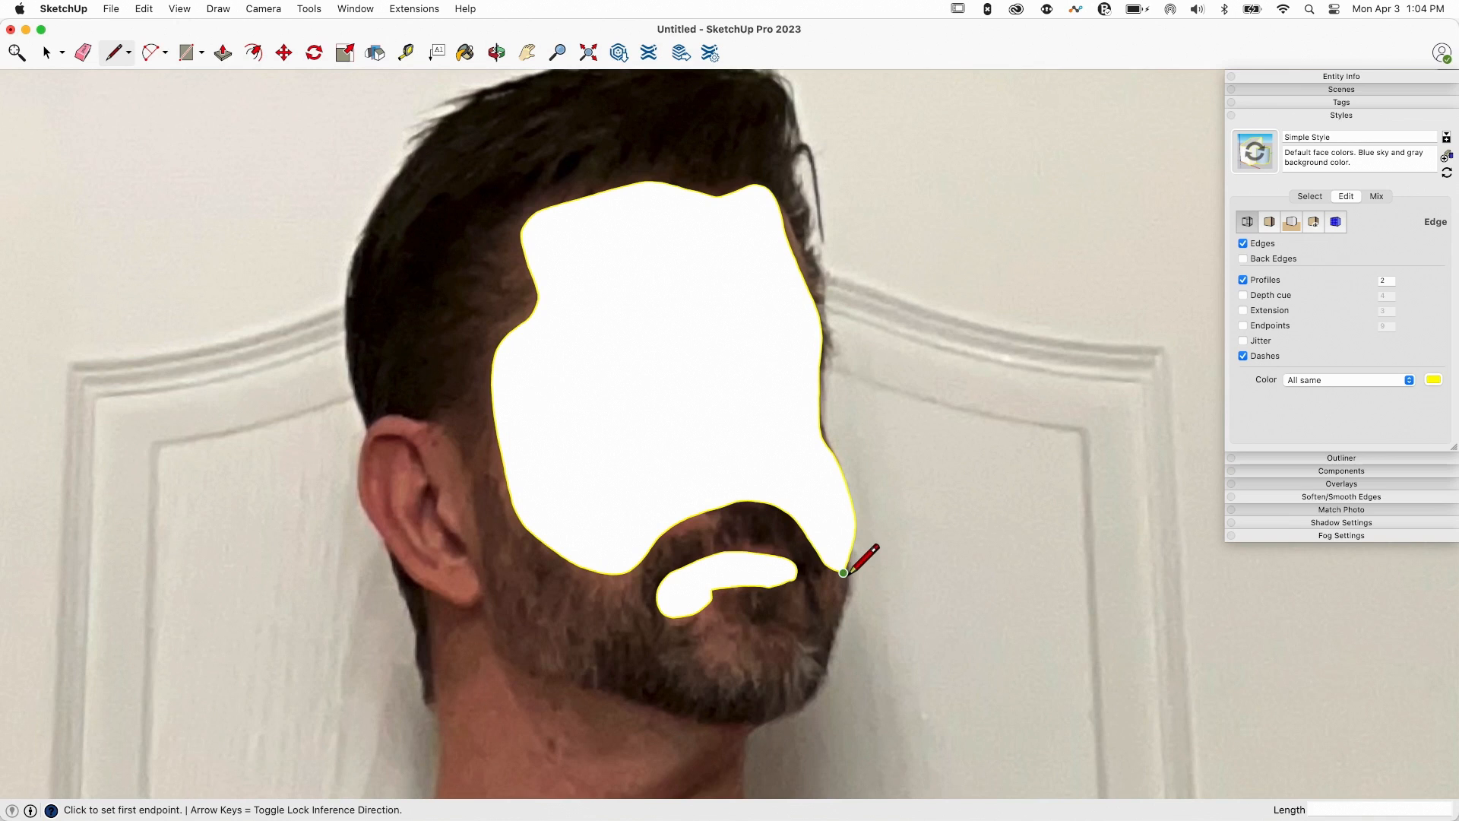
mouse_move(842, 571)
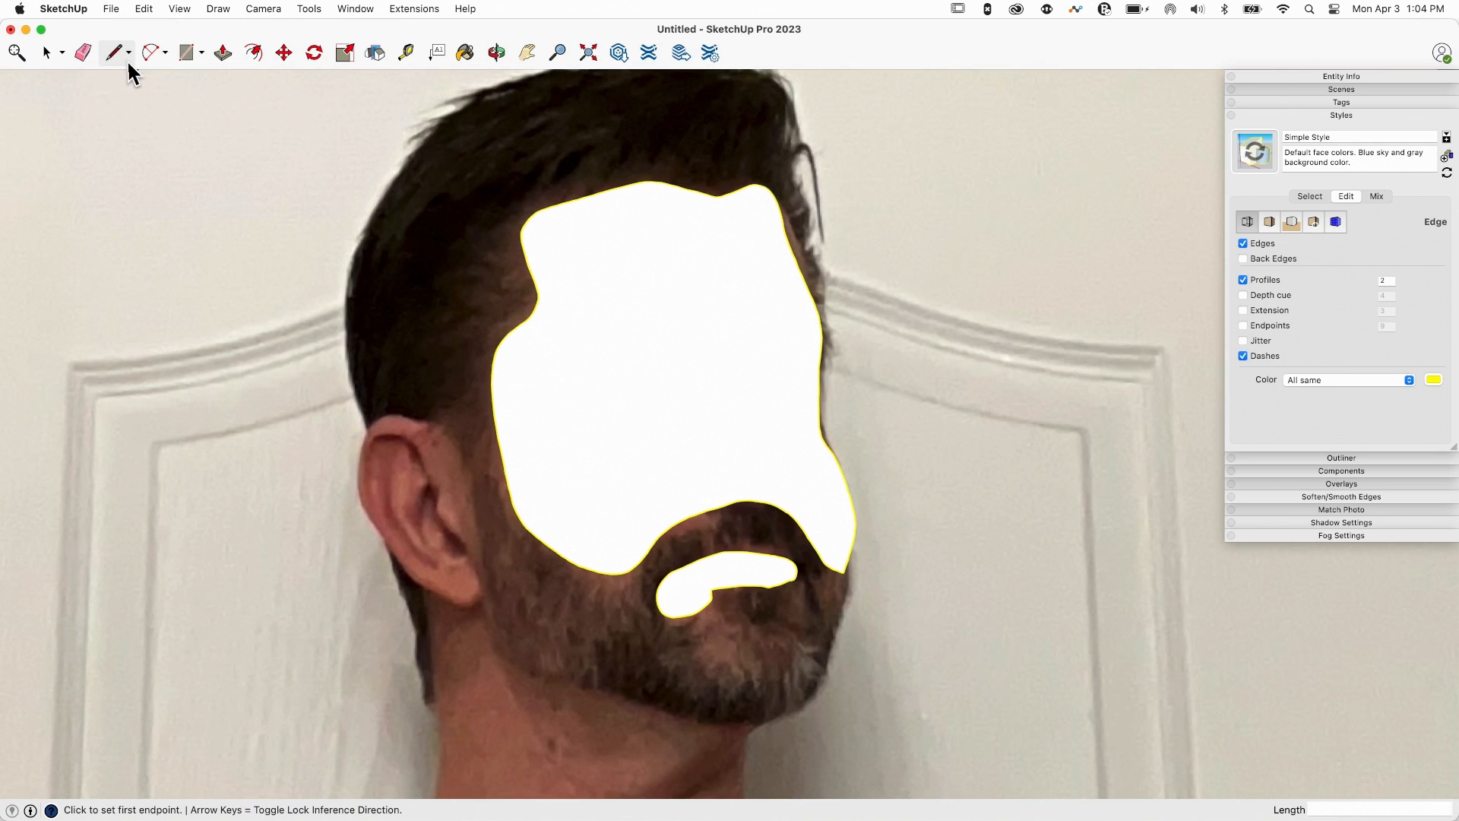
Trace a closed head outline along the beard, jaw, back of head and hair
left_click(111, 53)
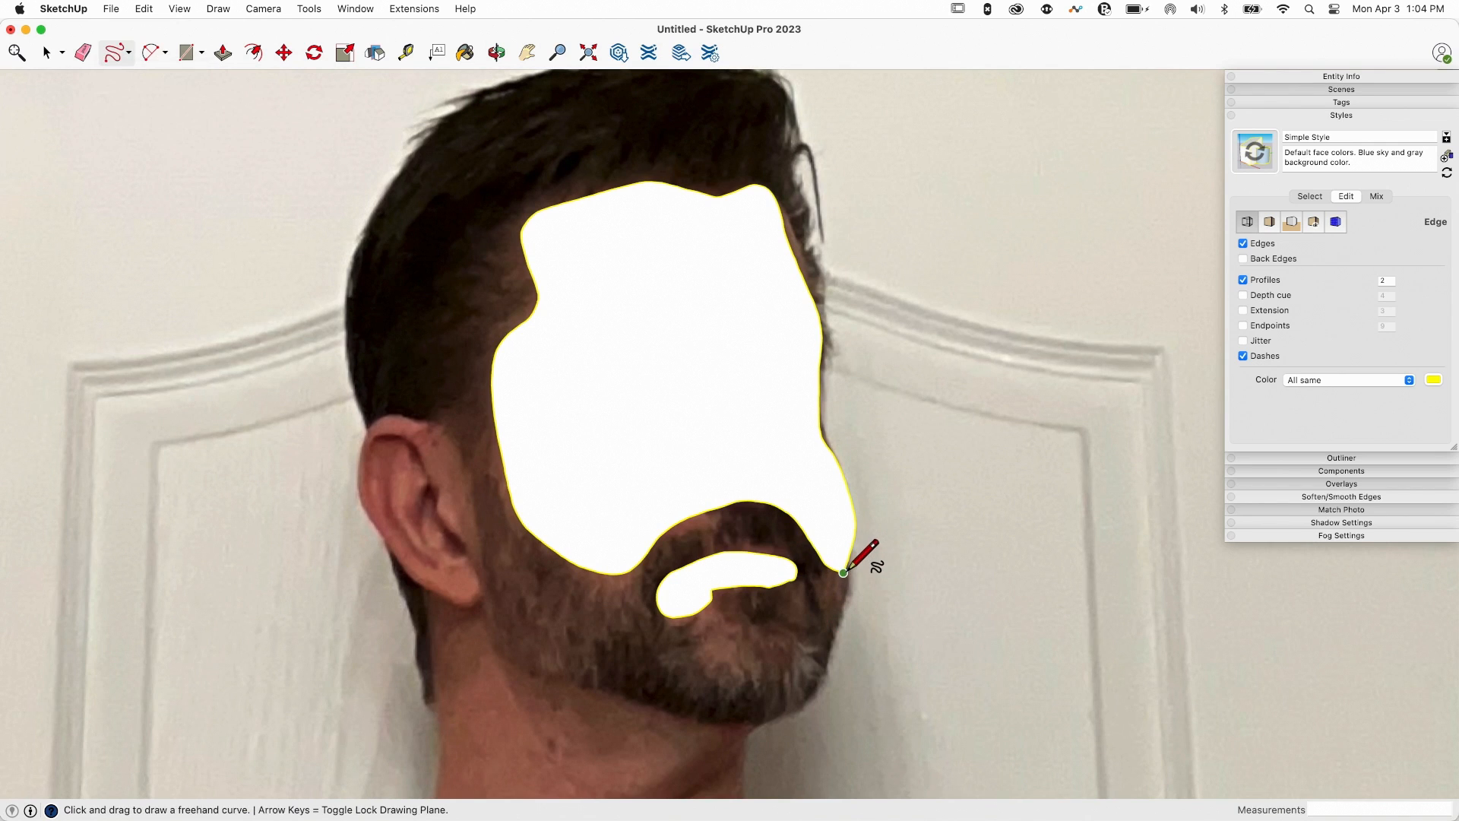
left_click_drag(842, 570, 784, 702)
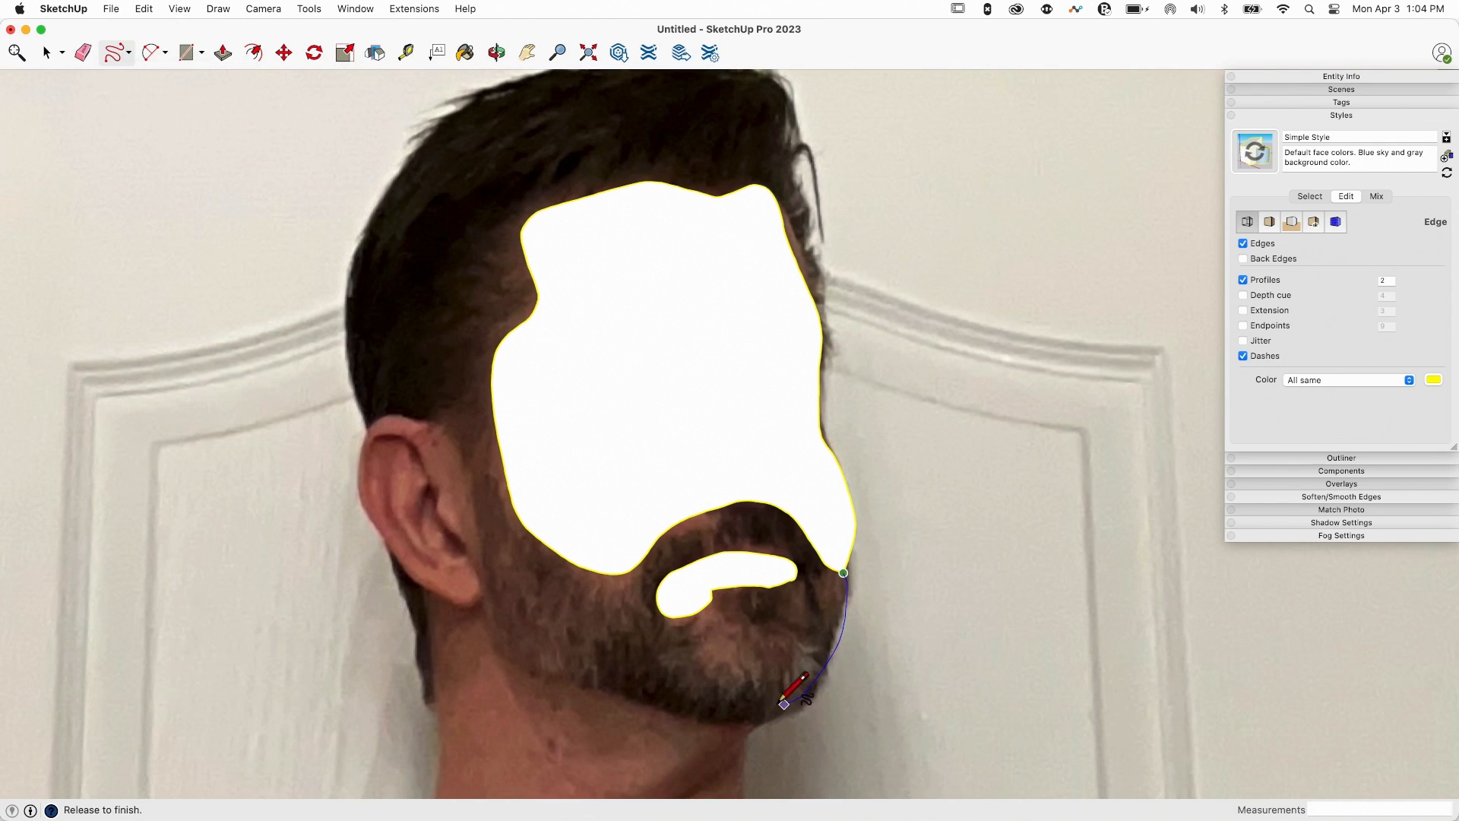
left_click_drag(783, 704, 493, 602)
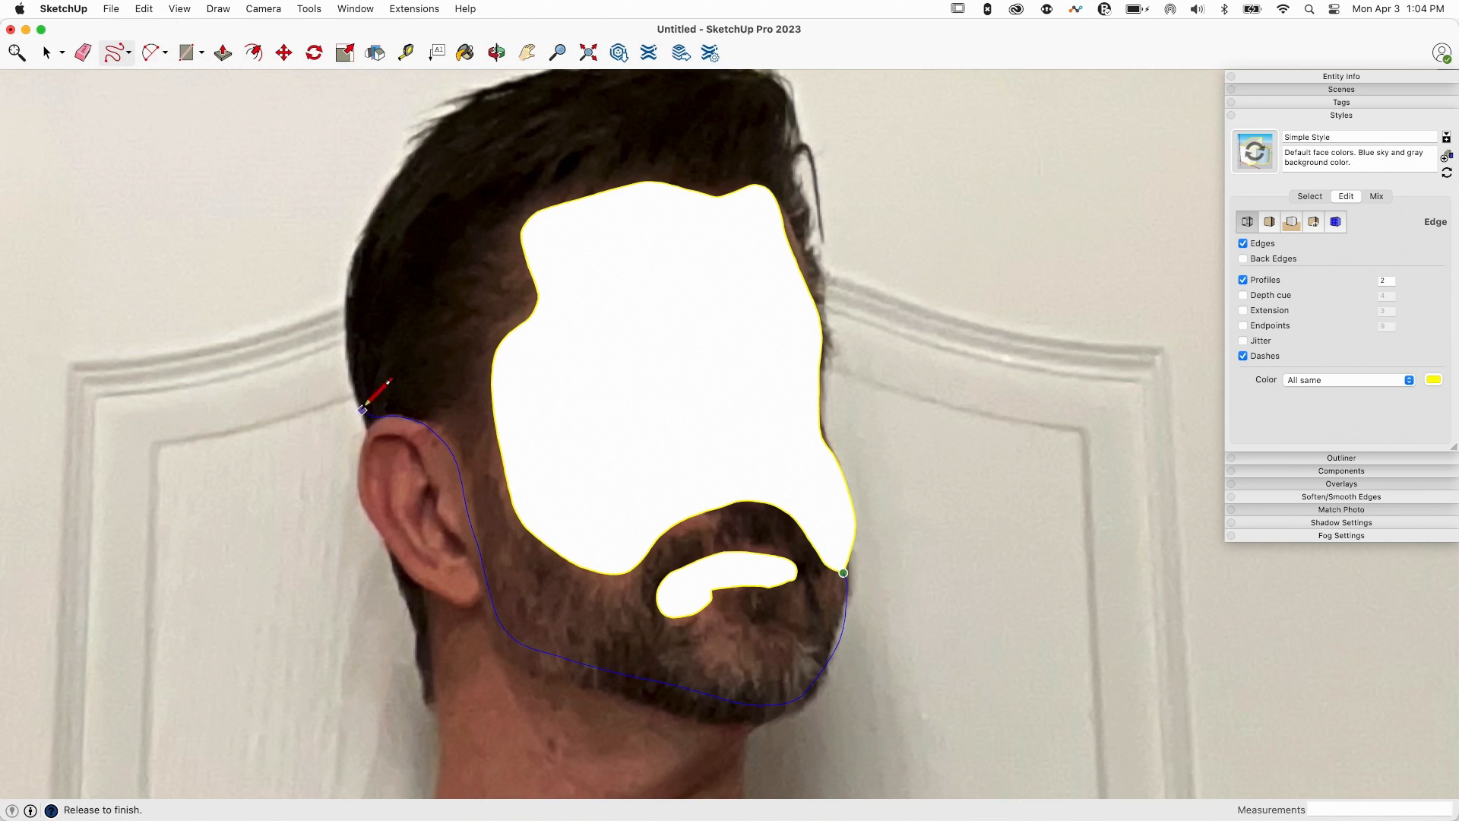
left_click_drag(361, 410, 449, 128)
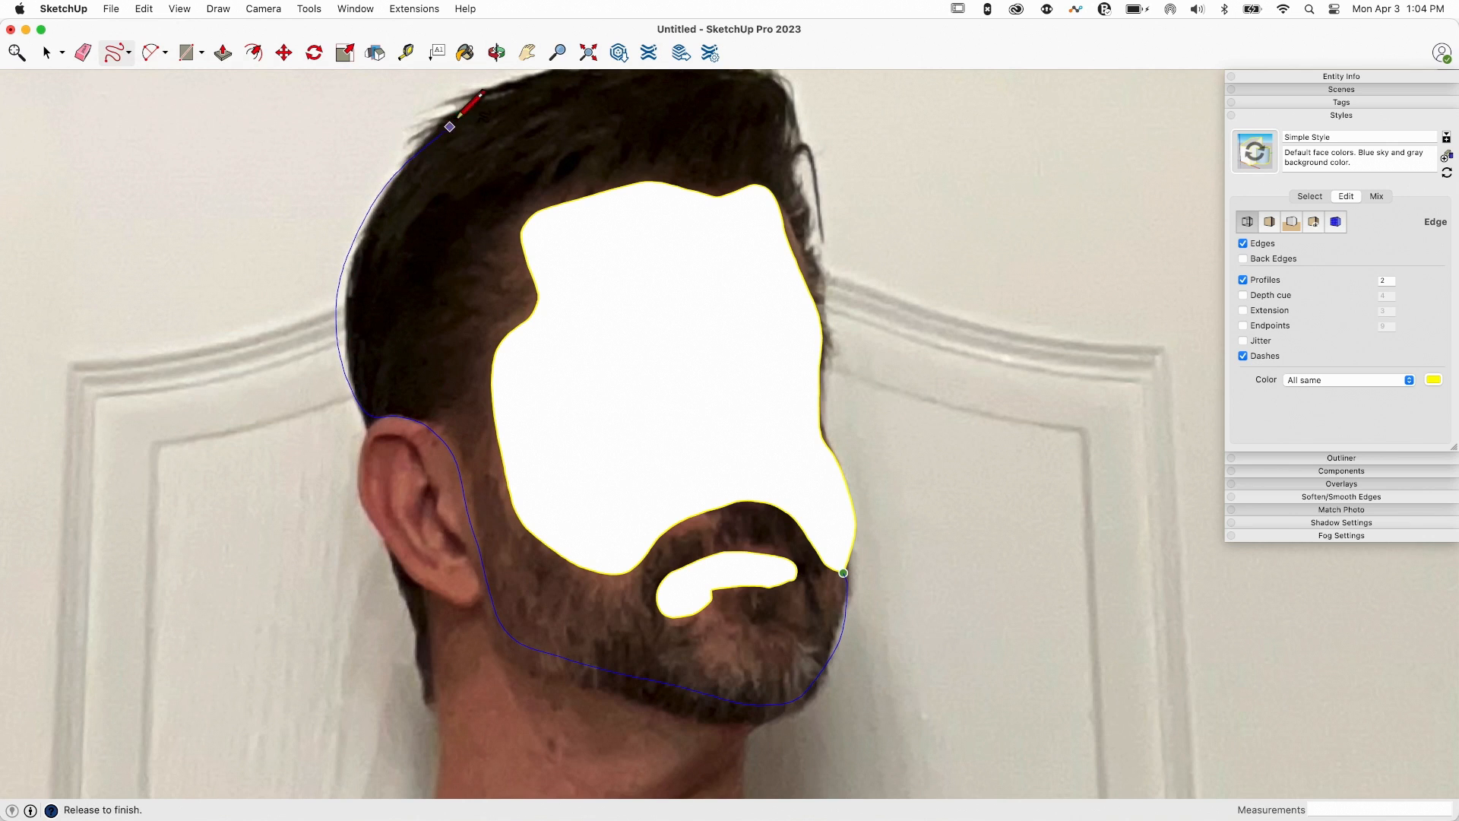
left_click_drag(449, 128, 731, 79)
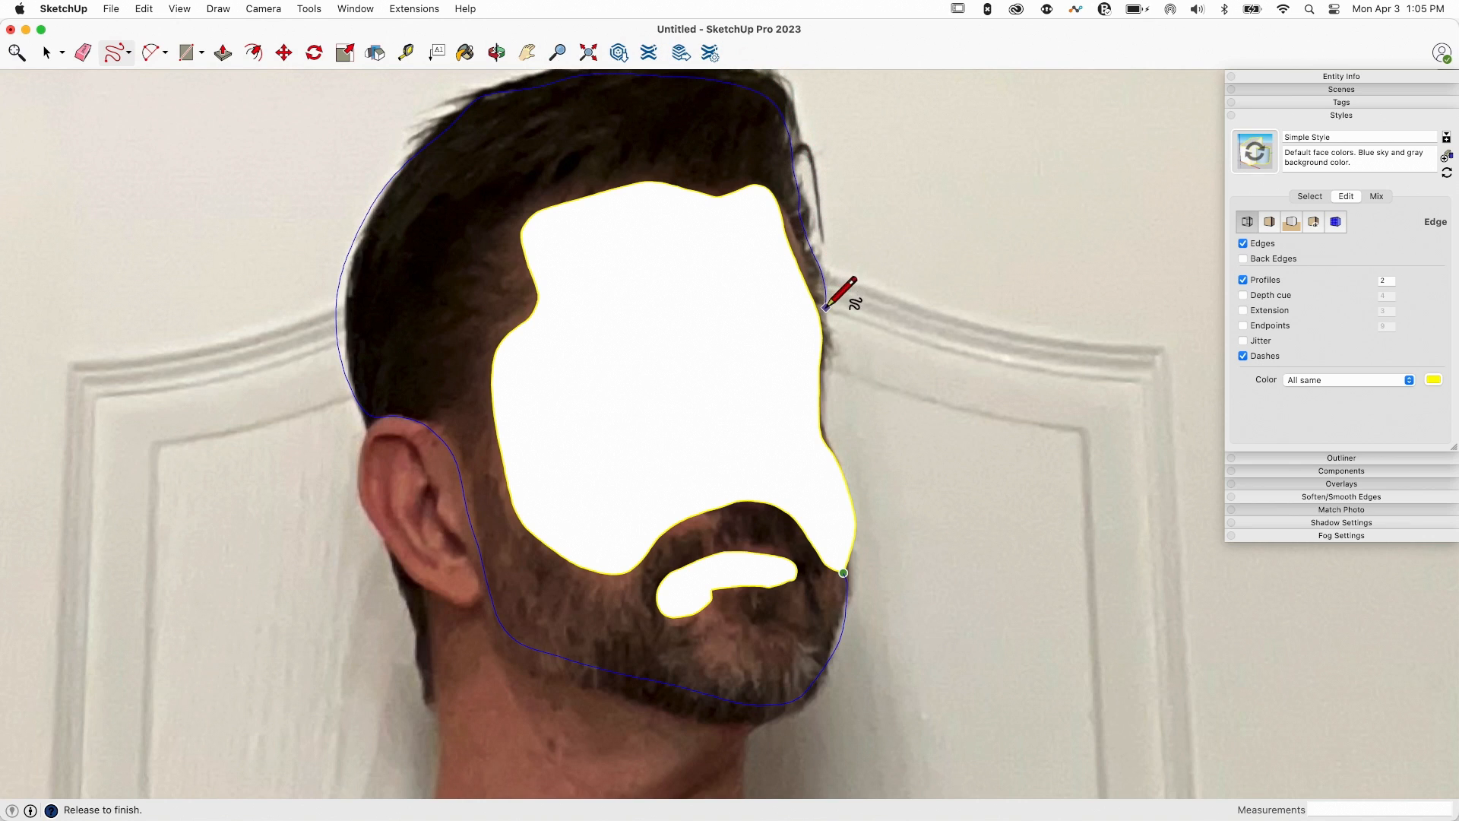
mouse_move(789, 341)
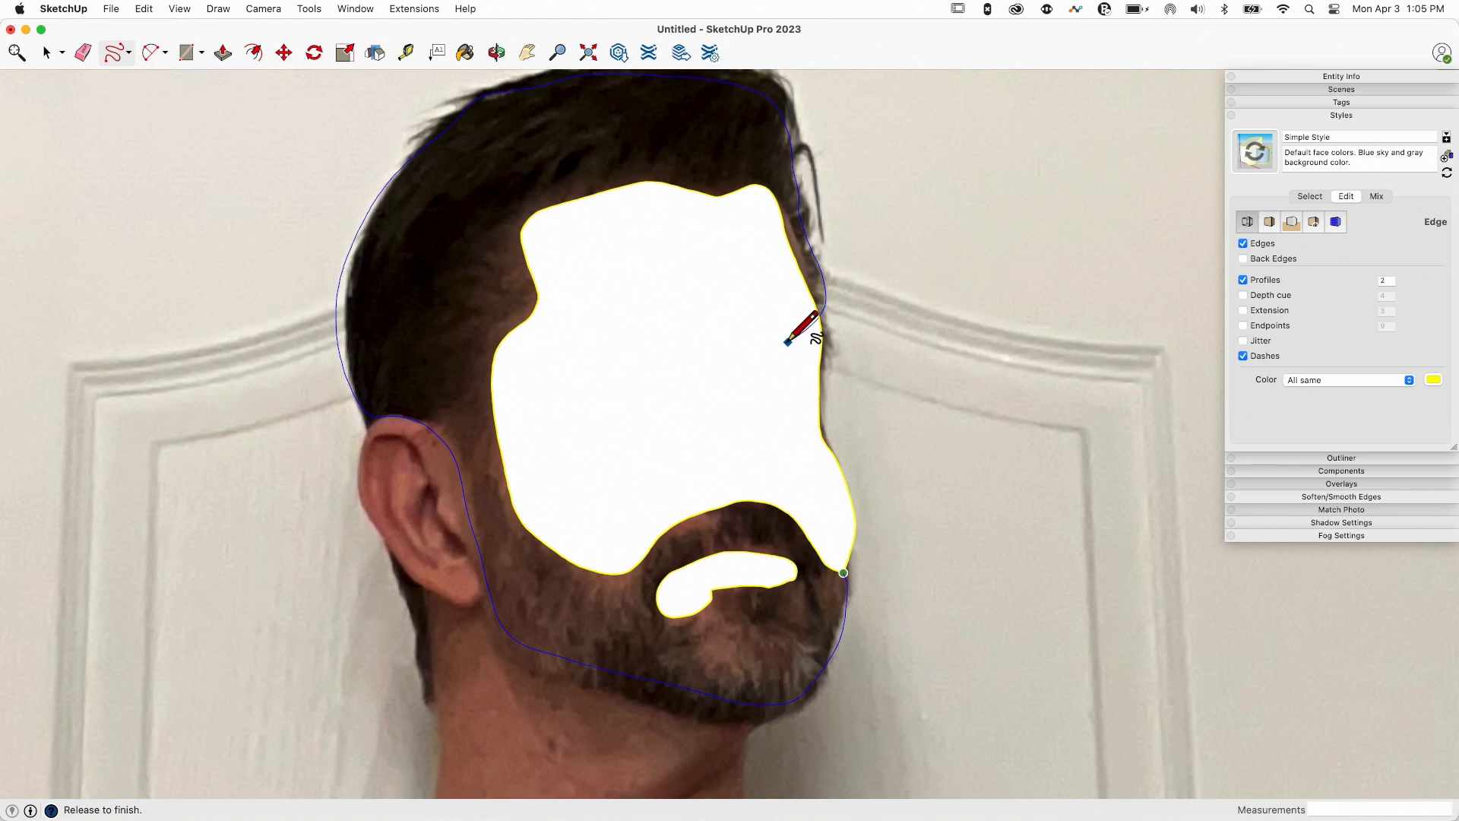
mouse_move(803, 337)
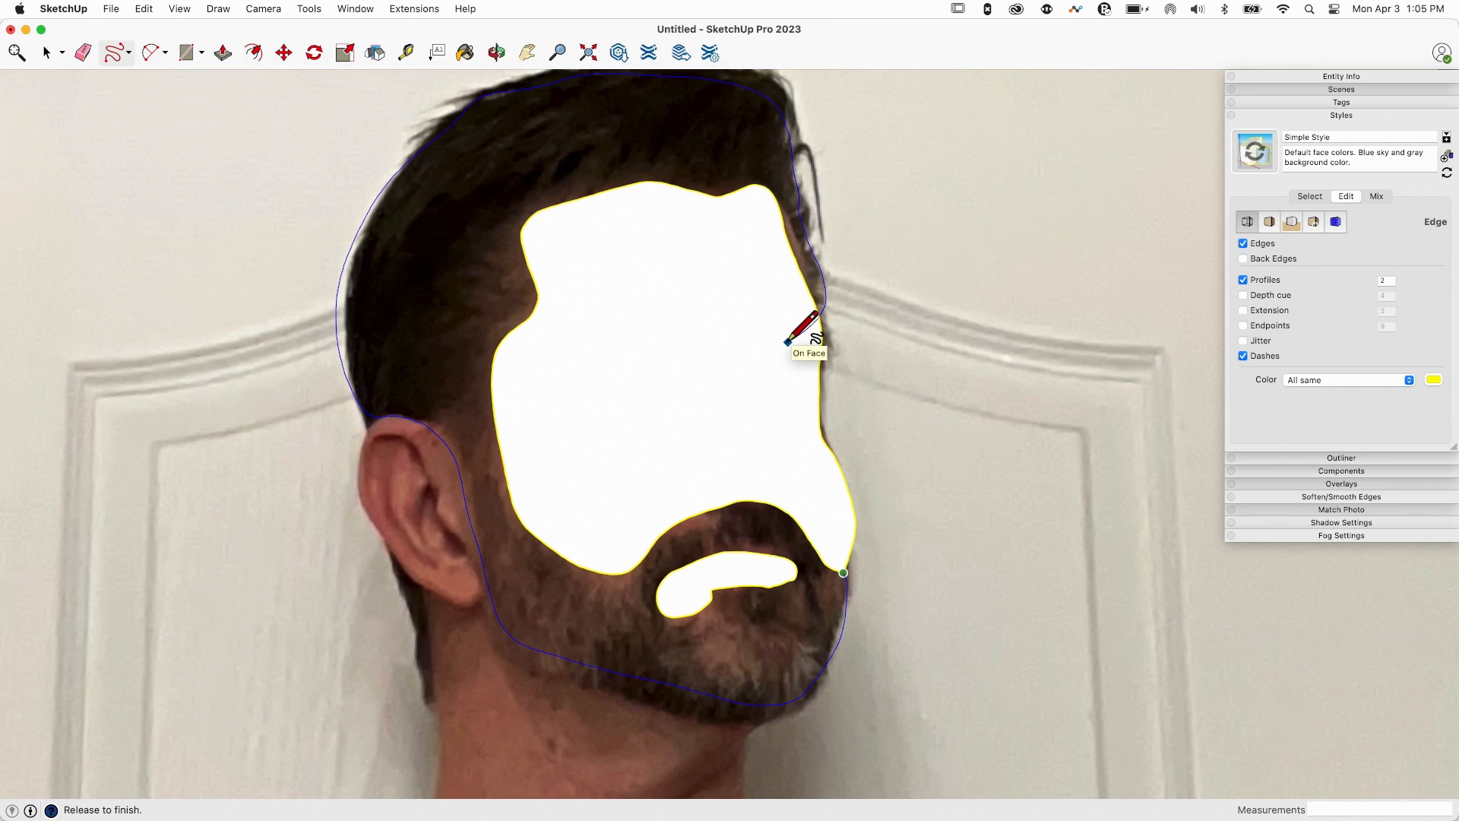
left_click(842, 572)
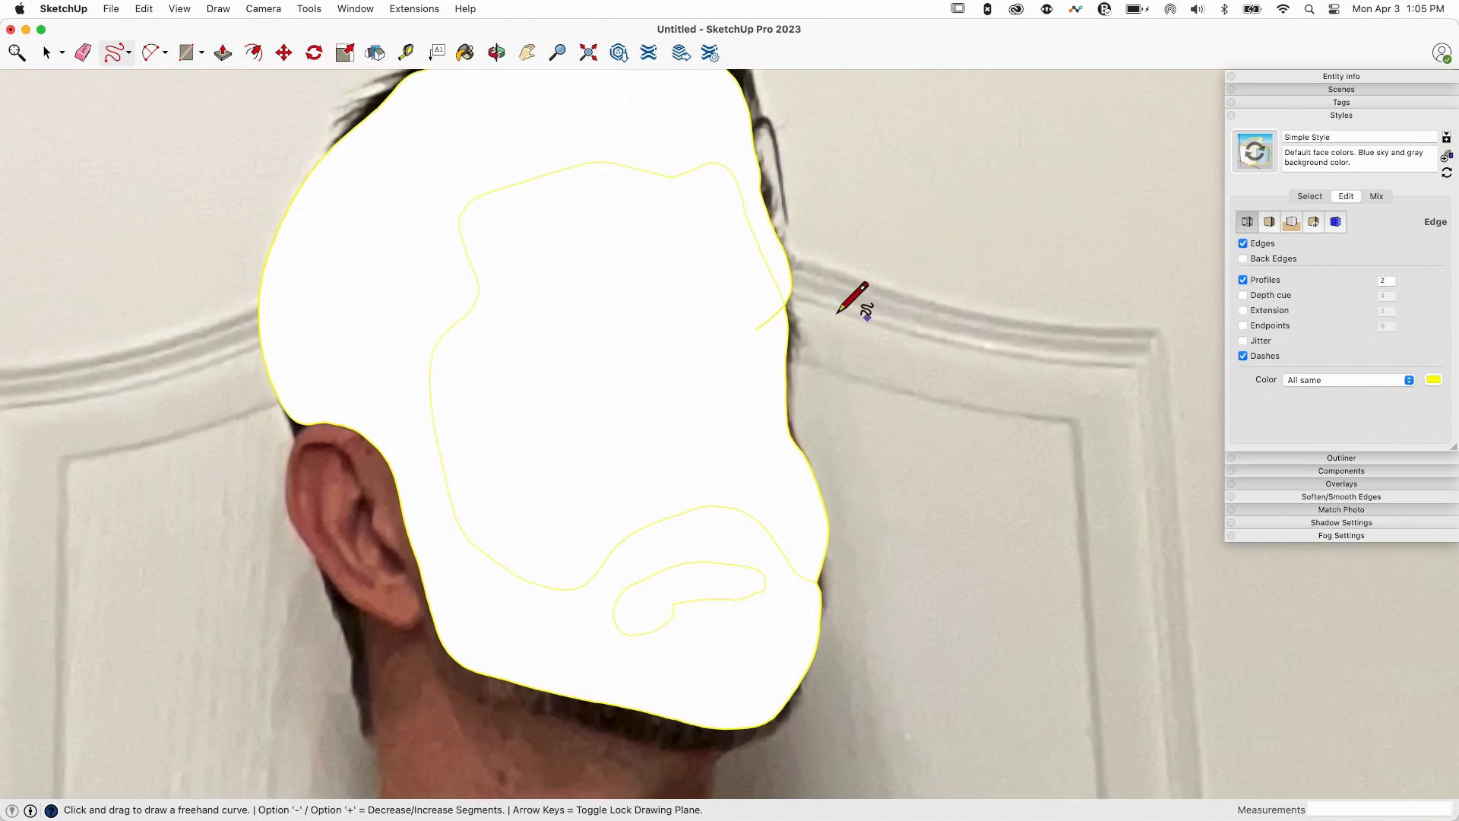
left_click(82, 52)
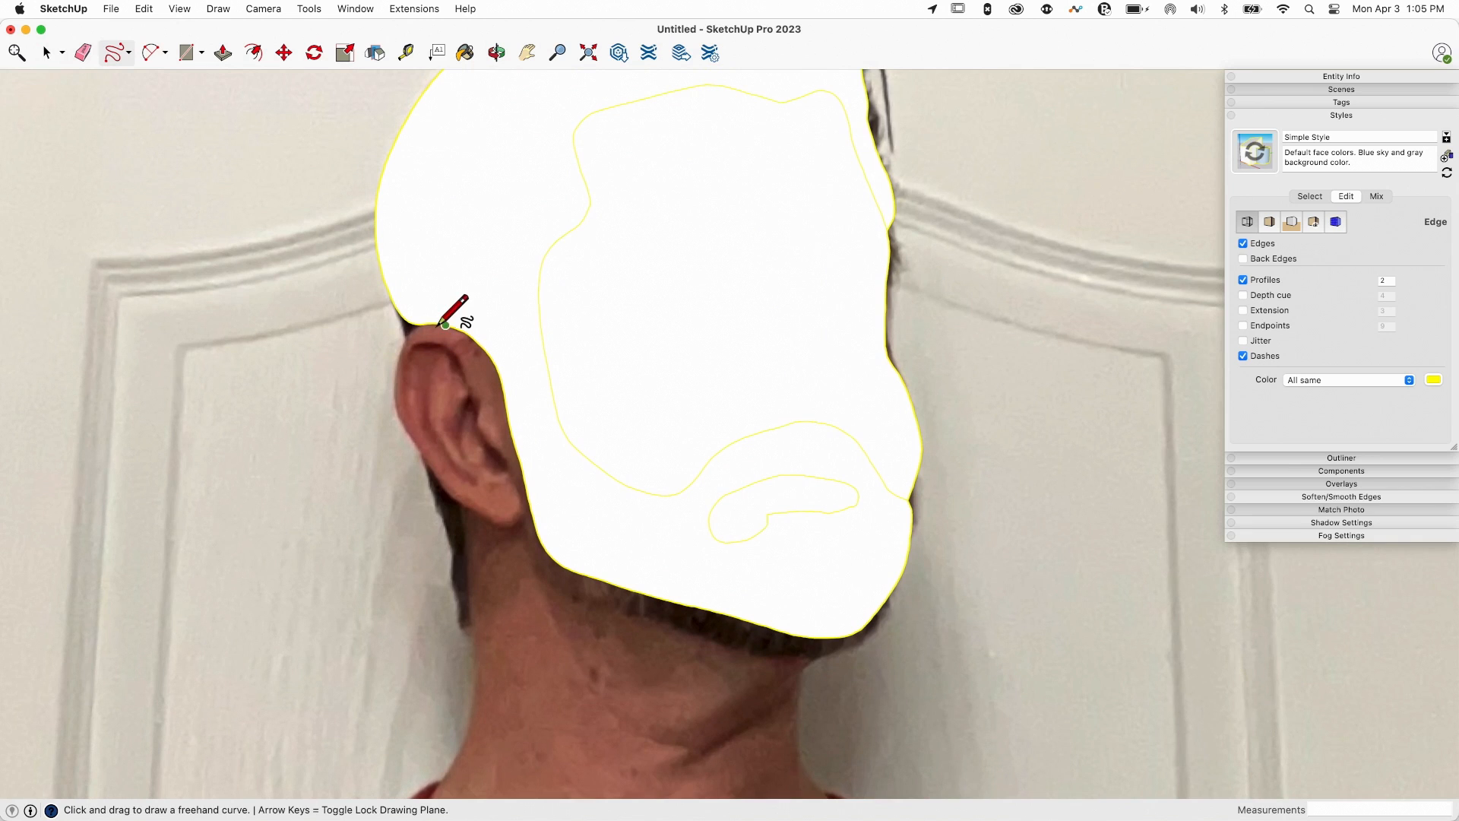
Trace around the ear and erase the stray line between ear and head
left_click_drag(447, 321, 390, 401)
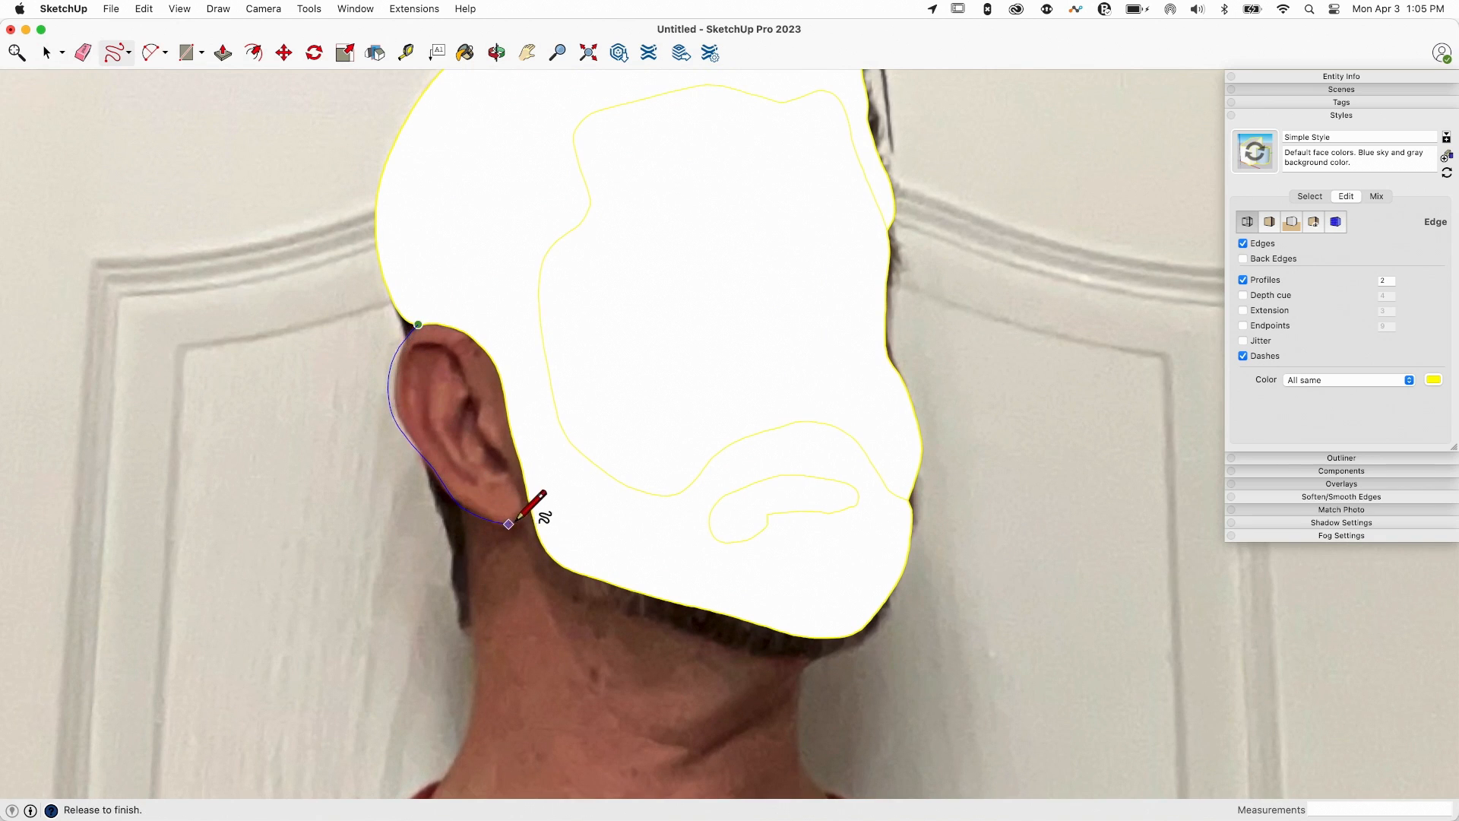
left_click(82, 53)
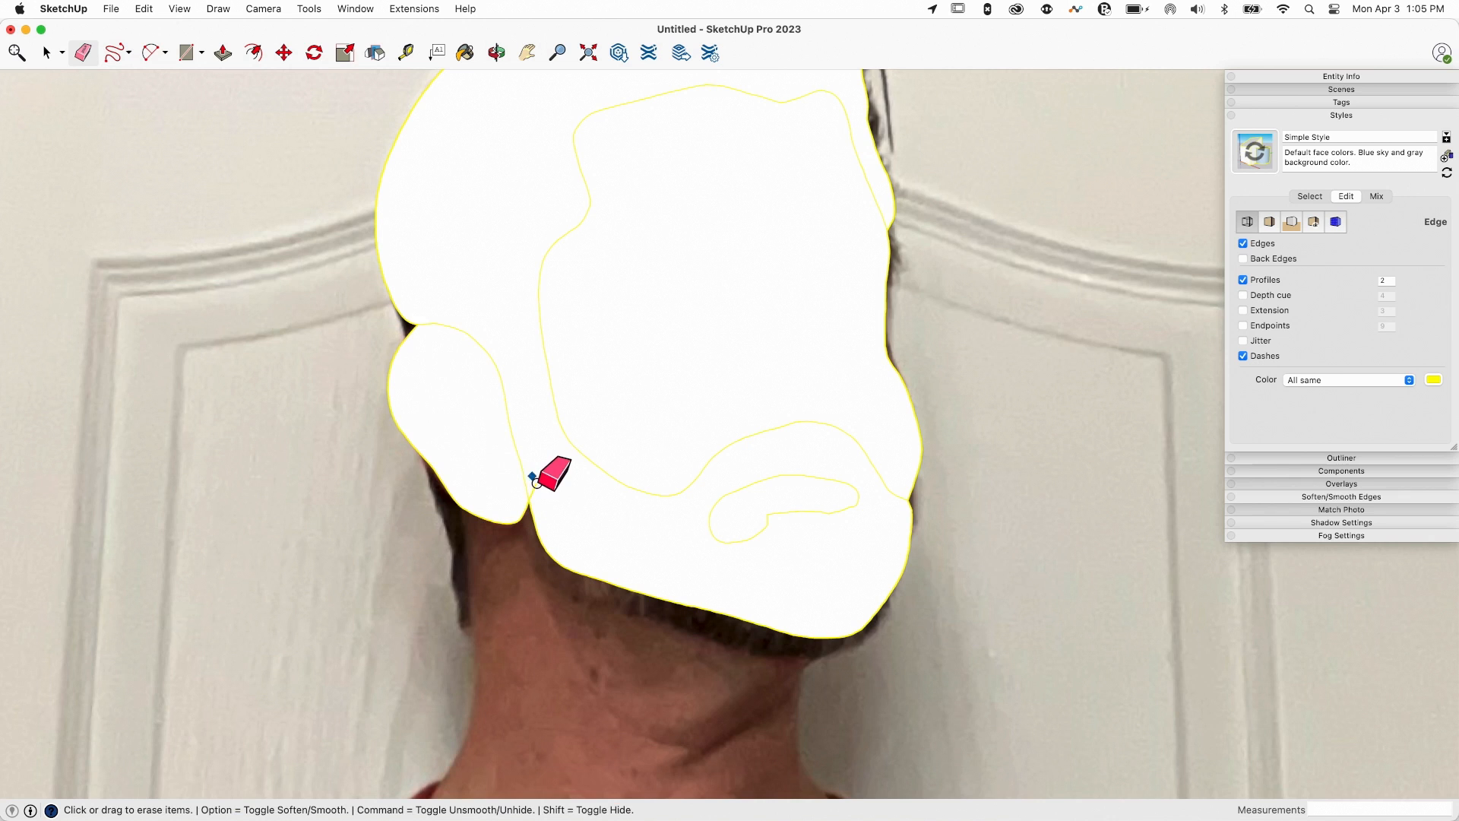
left_click(114, 54)
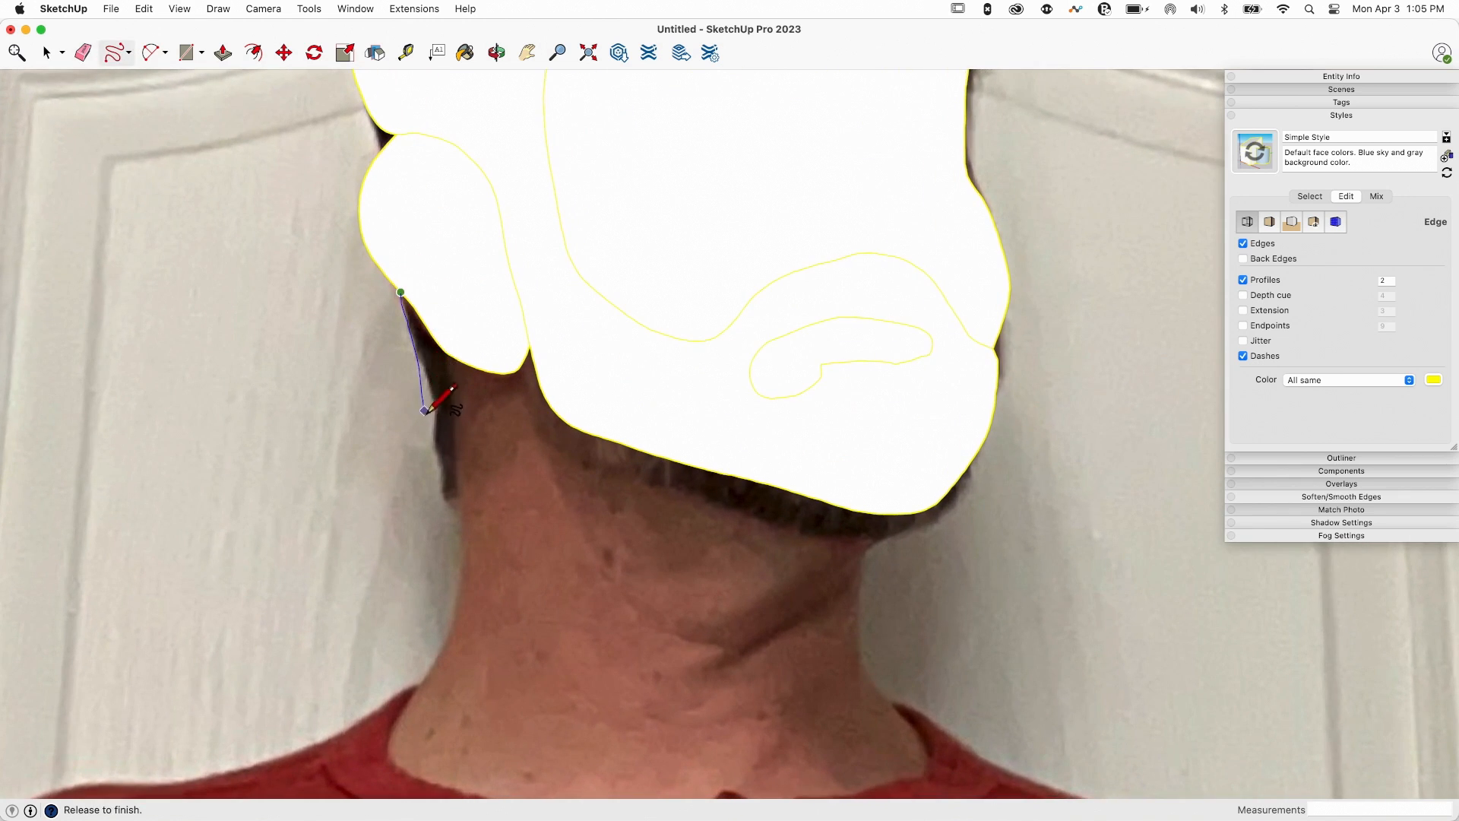
Trace the neck down to the shirt collar and back up to the chin
left_click_drag(423, 410, 451, 451)
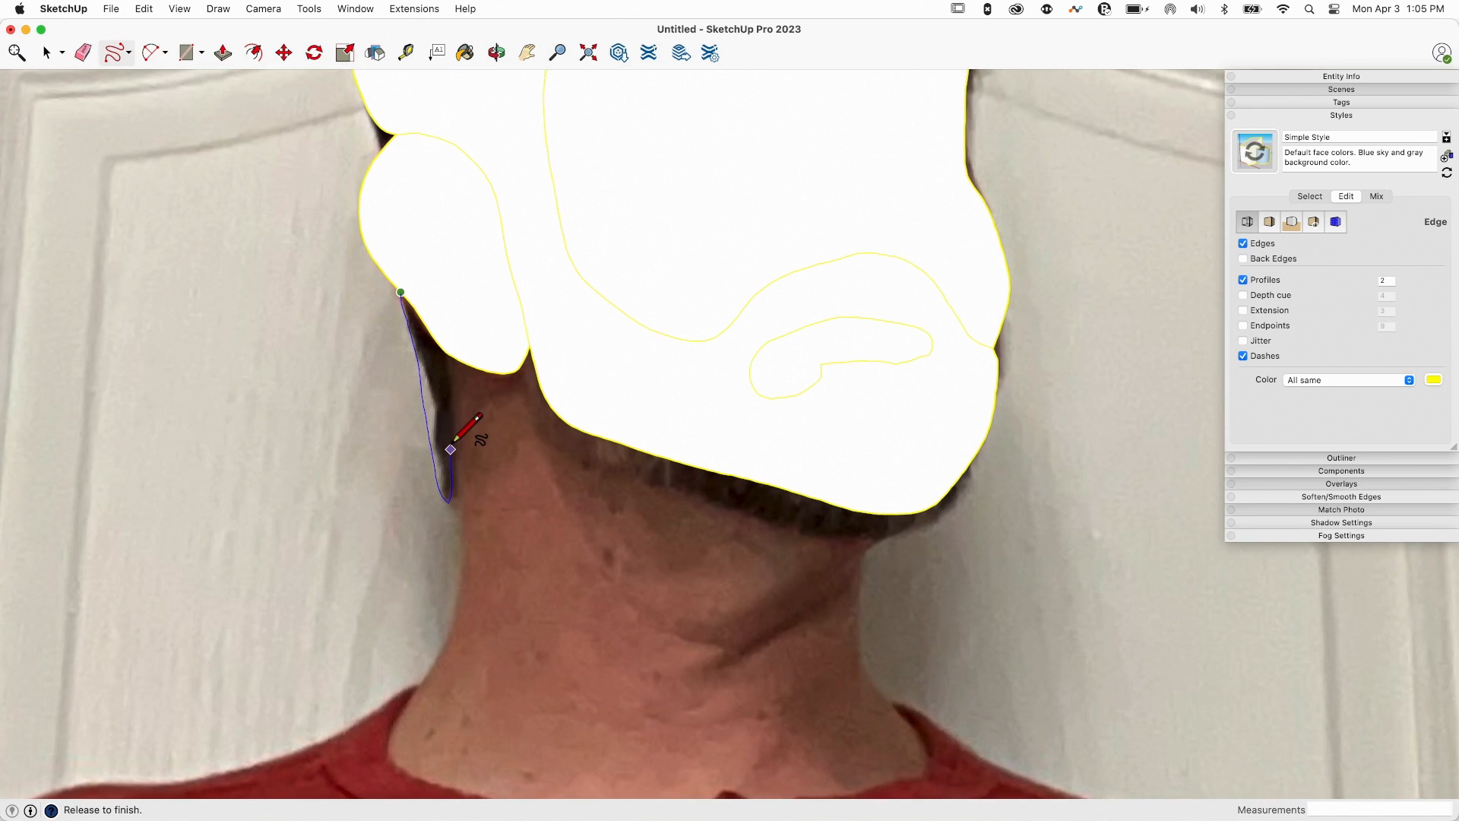
left_click(83, 52)
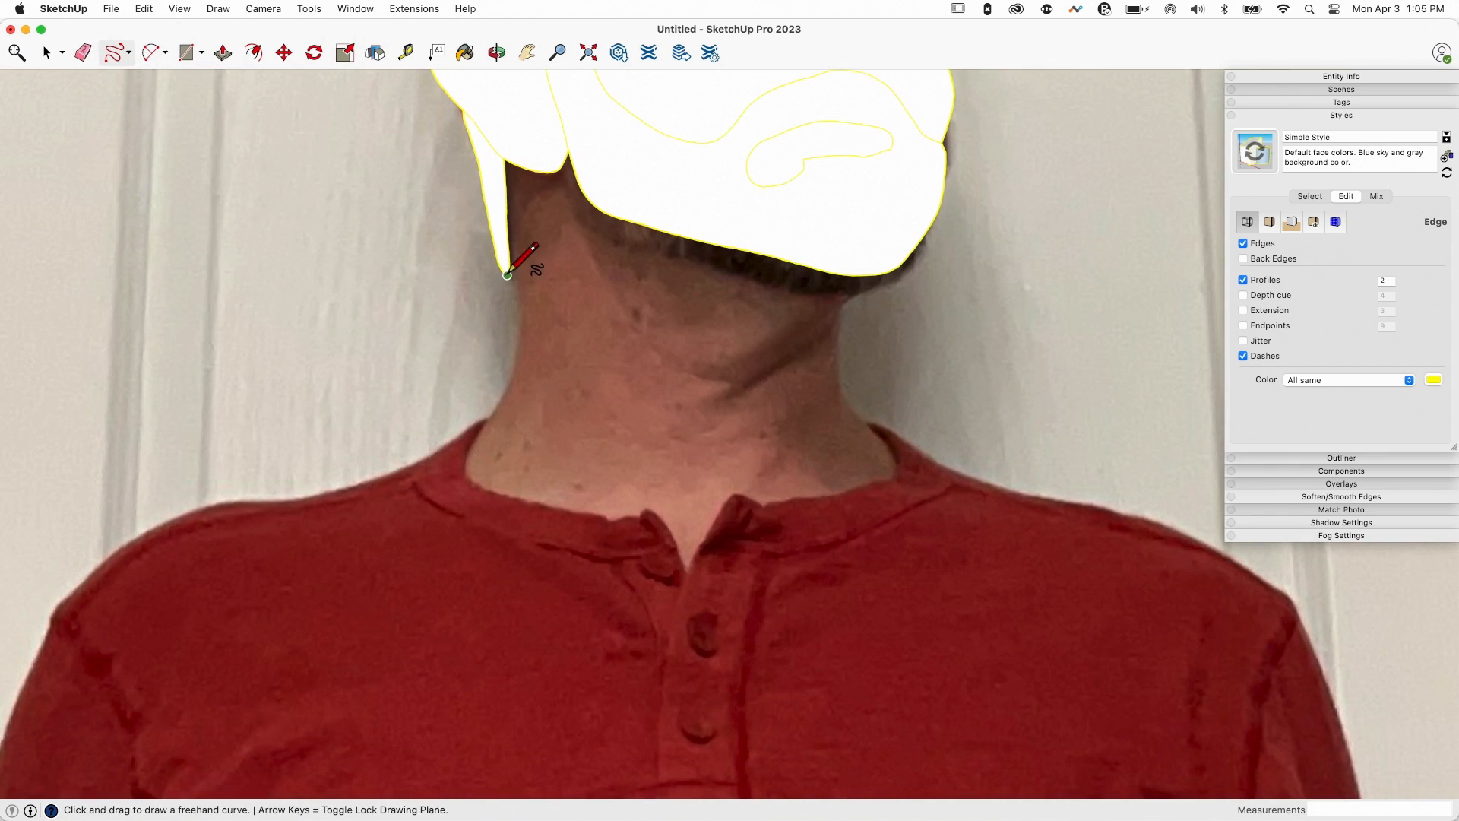
left_click_drag(507, 275, 514, 505)
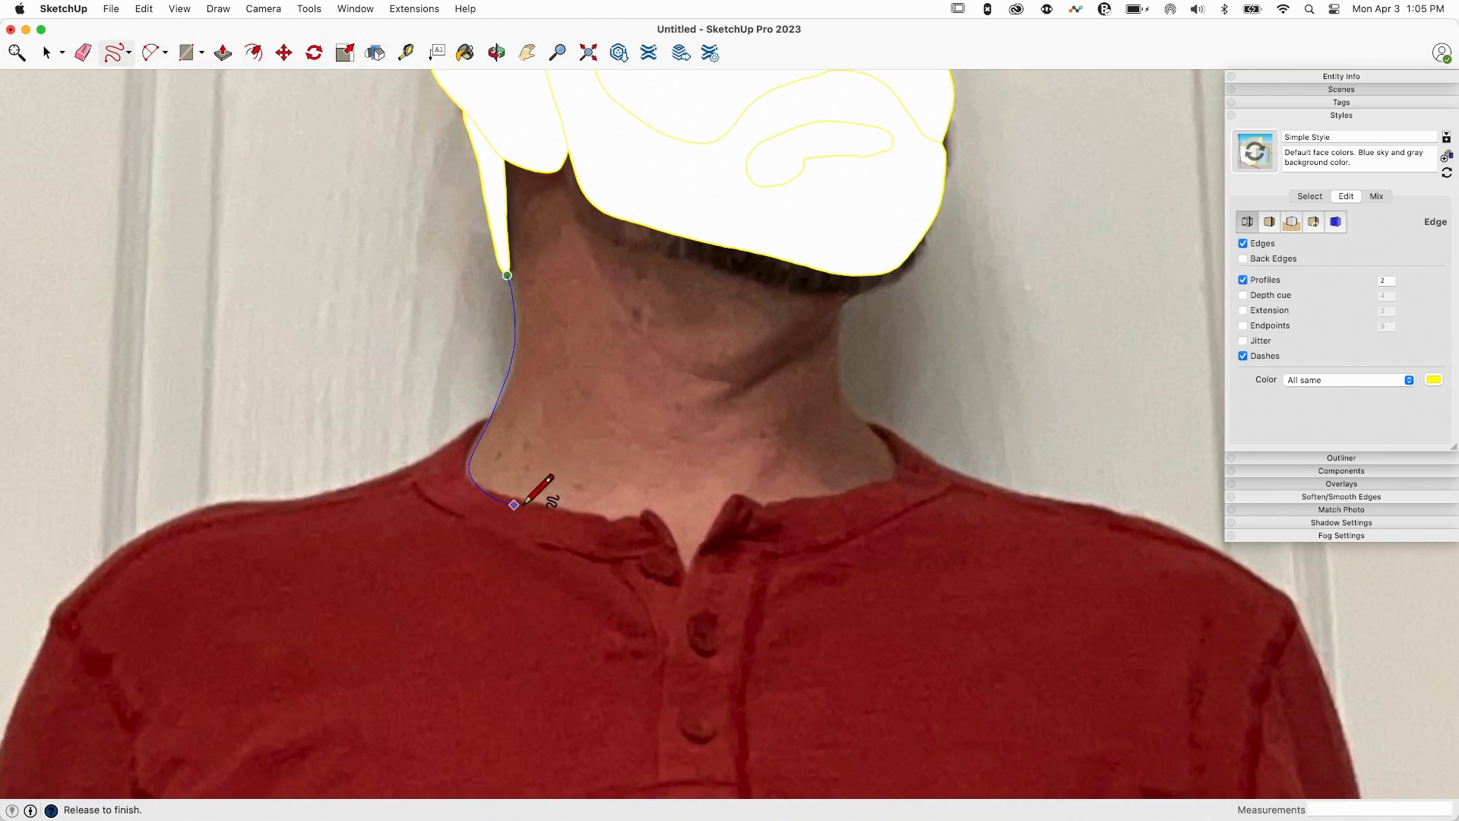
left_click_drag(514, 506, 693, 567)
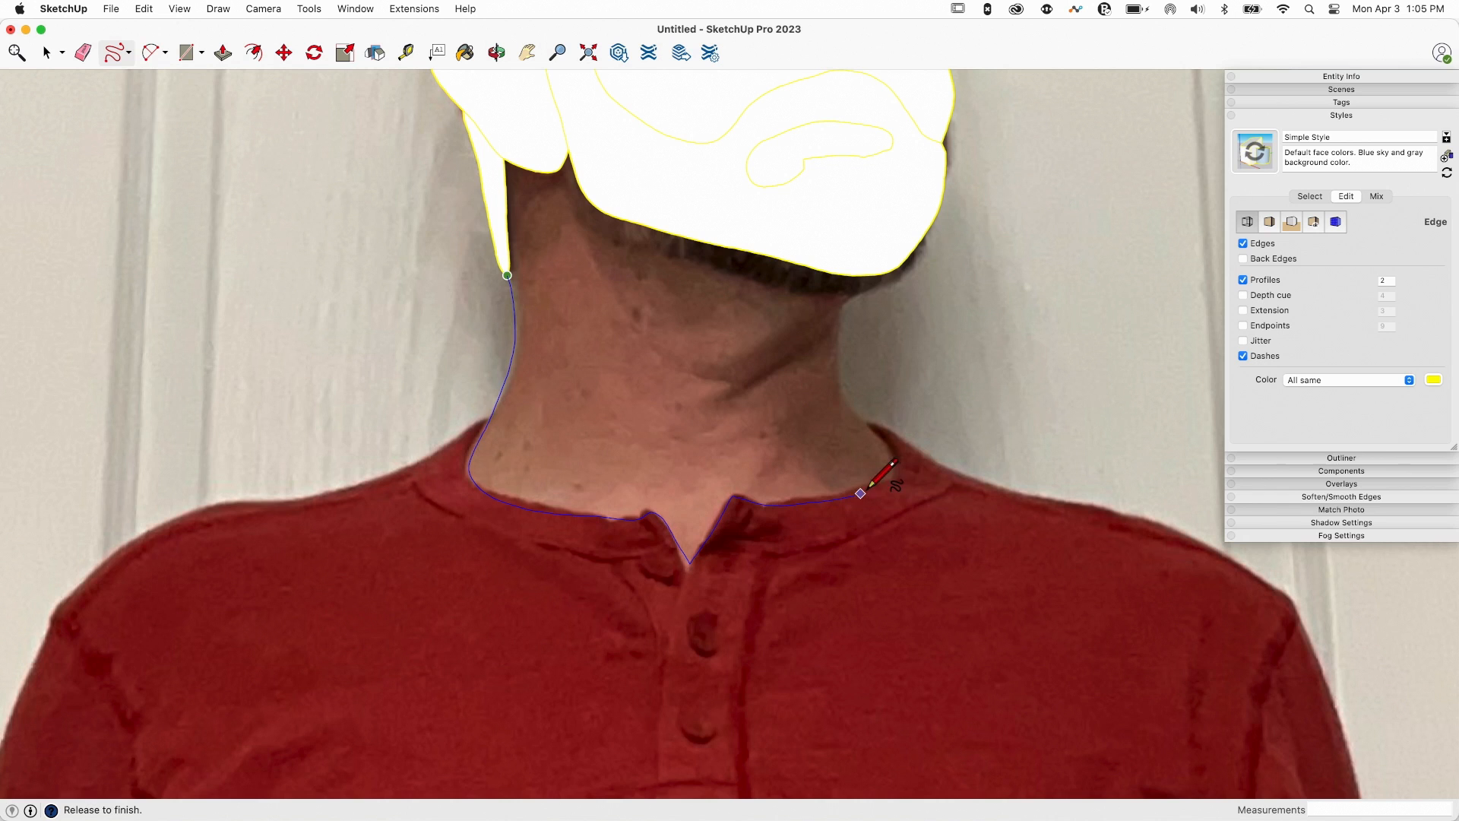
left_click_drag(859, 493, 834, 293)
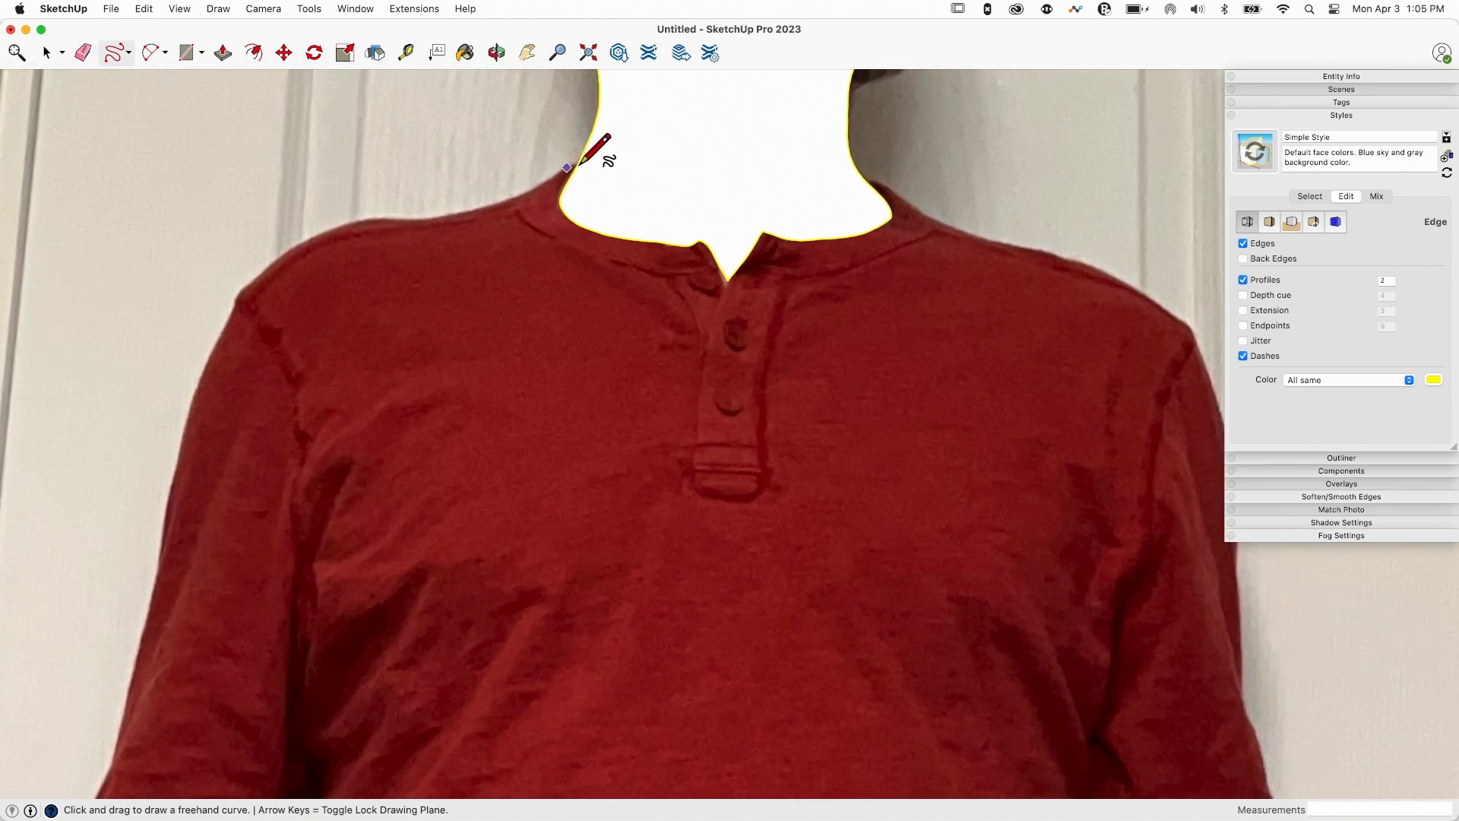
Trace the collar and button placket as a closed outline
left_click_drag(605, 149, 536, 182)
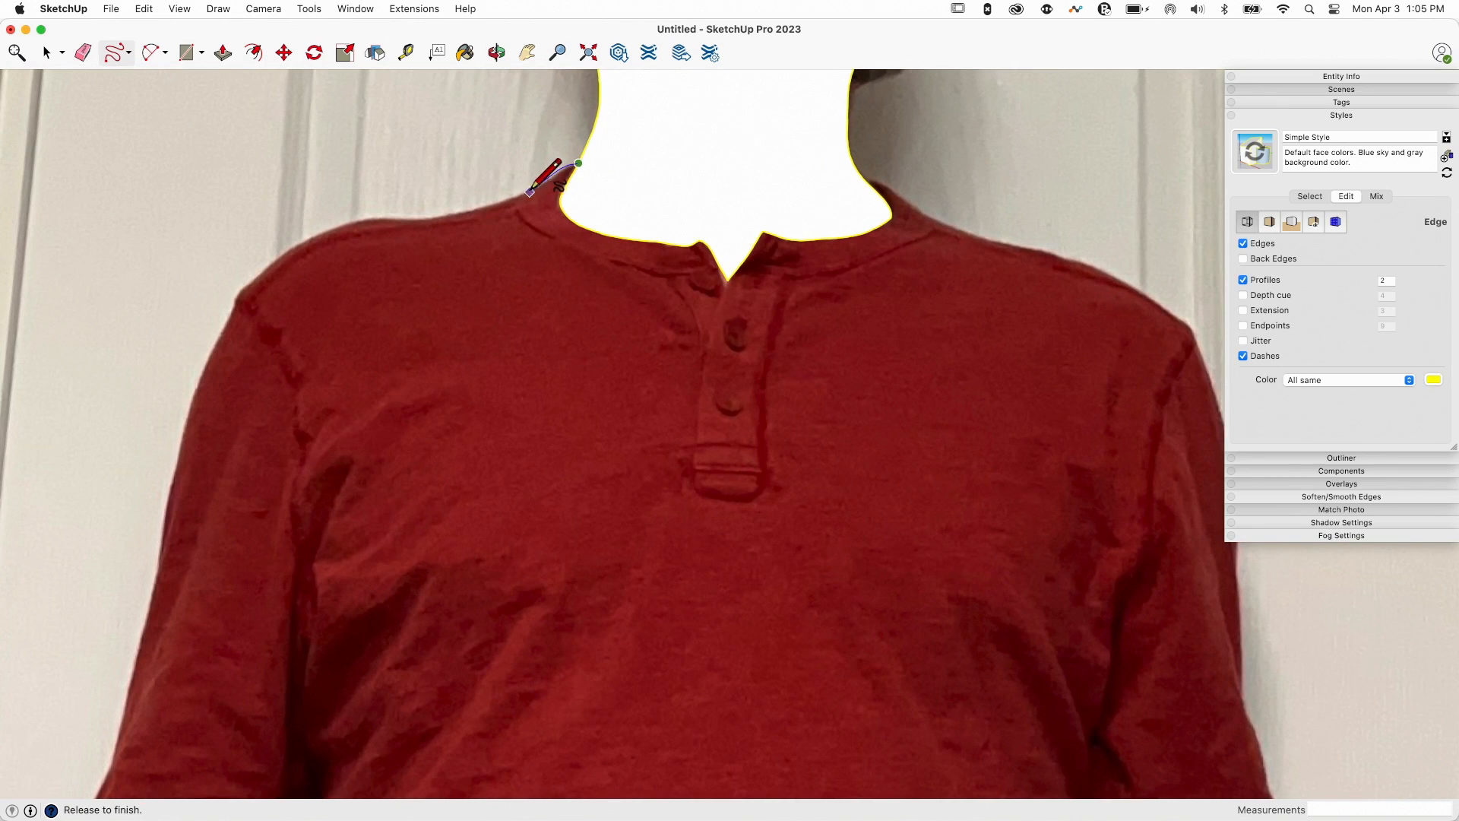
left_click_drag(577, 165, 688, 312)
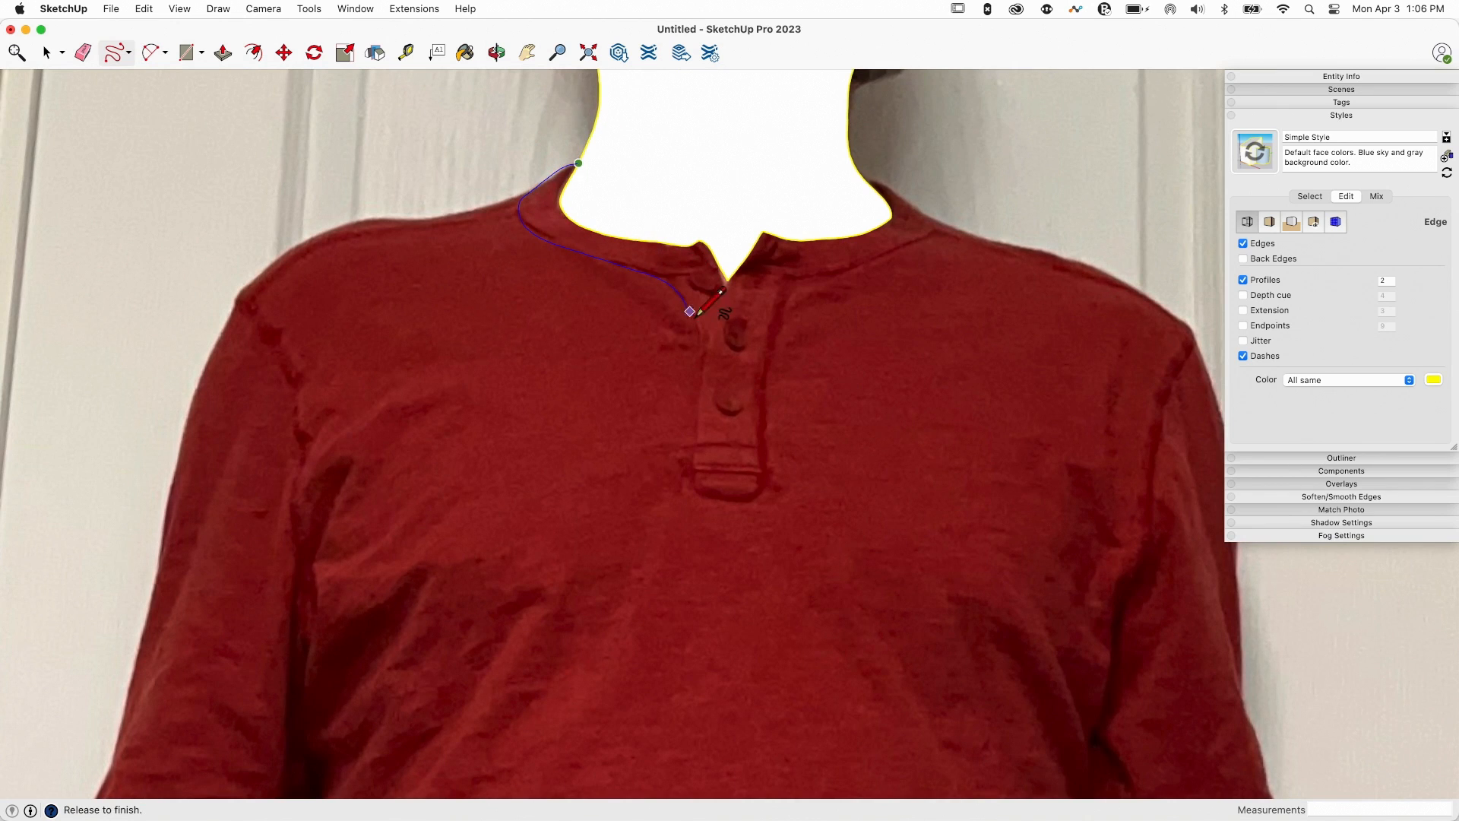
left_click_drag(691, 312, 747, 493)
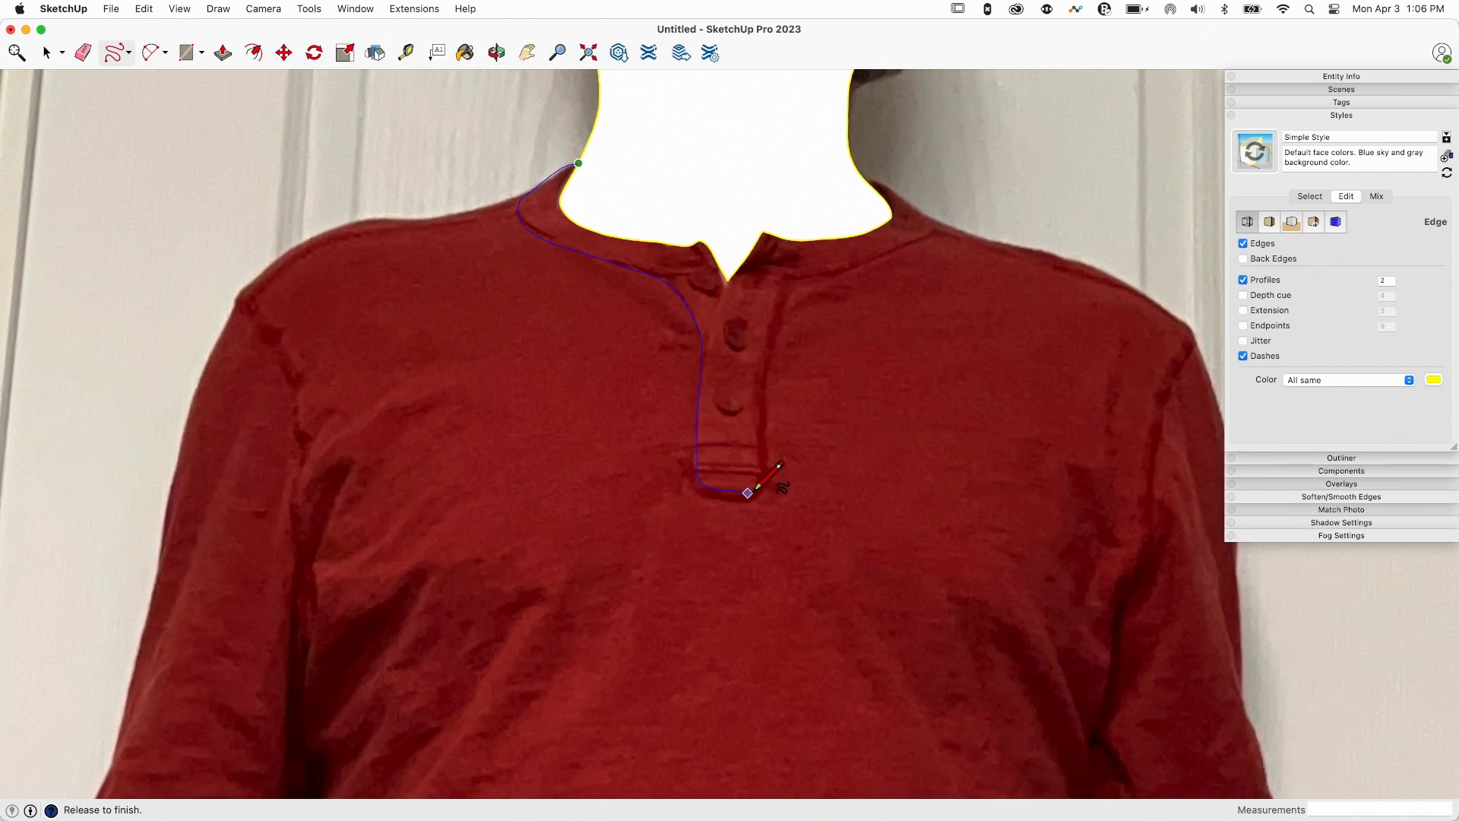
left_click_drag(747, 493, 858, 264)
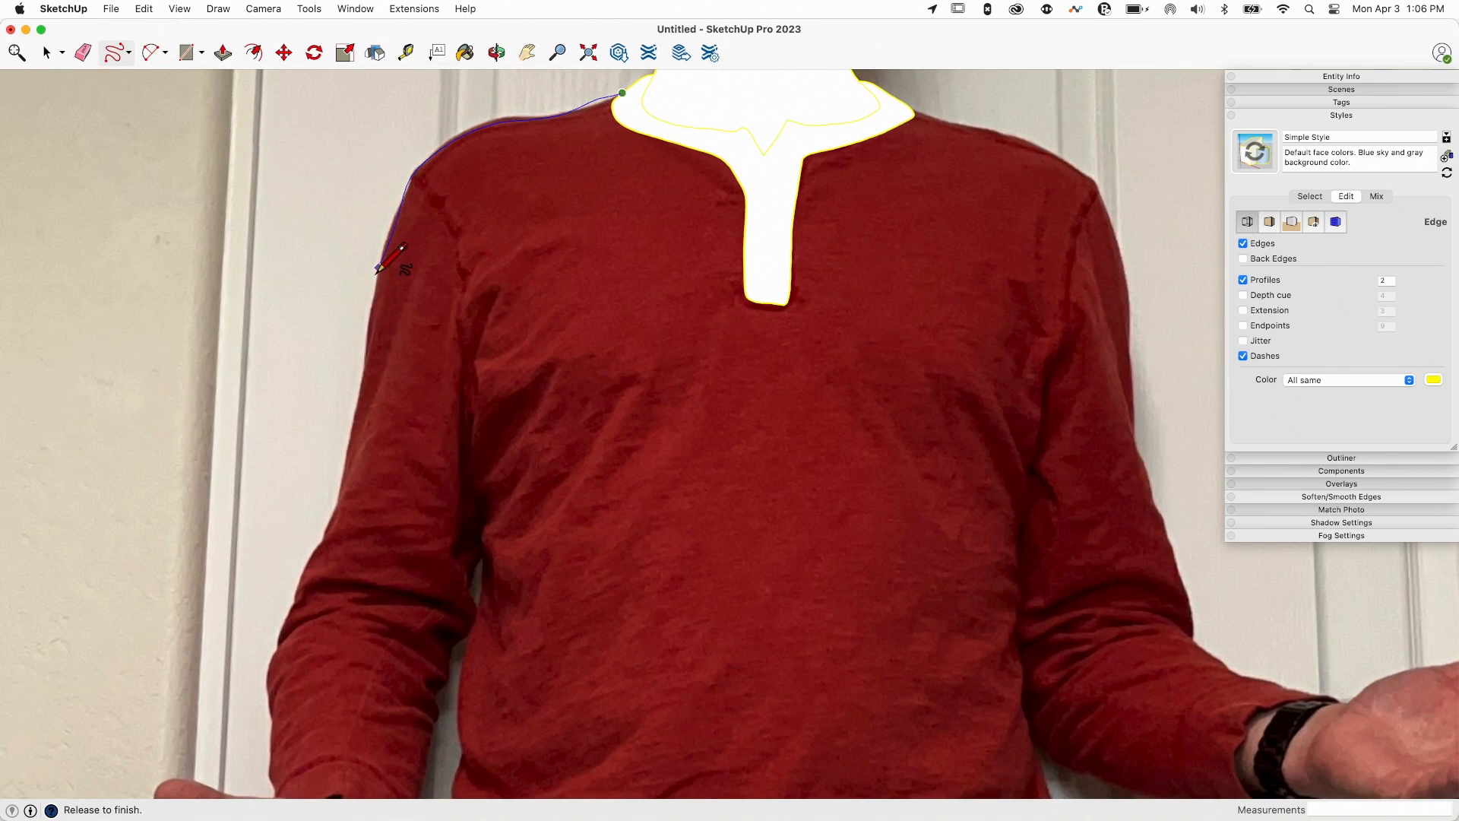
Trace across the shoulders and chest, then around the left arm to the armpit
left_click_drag(382, 270, 327, 530)
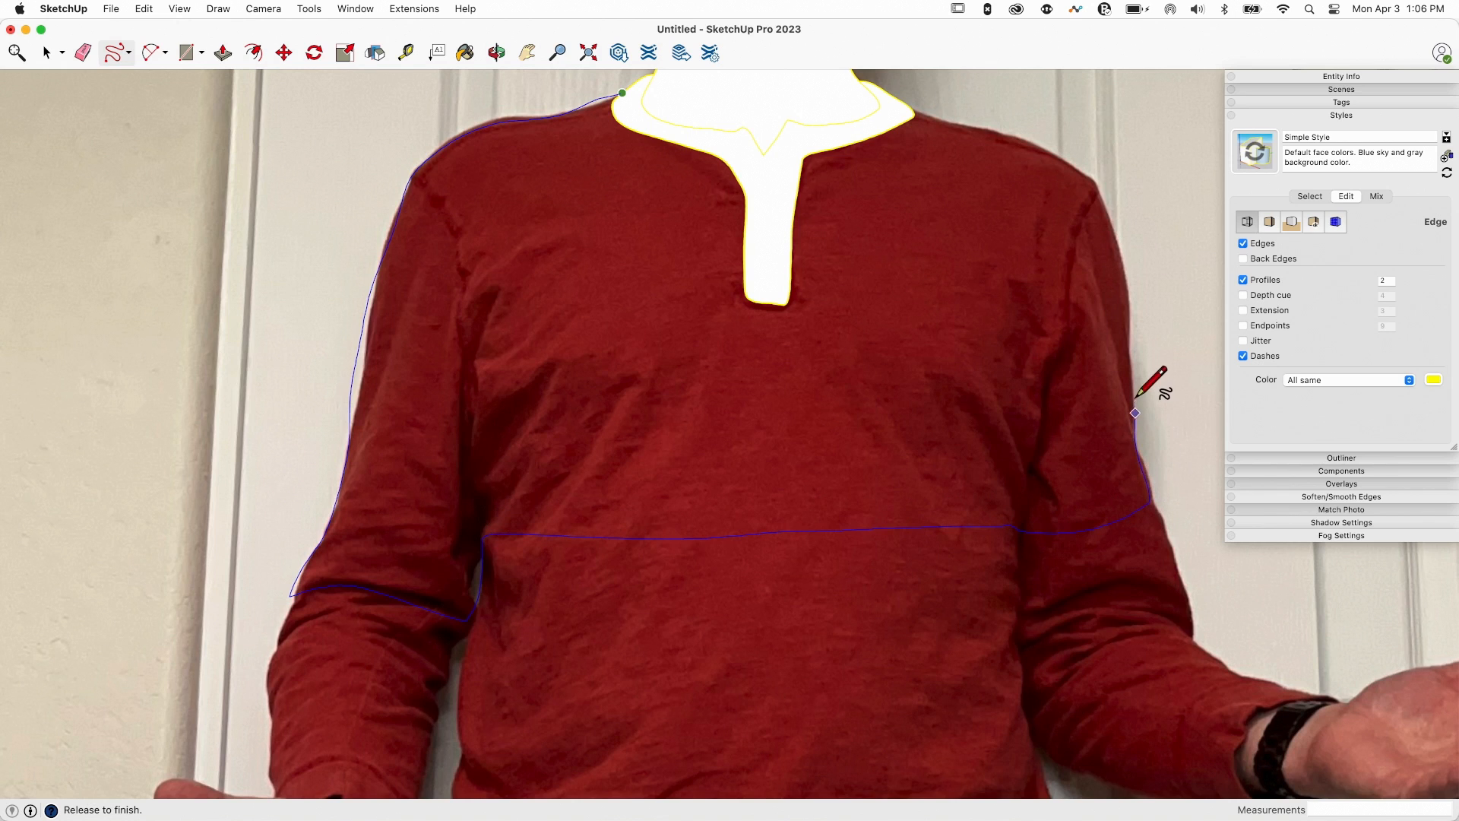
left_click_drag(1135, 414, 1086, 177)
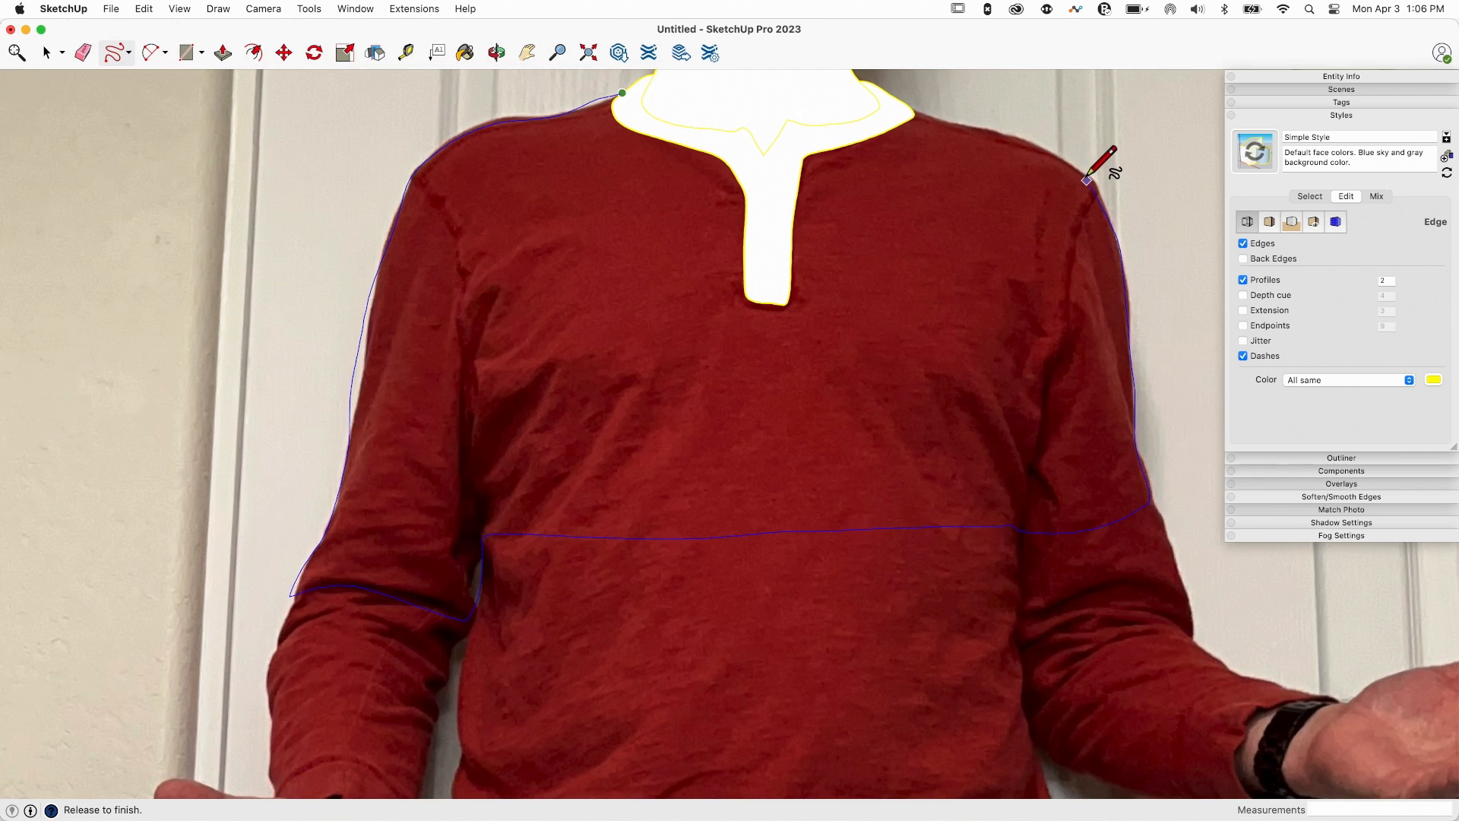
mouse_move(907, 98)
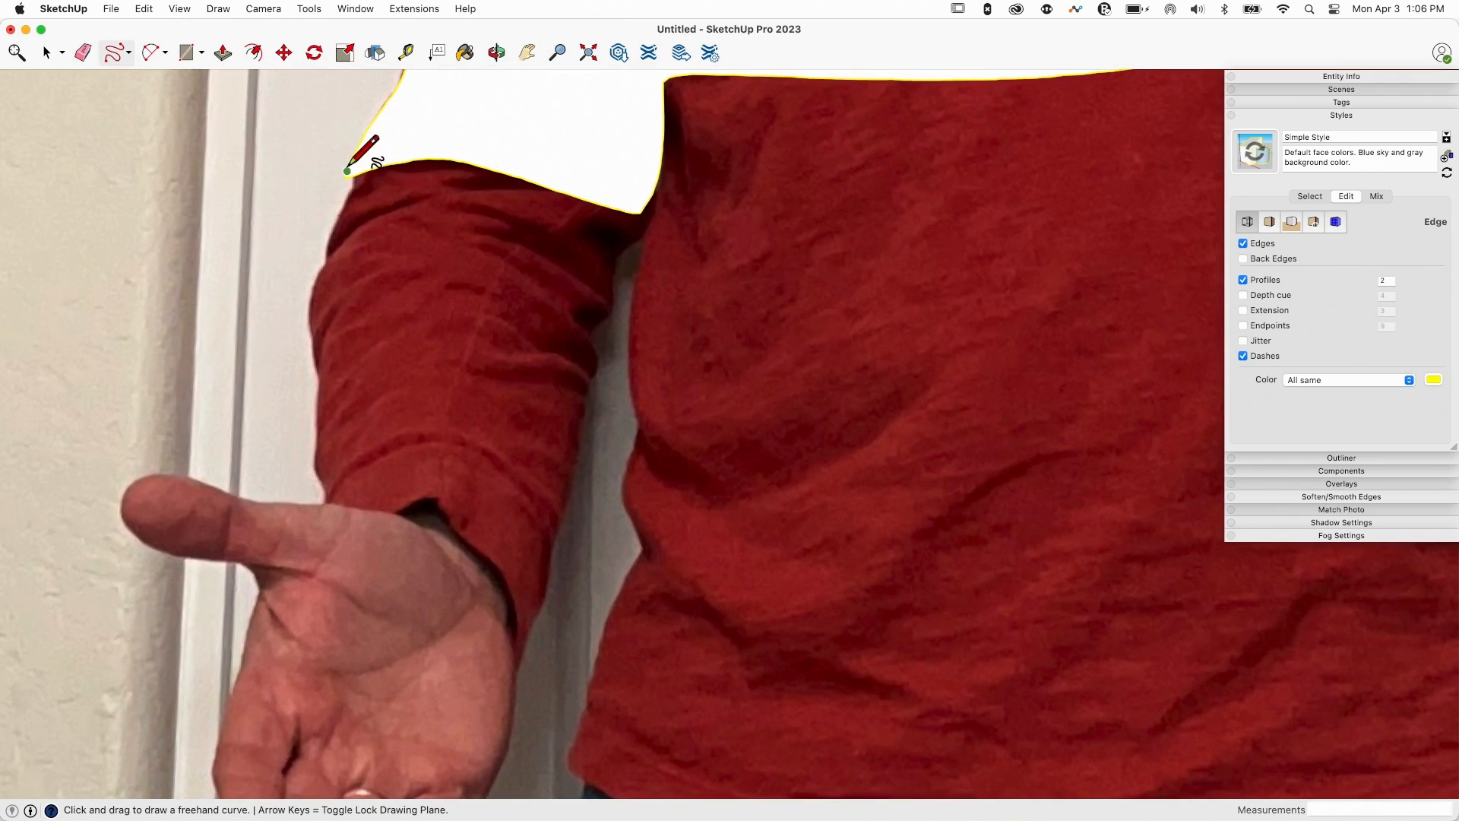
left_click_drag(347, 171, 314, 363)
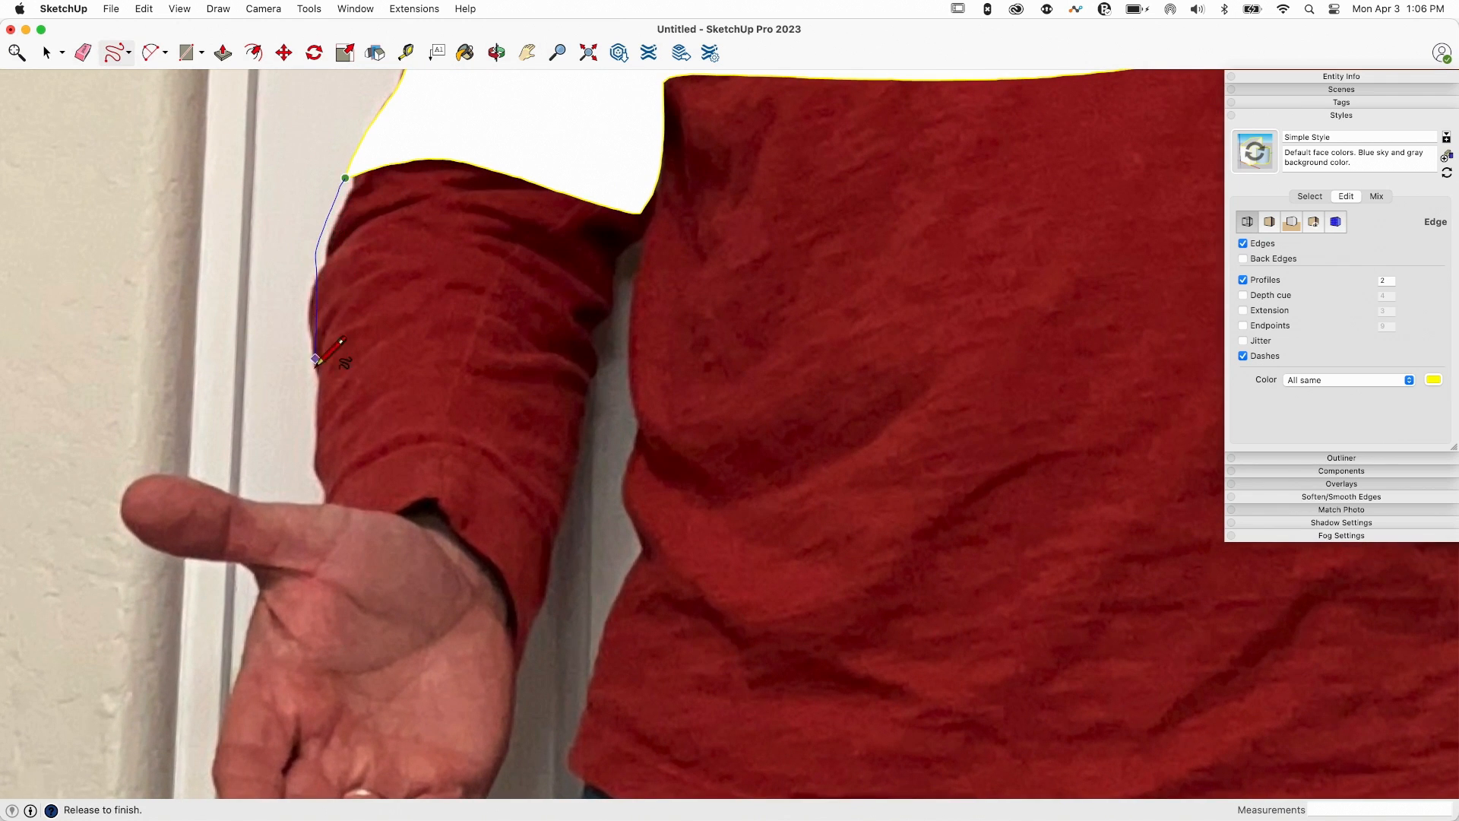
left_click_drag(326, 358, 381, 493)
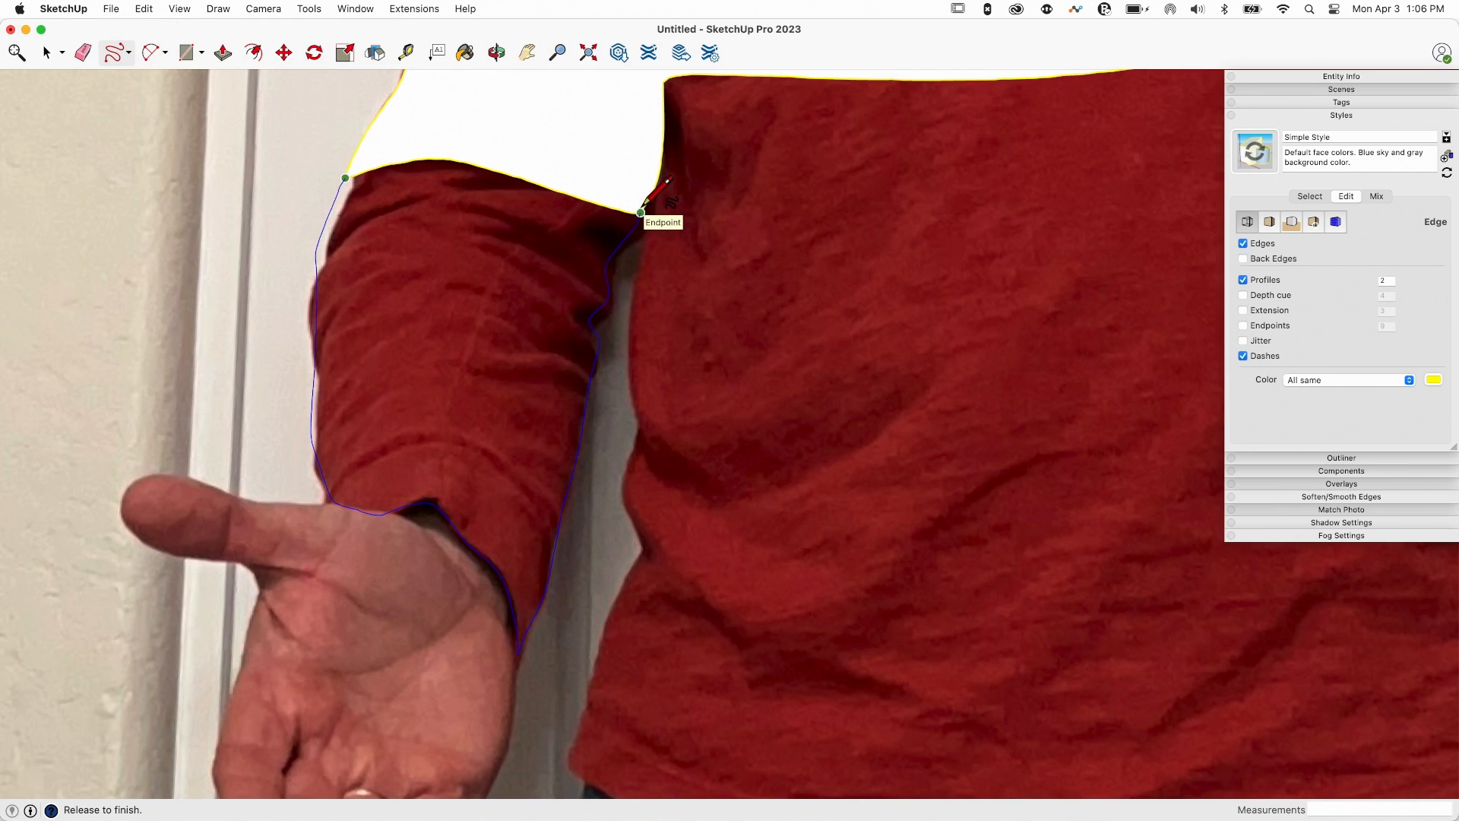
left_click(83, 53)
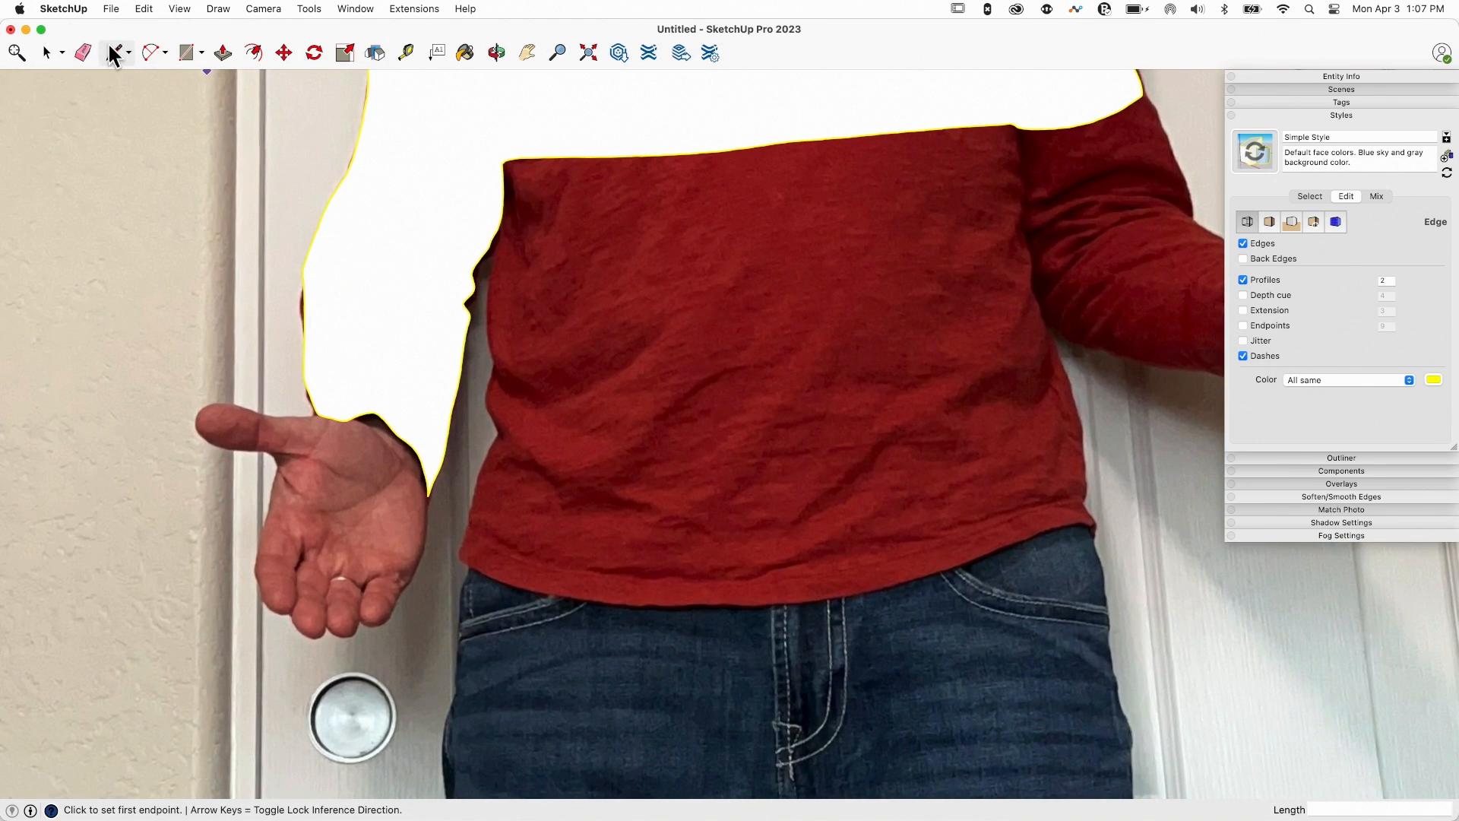
Trace the lower torso to the shirt hem and the right arm down to the cuff
left_click(111, 53)
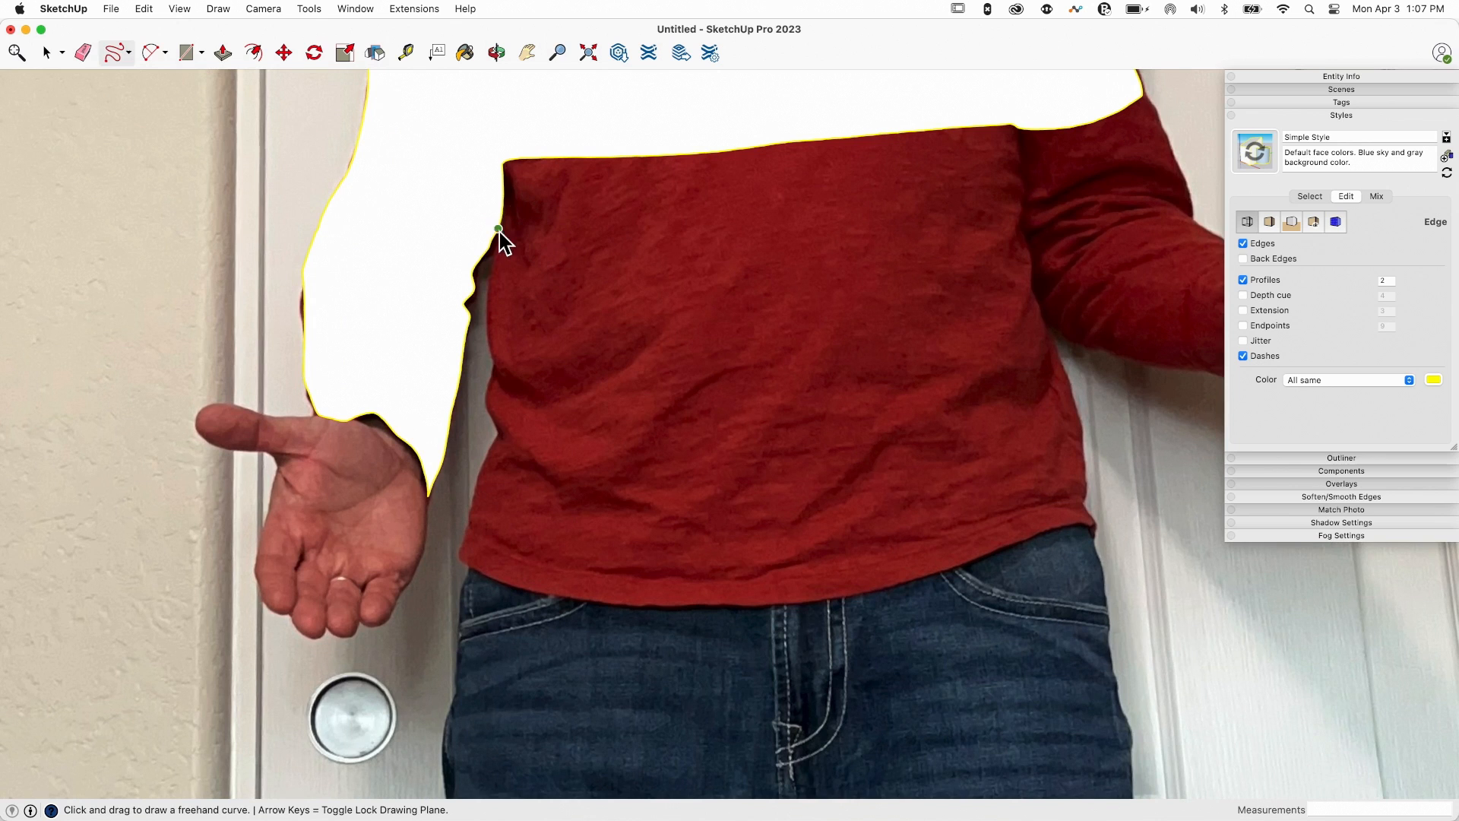
left_click_drag(498, 228, 498, 382)
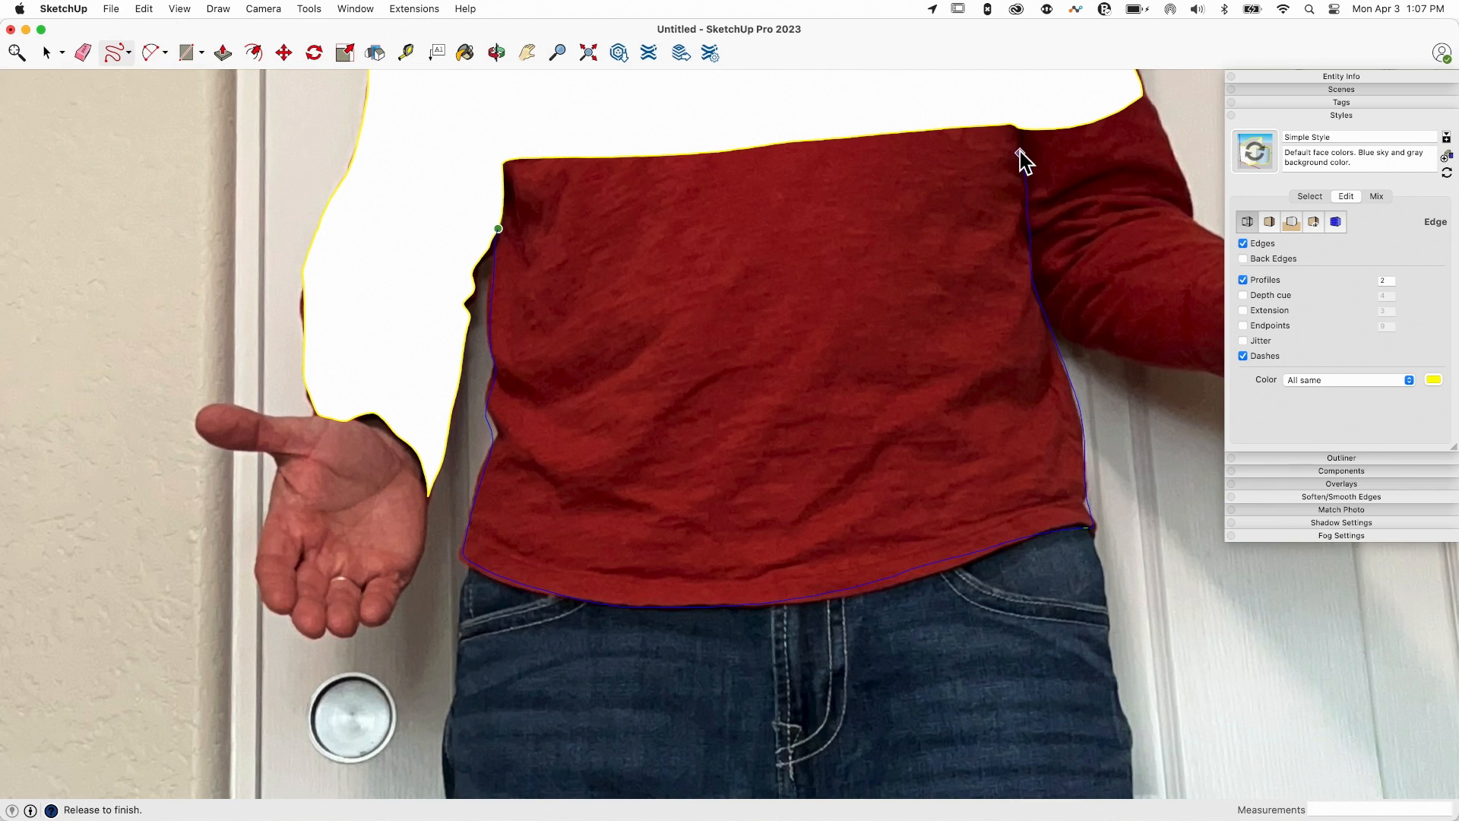
left_click(82, 52)
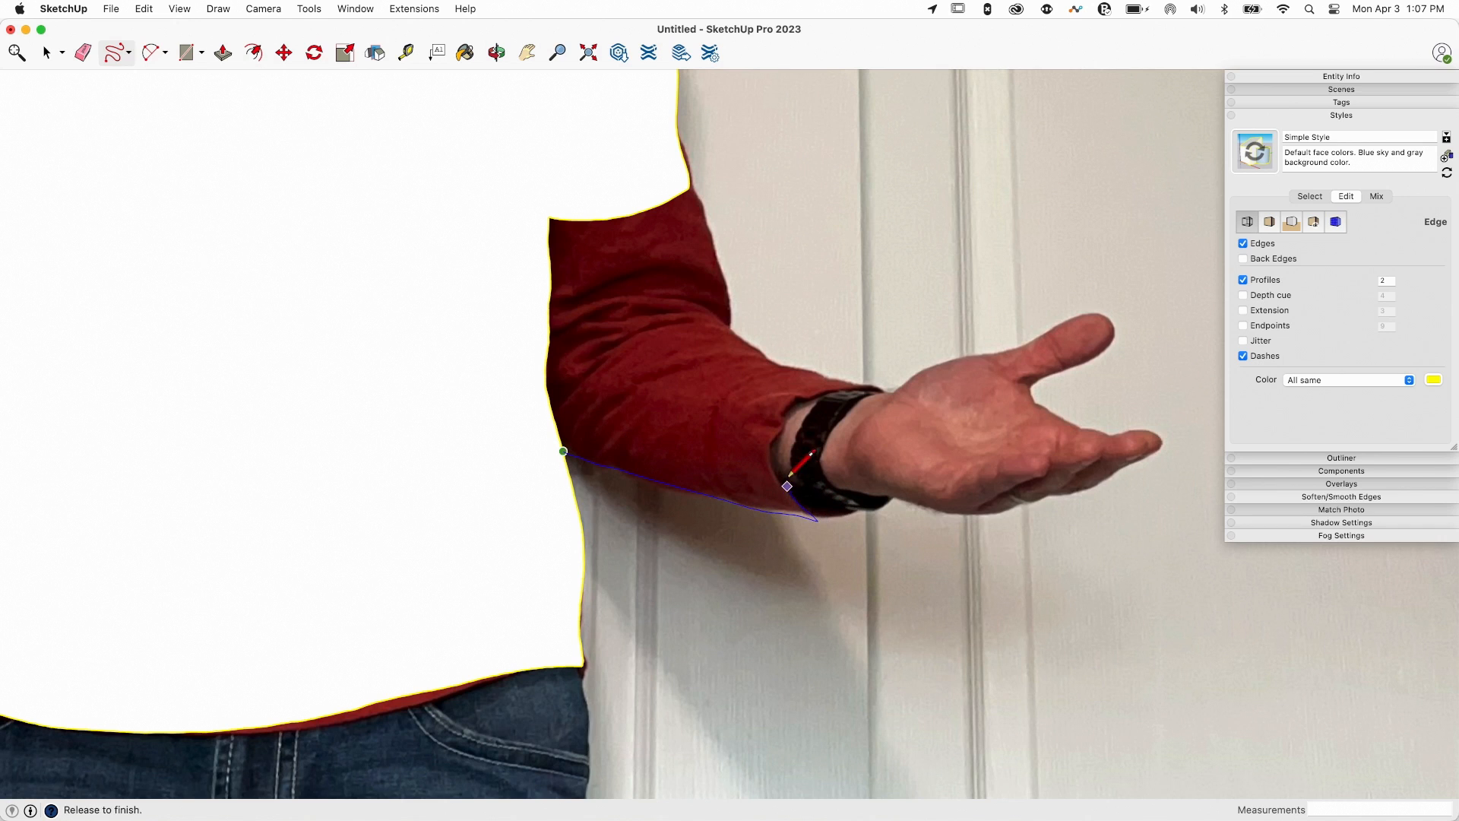
left_click_drag(787, 484, 870, 386)
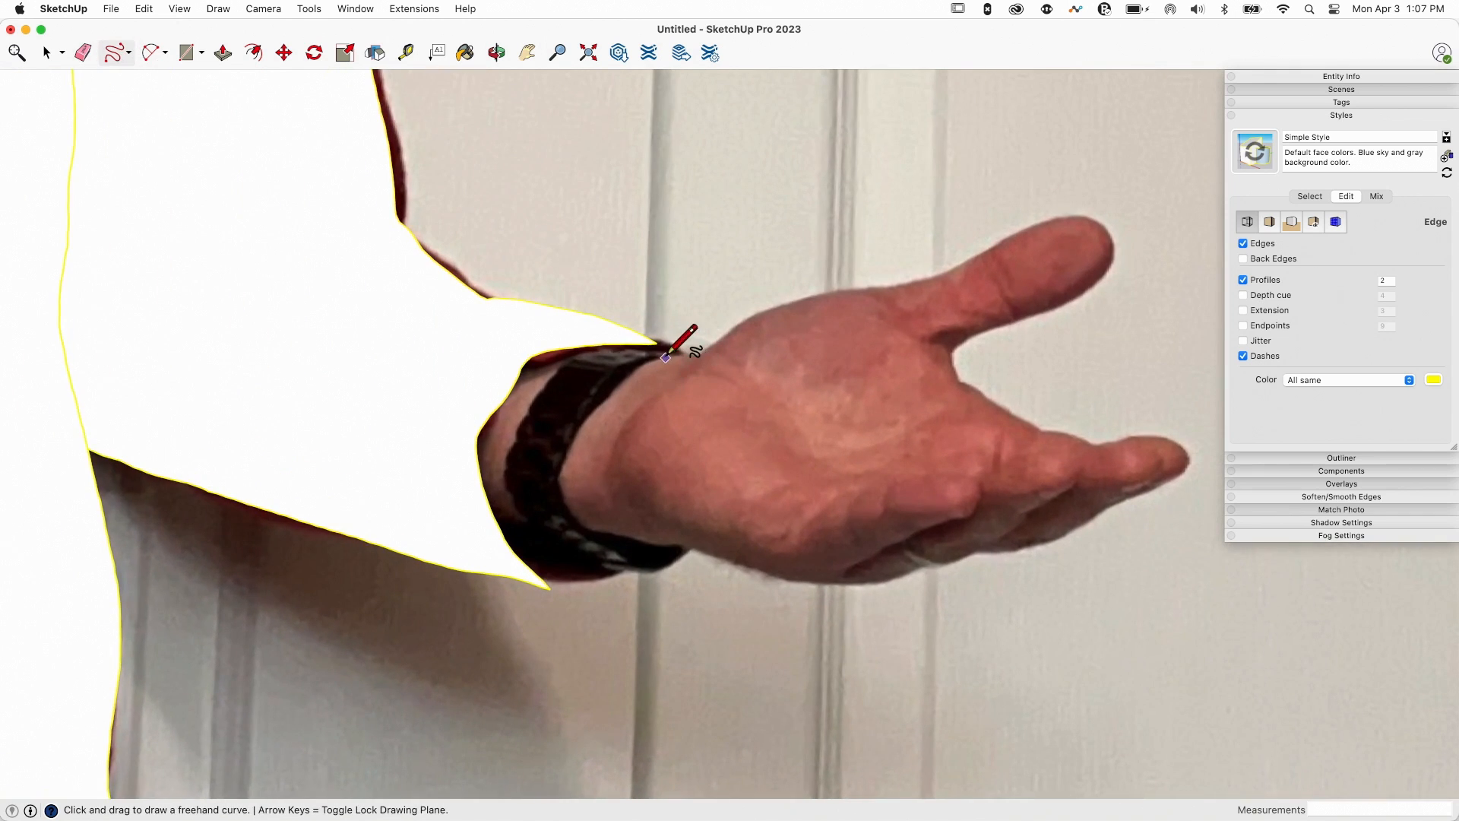
left_click_drag(668, 361, 656, 345)
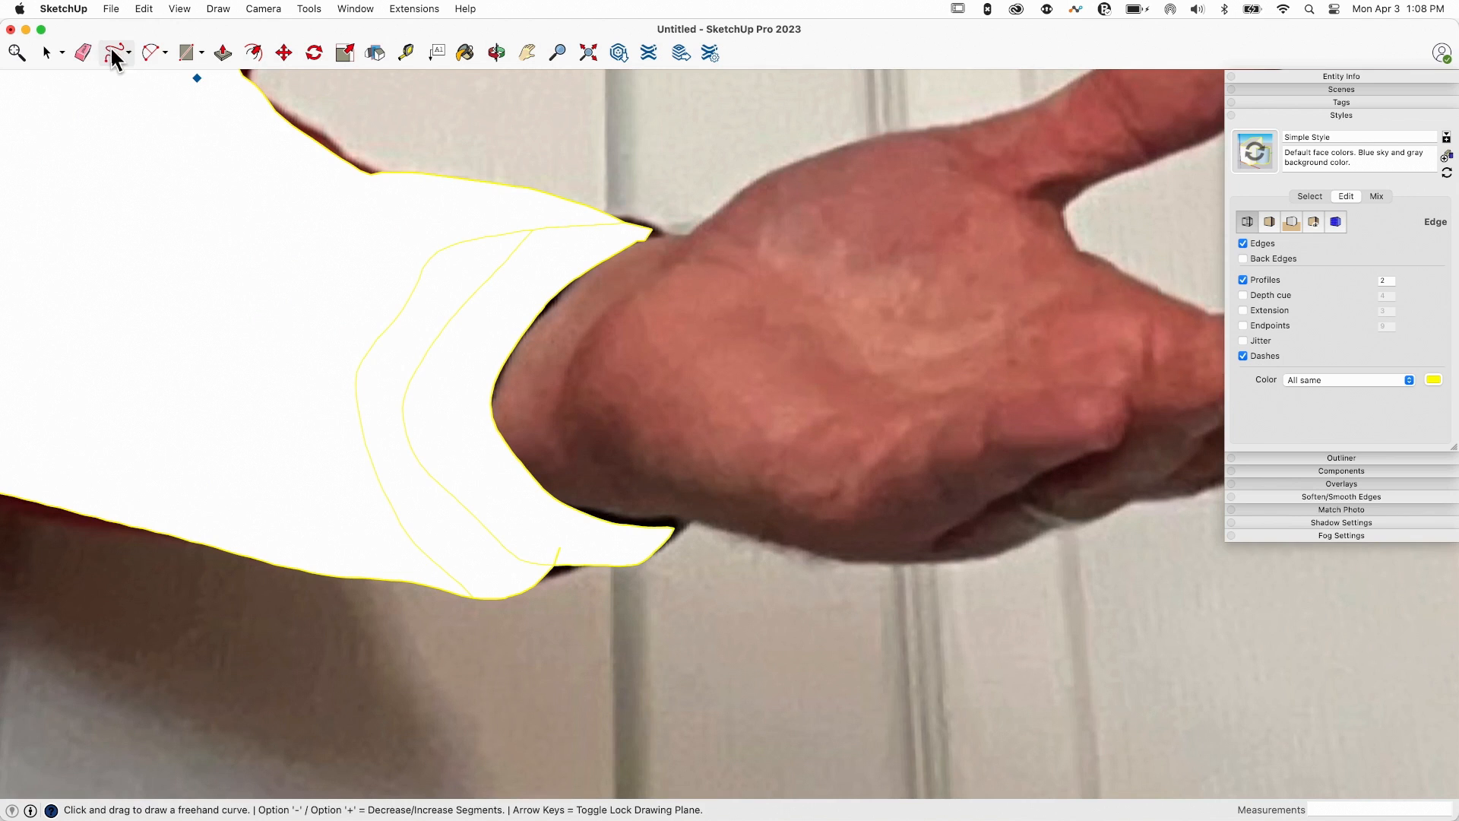
Freehand-trace the top of the hand, thumb and fingers back to the cuff
left_click(82, 52)
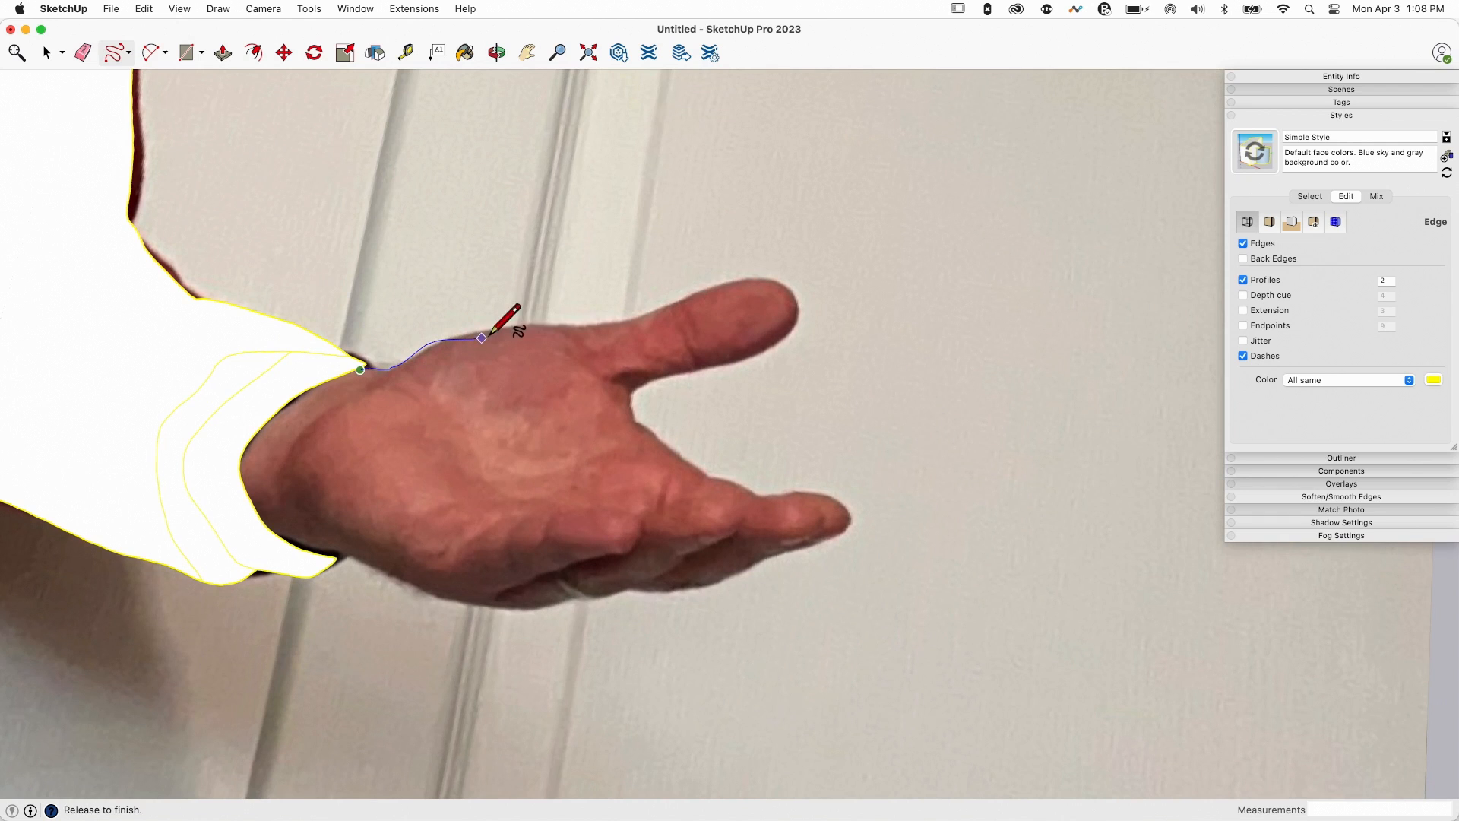
left_click_drag(481, 337, 796, 296)
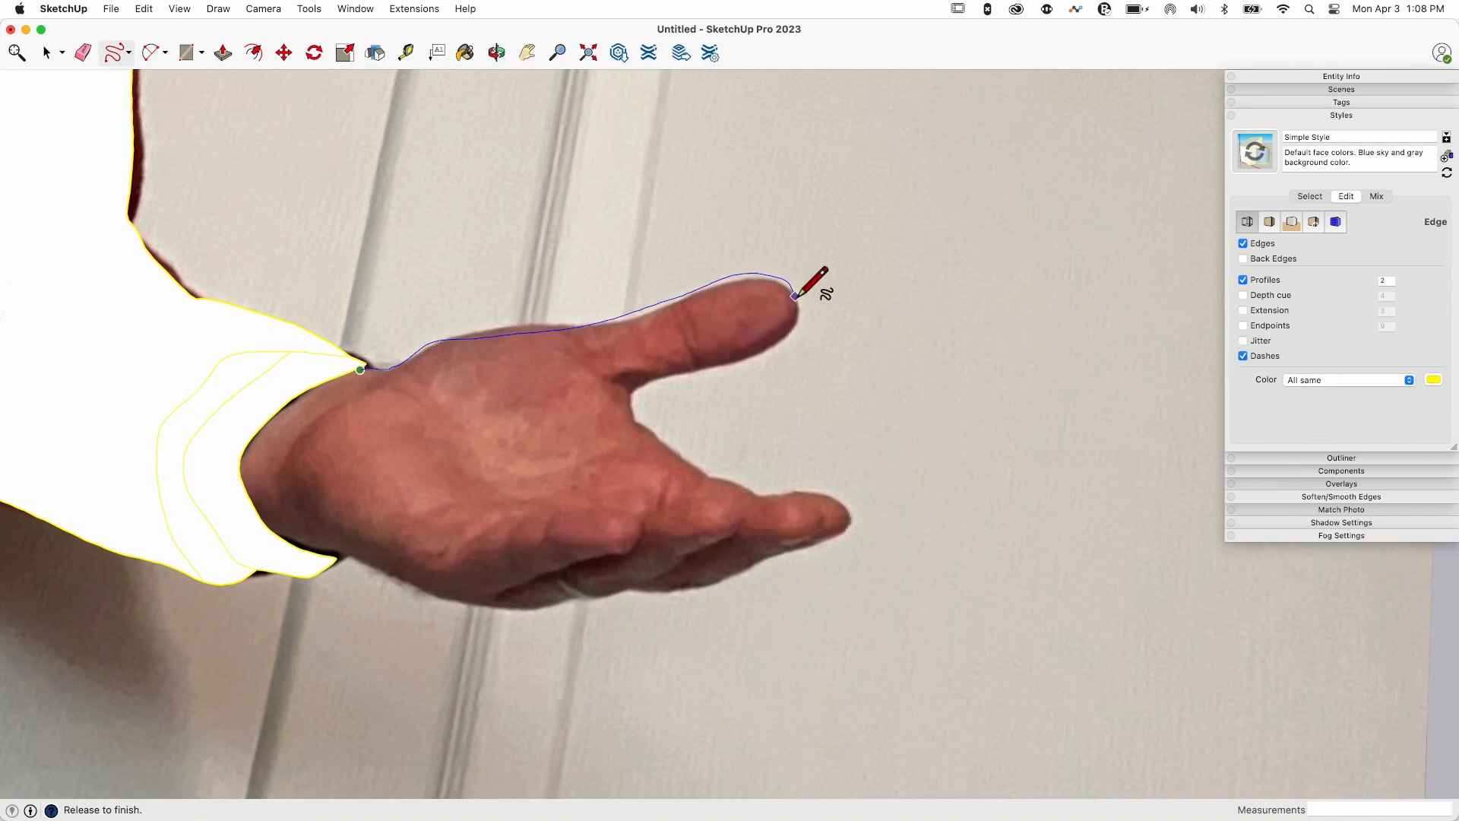
left_click_drag(795, 293, 675, 451)
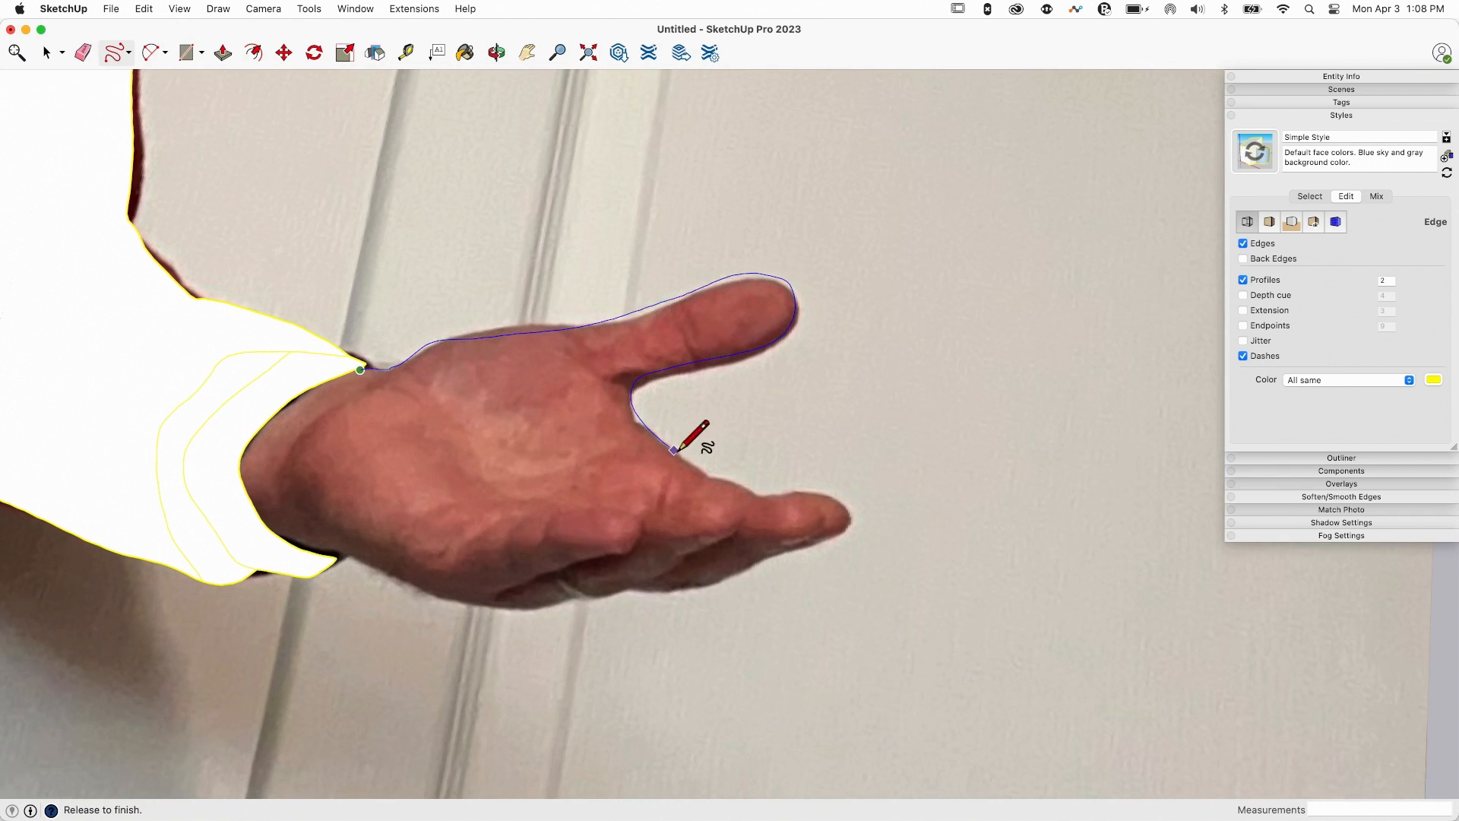
left_click_drag(677, 451, 854, 522)
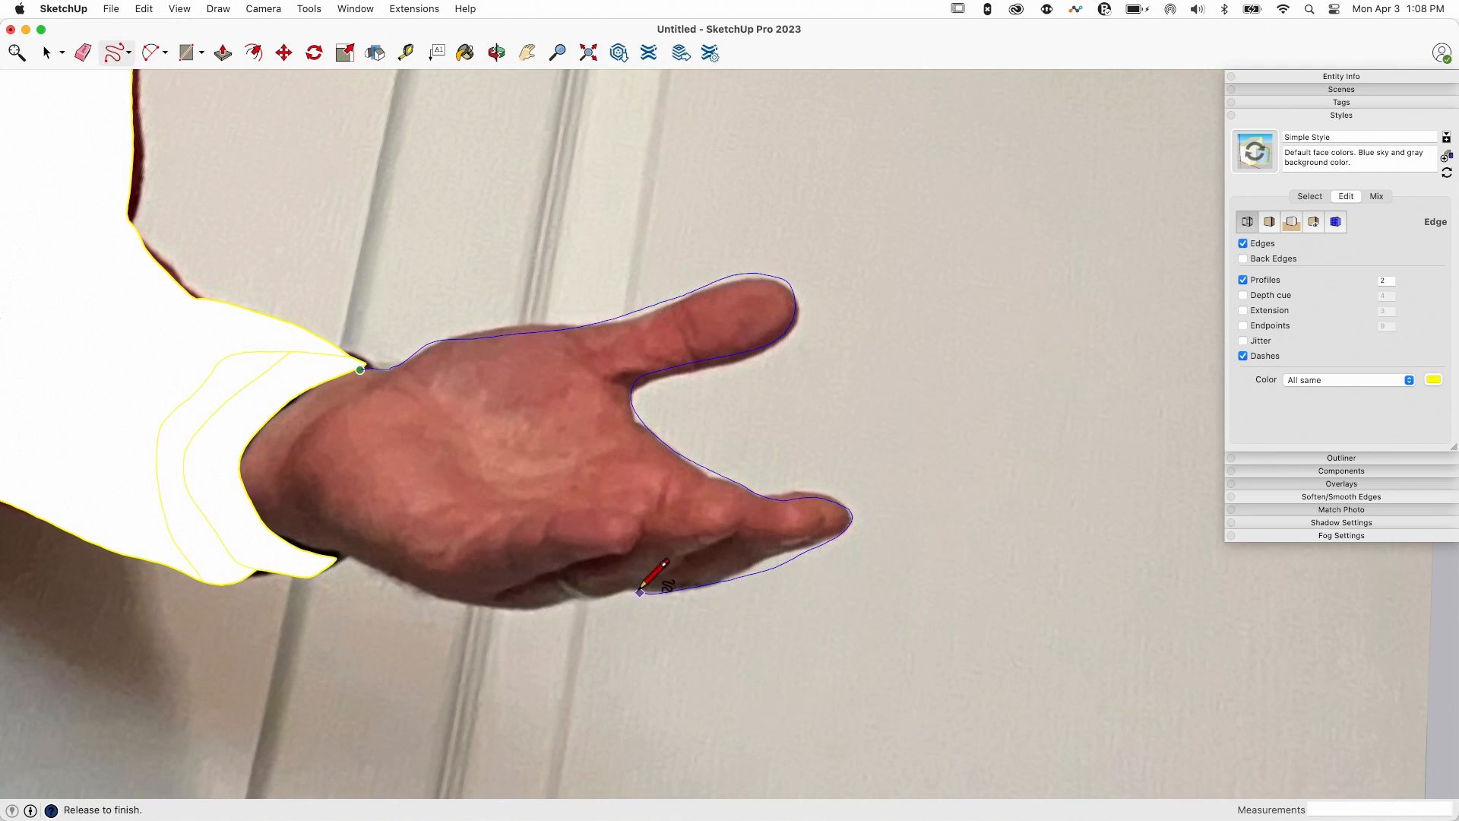
left_click_drag(637, 593, 414, 576)
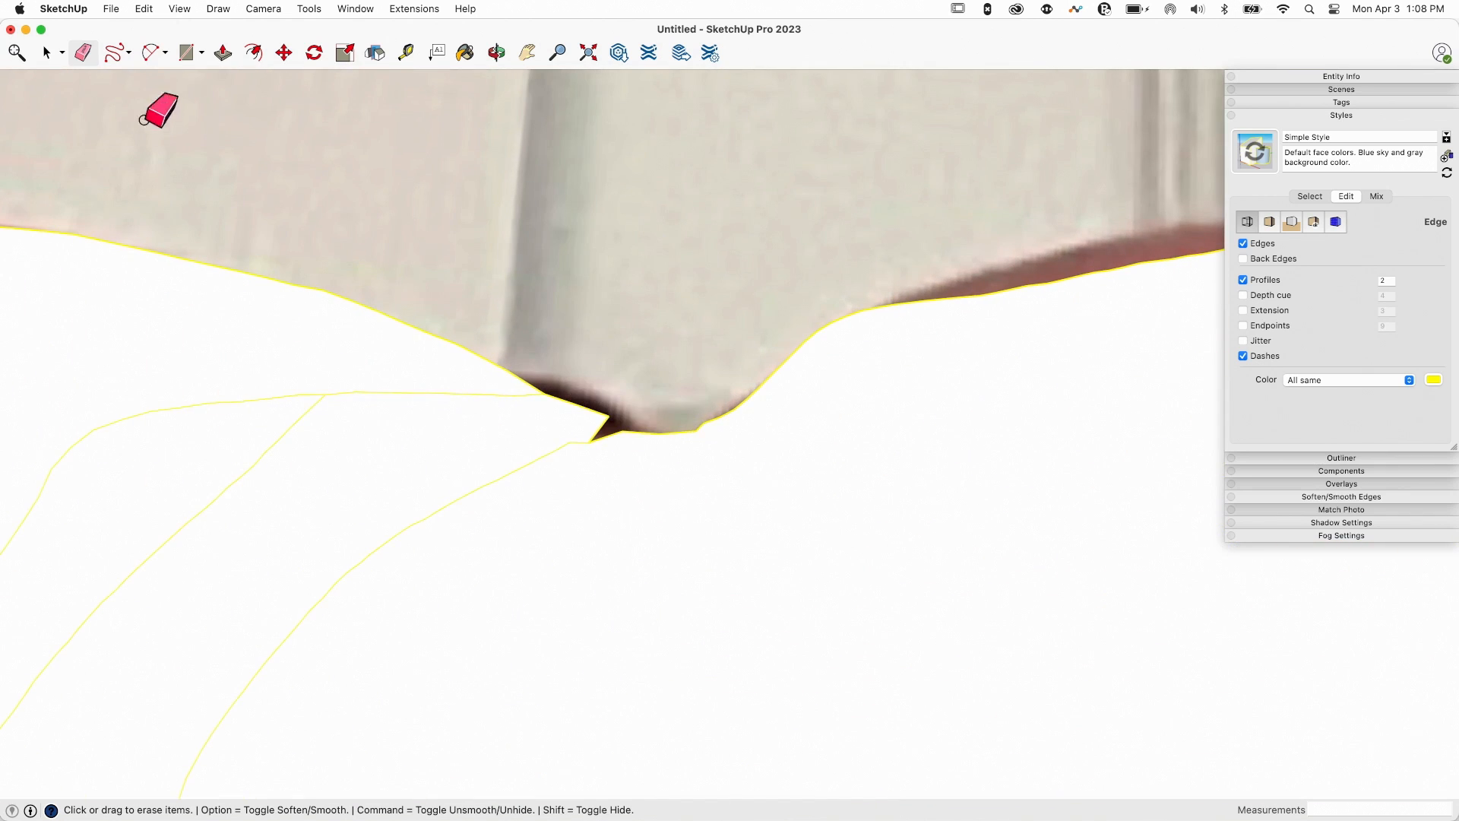
Draw short straight edges across the notch at the shirt edge to close the outline
left_click(117, 53)
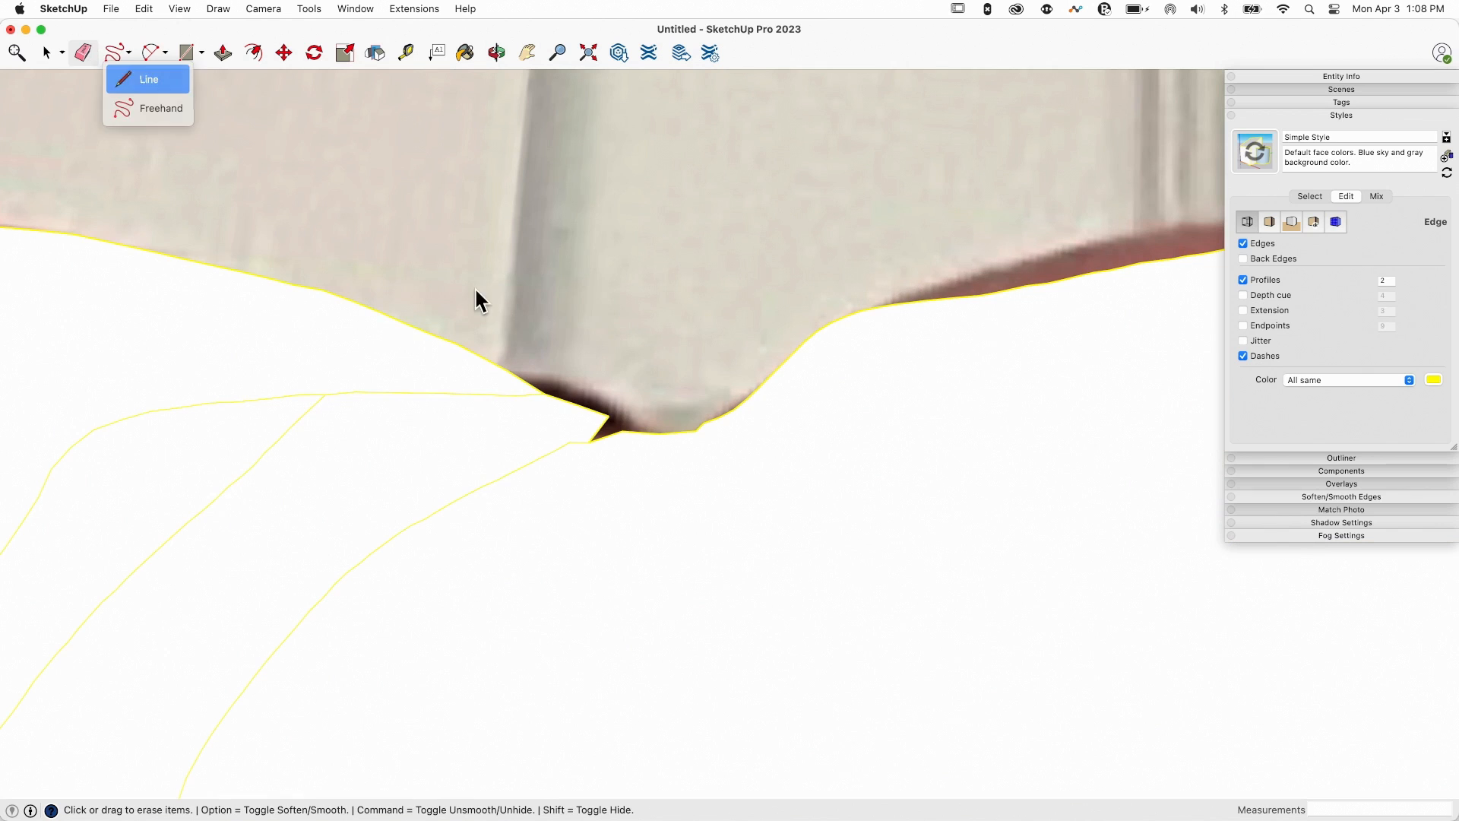
left_click(148, 79)
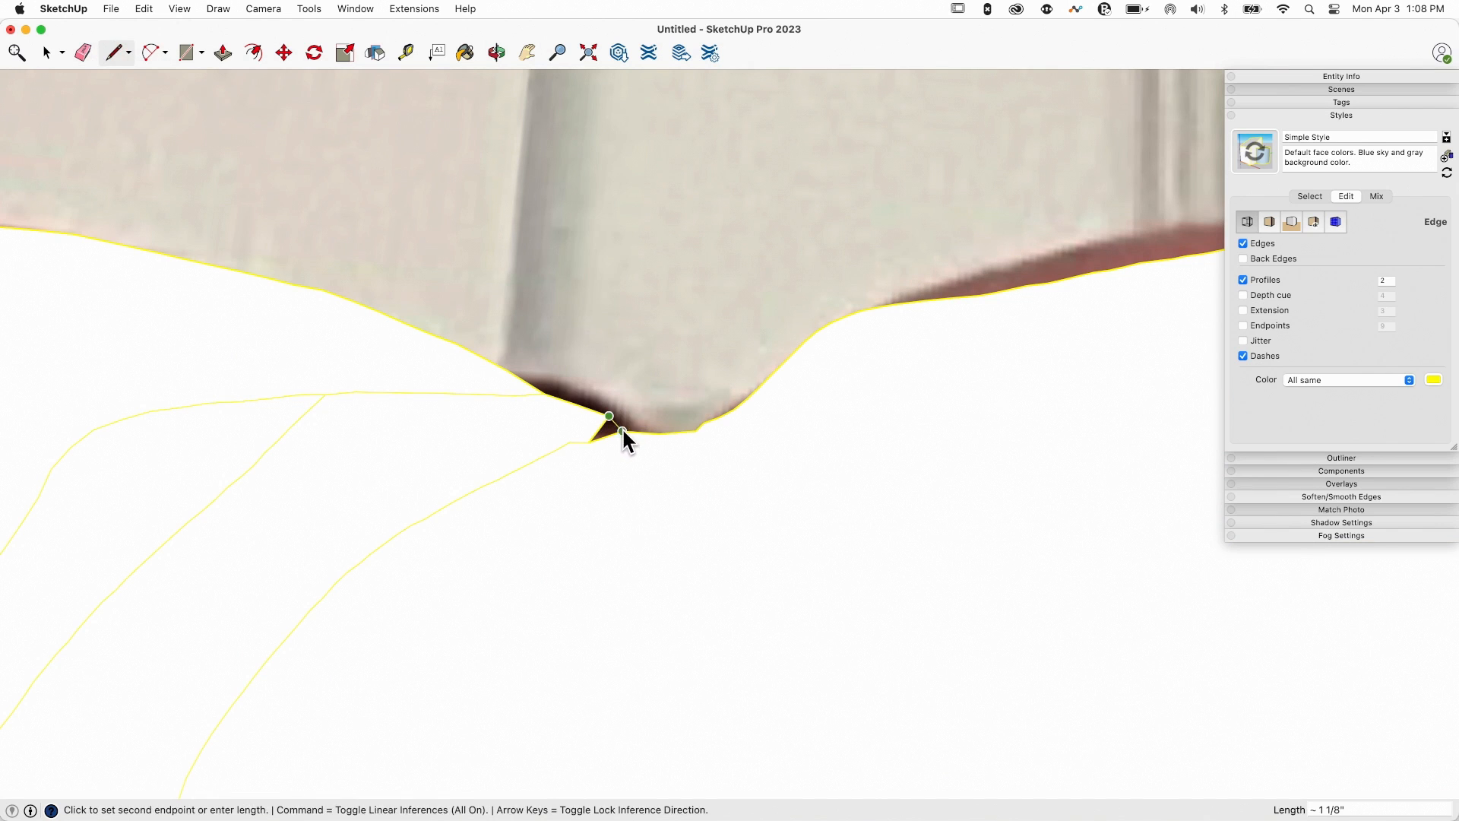
left_click(82, 53)
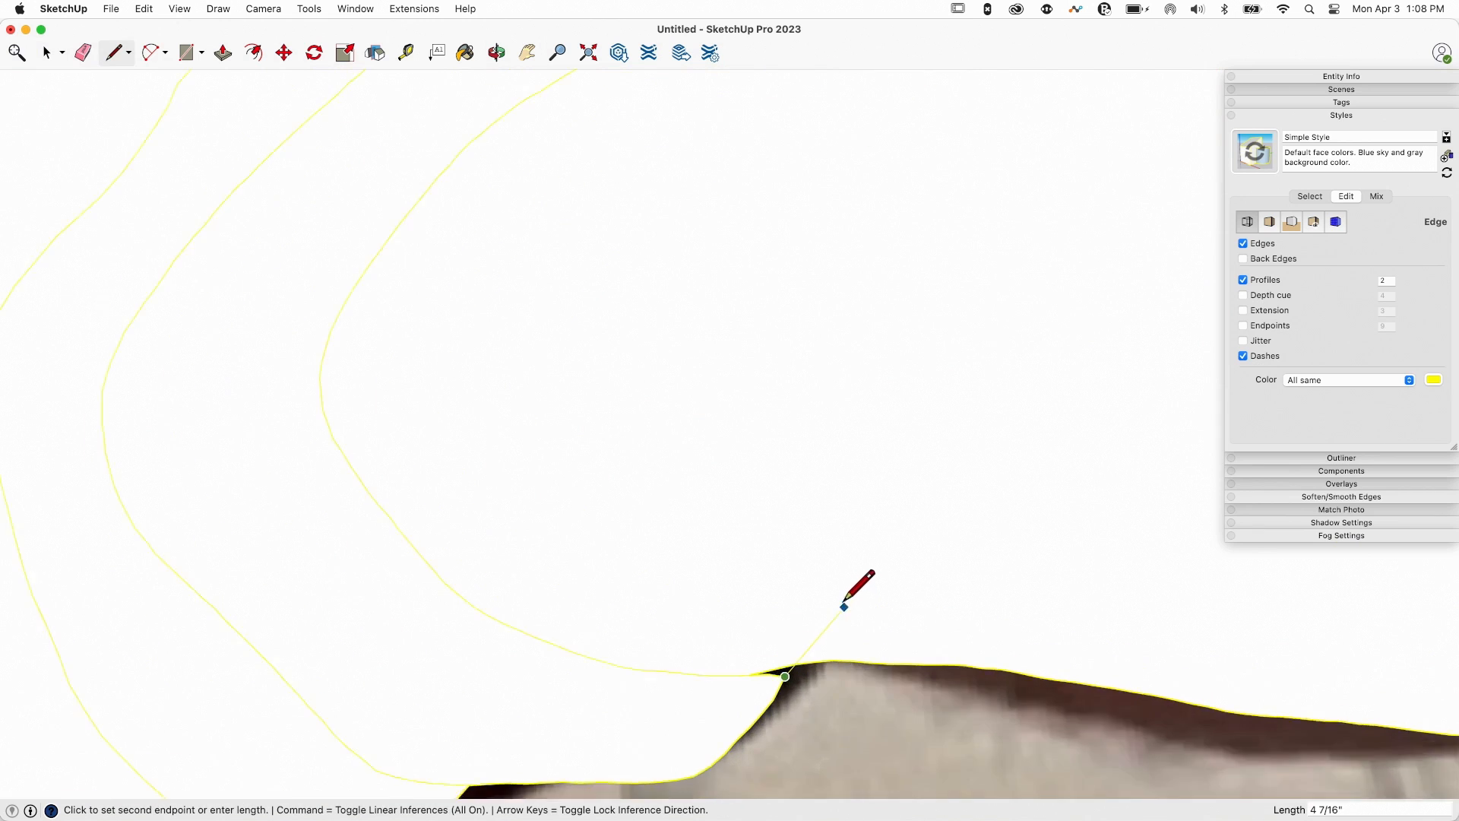
left_click(82, 53)
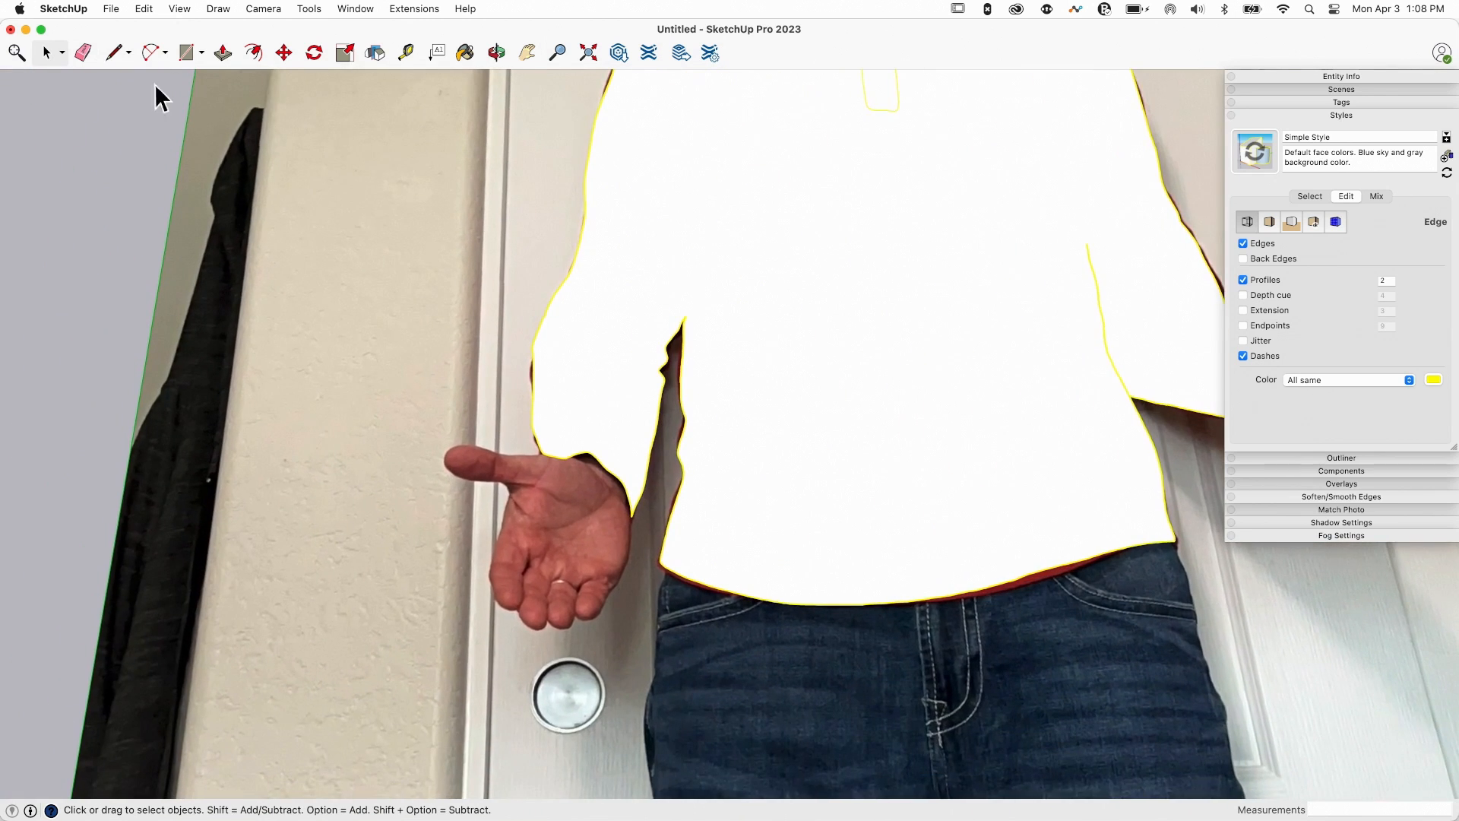
mouse_move(154, 61)
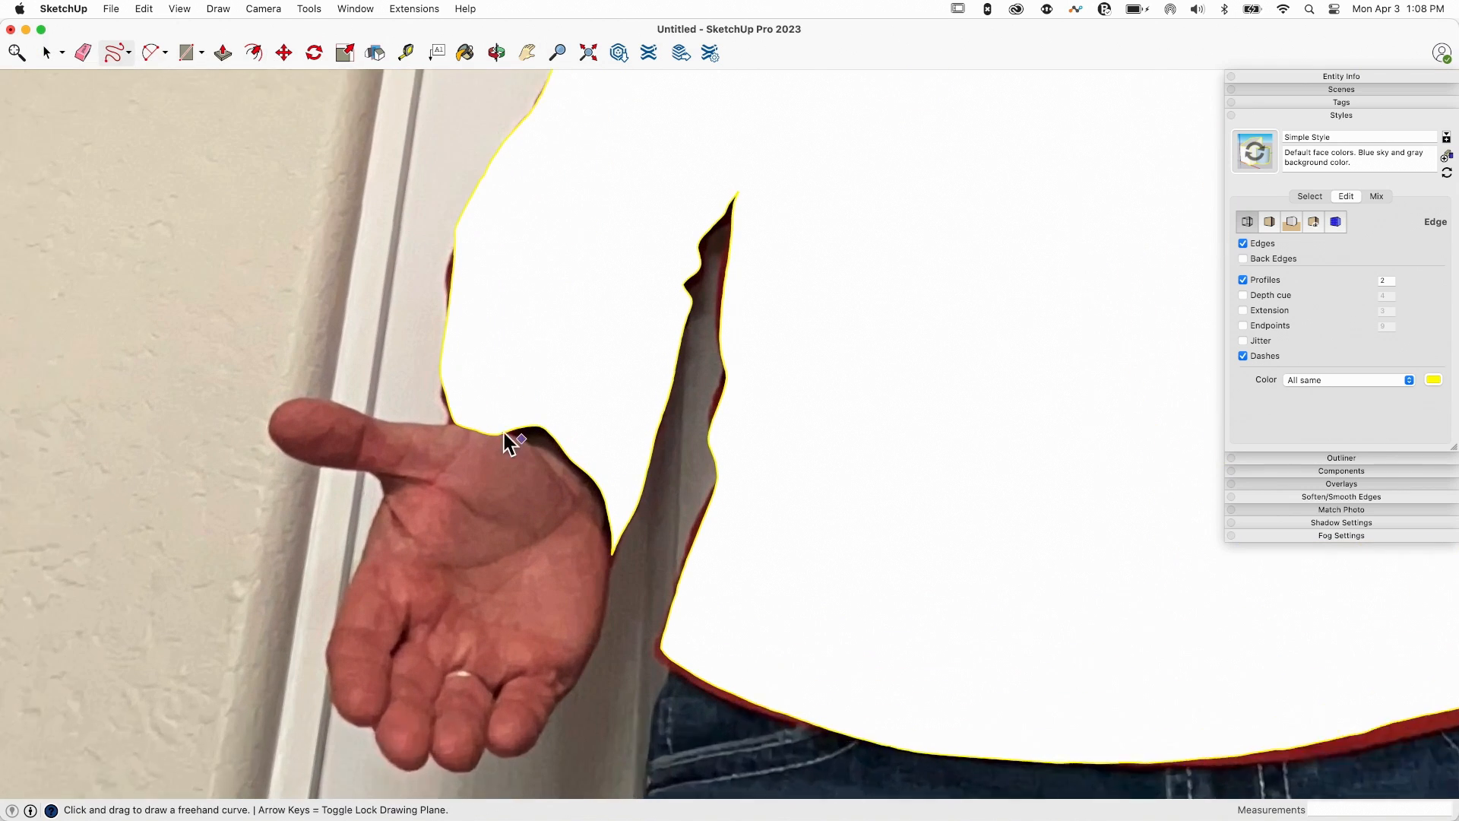
Freehand-trace around the thumb, palm and fingers back to the shirt edge
left_click_drag(507, 438, 242, 405)
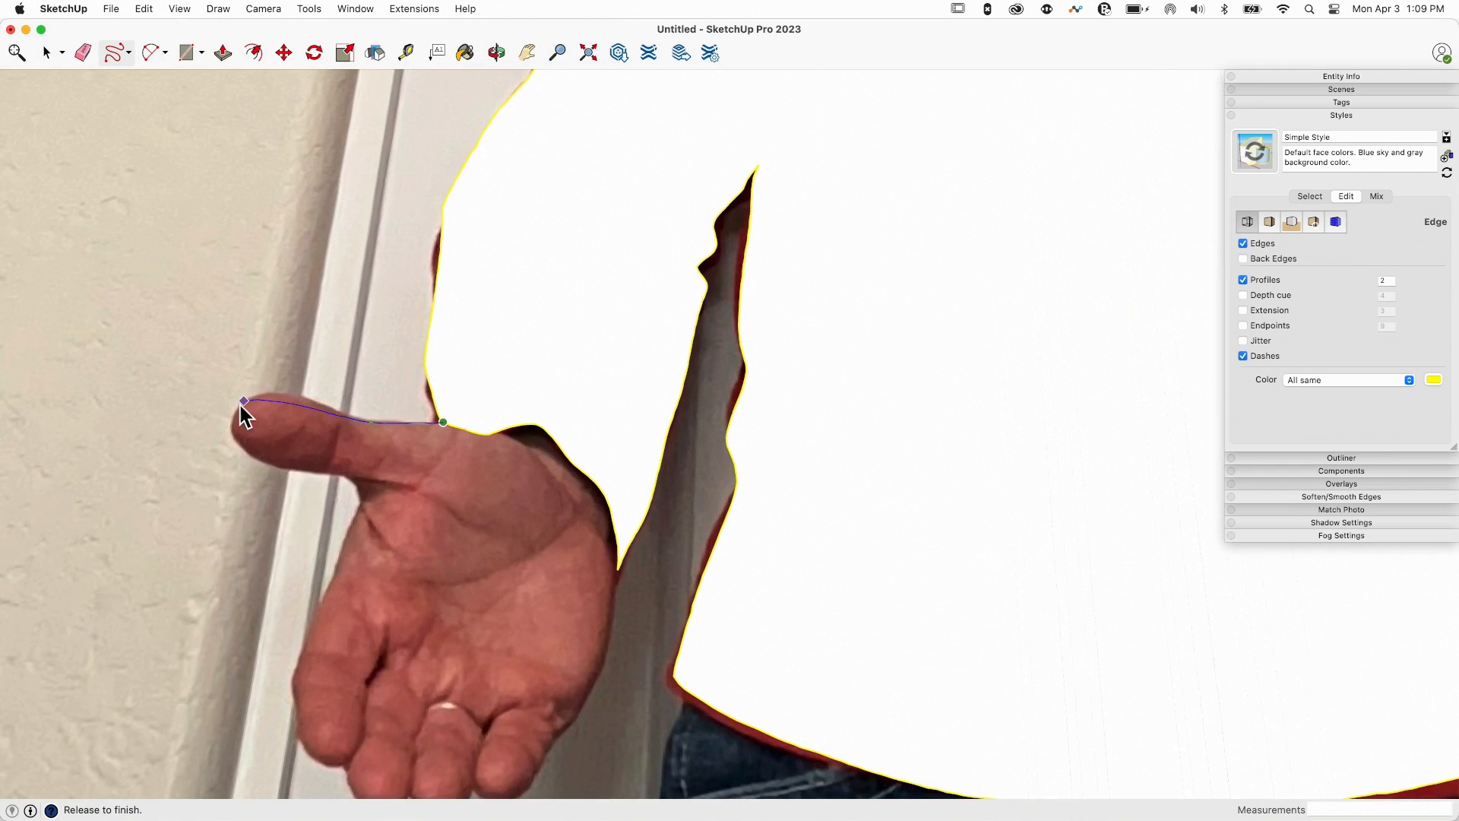
left_click_drag(244, 403, 335, 600)
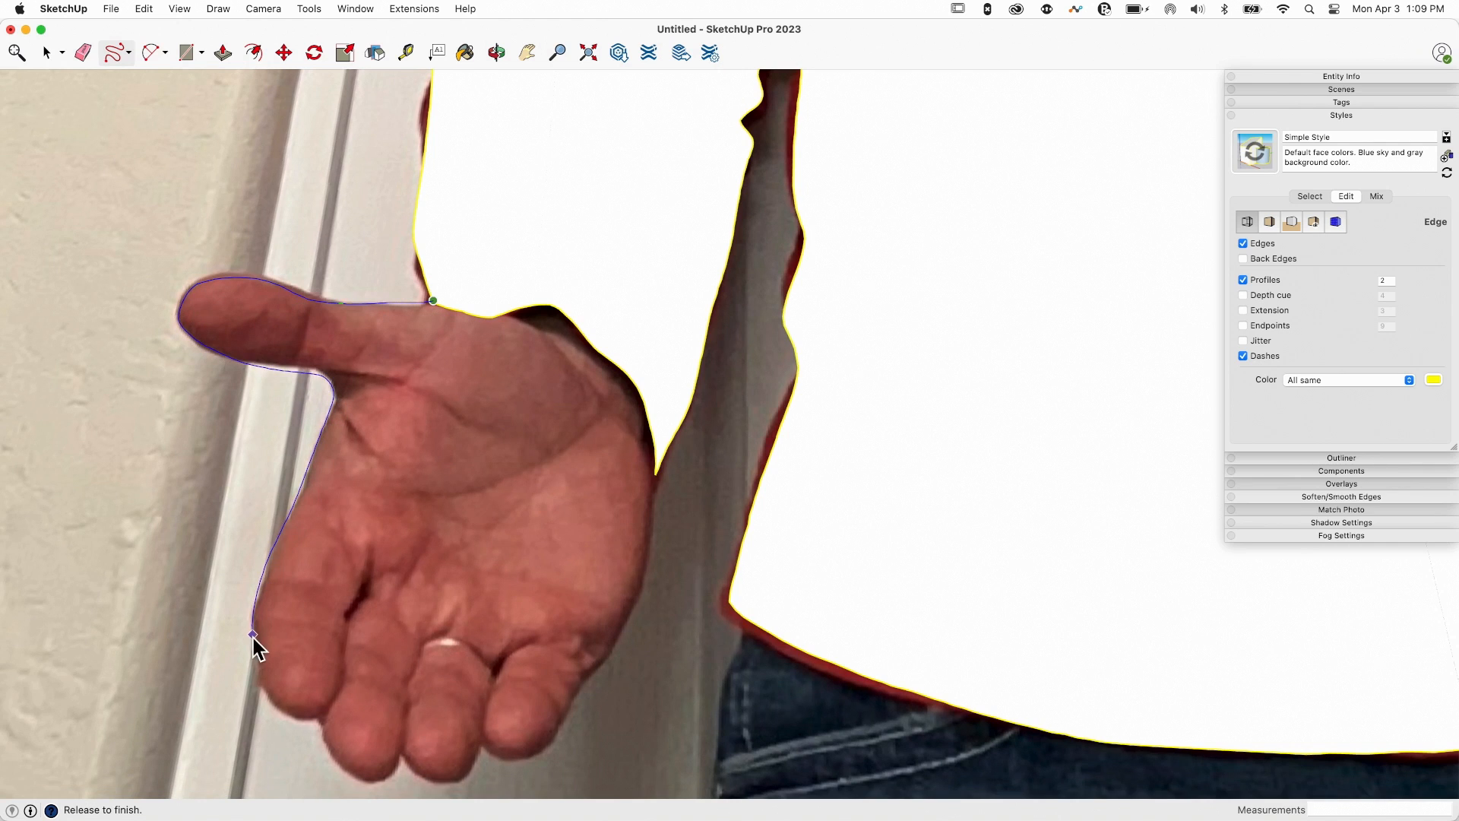
left_click_drag(254, 640, 326, 742)
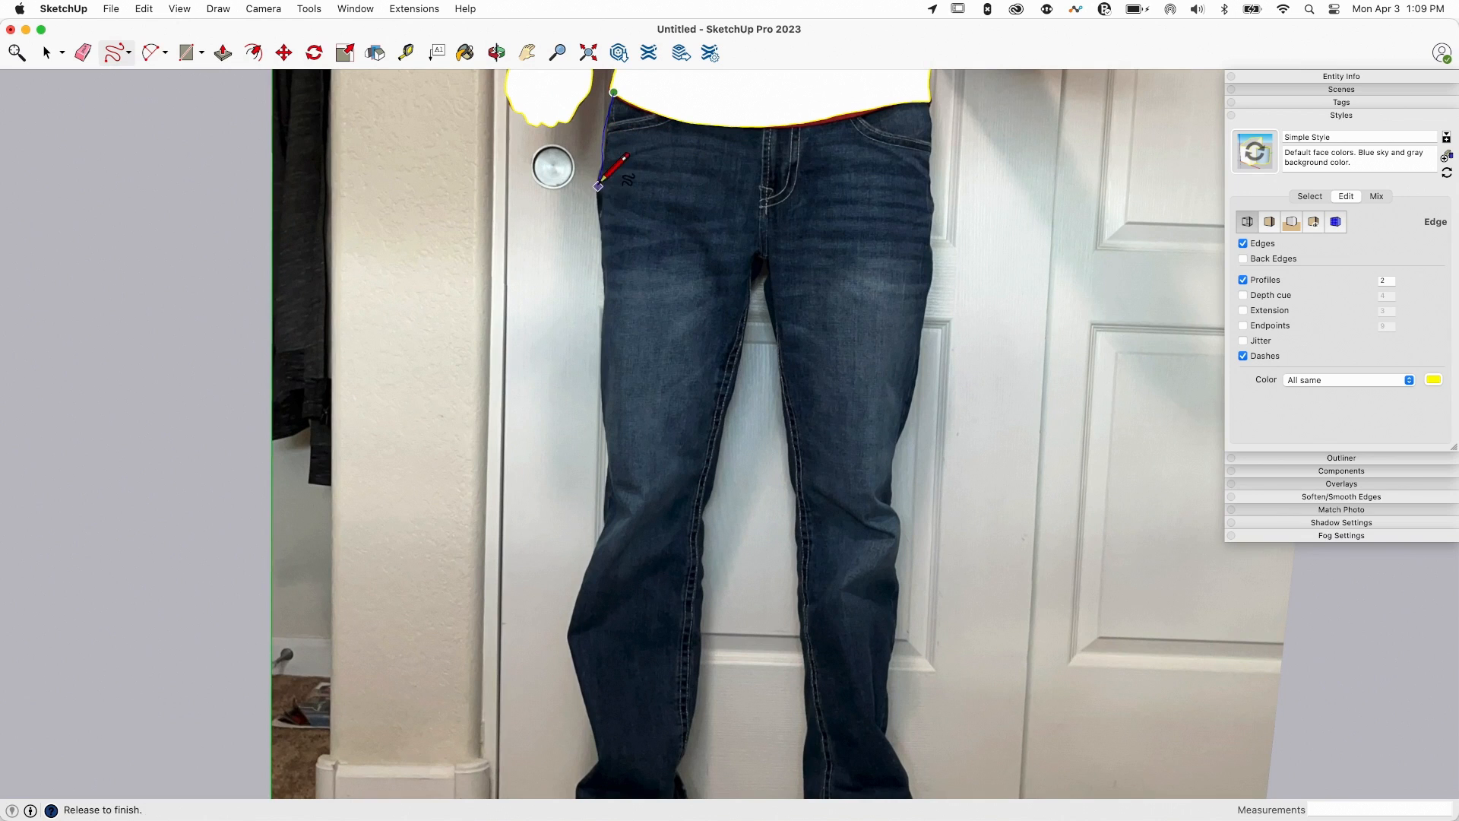
Trace down the left thigh, across the knees and up the right thigh to the waist
left_click_drag(601, 186, 603, 488)
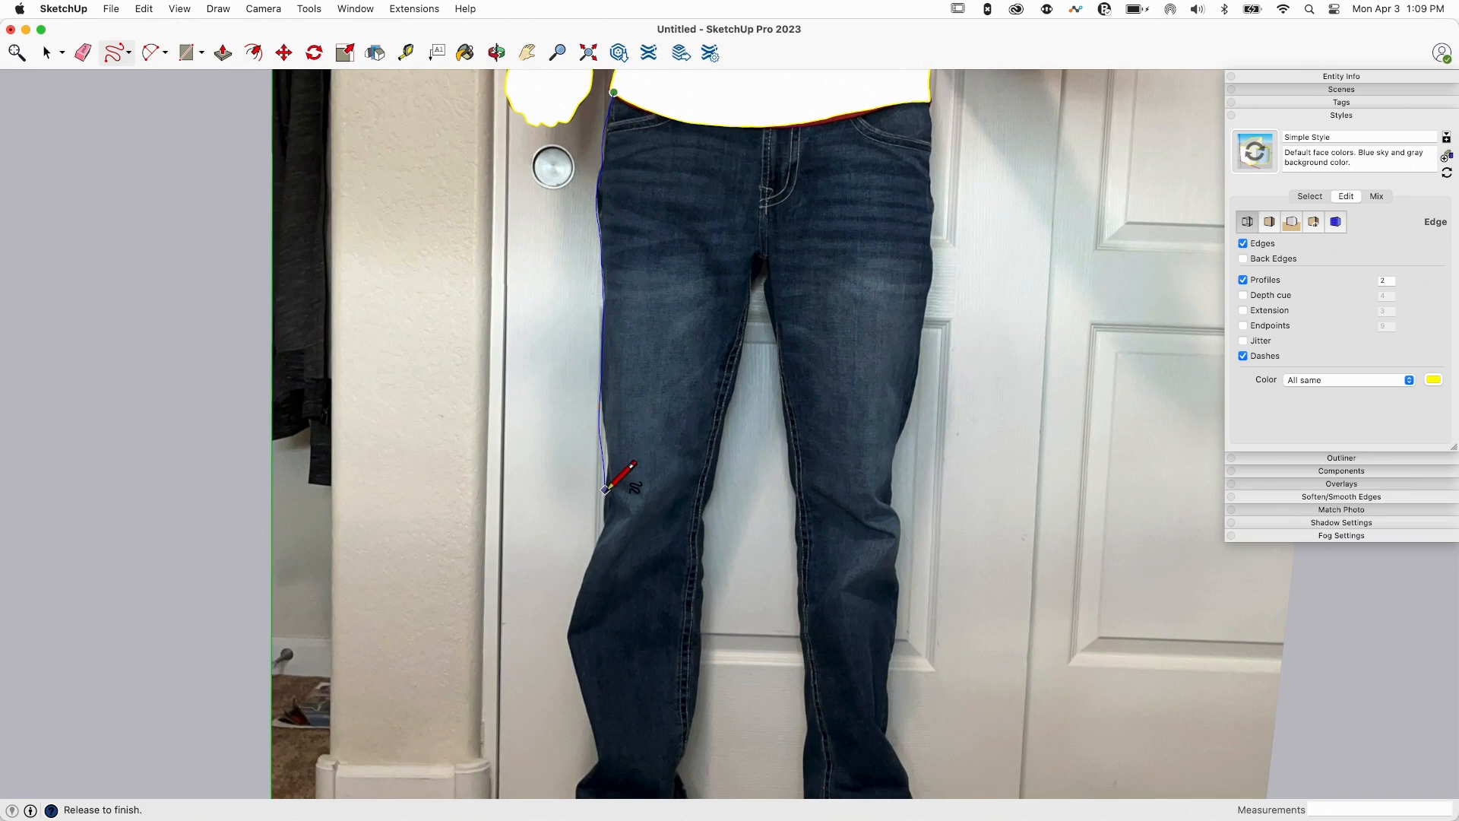
left_click_drag(619, 474, 717, 517)
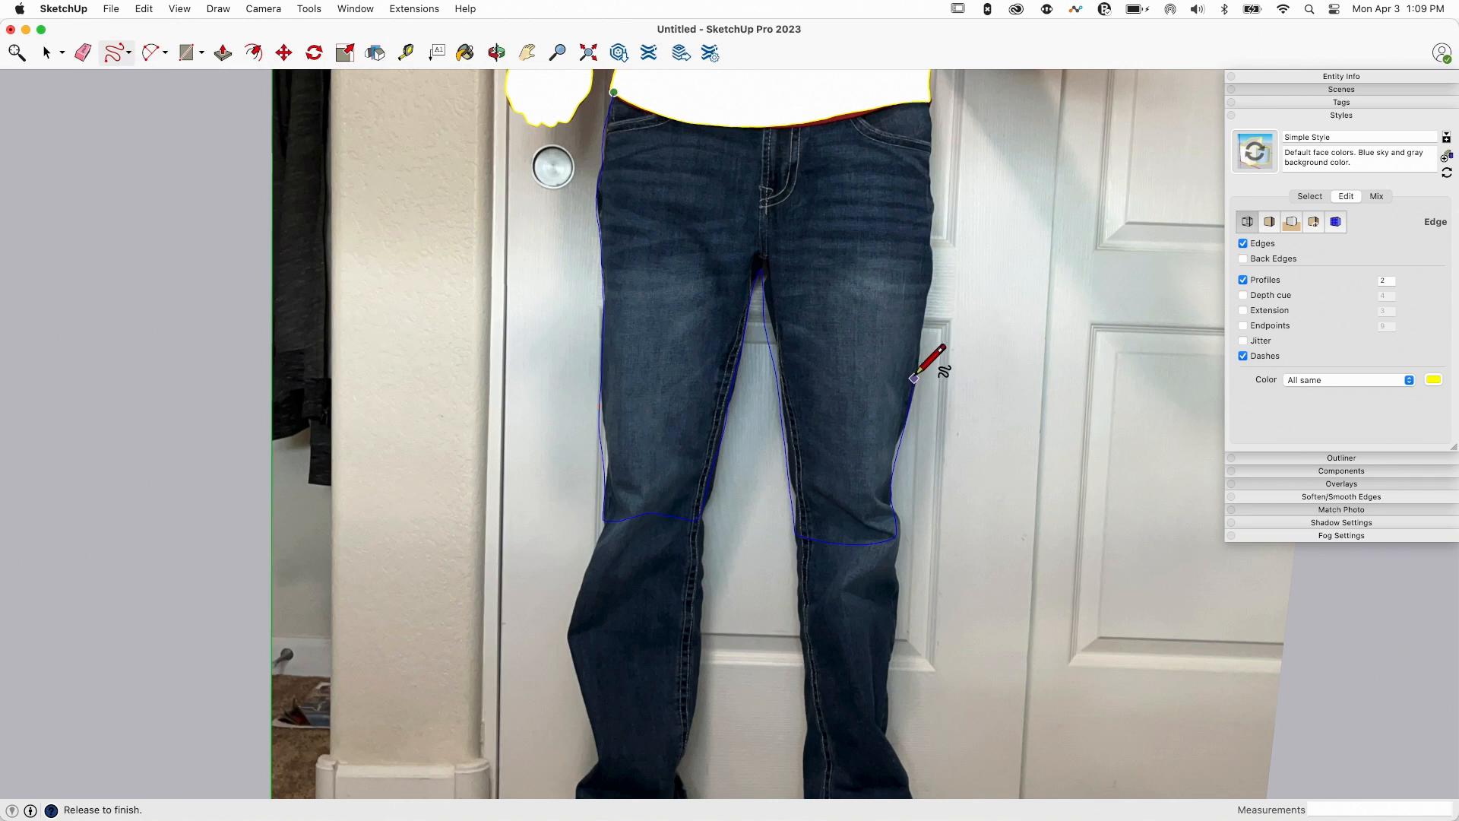
left_click_drag(912, 377, 921, 135)
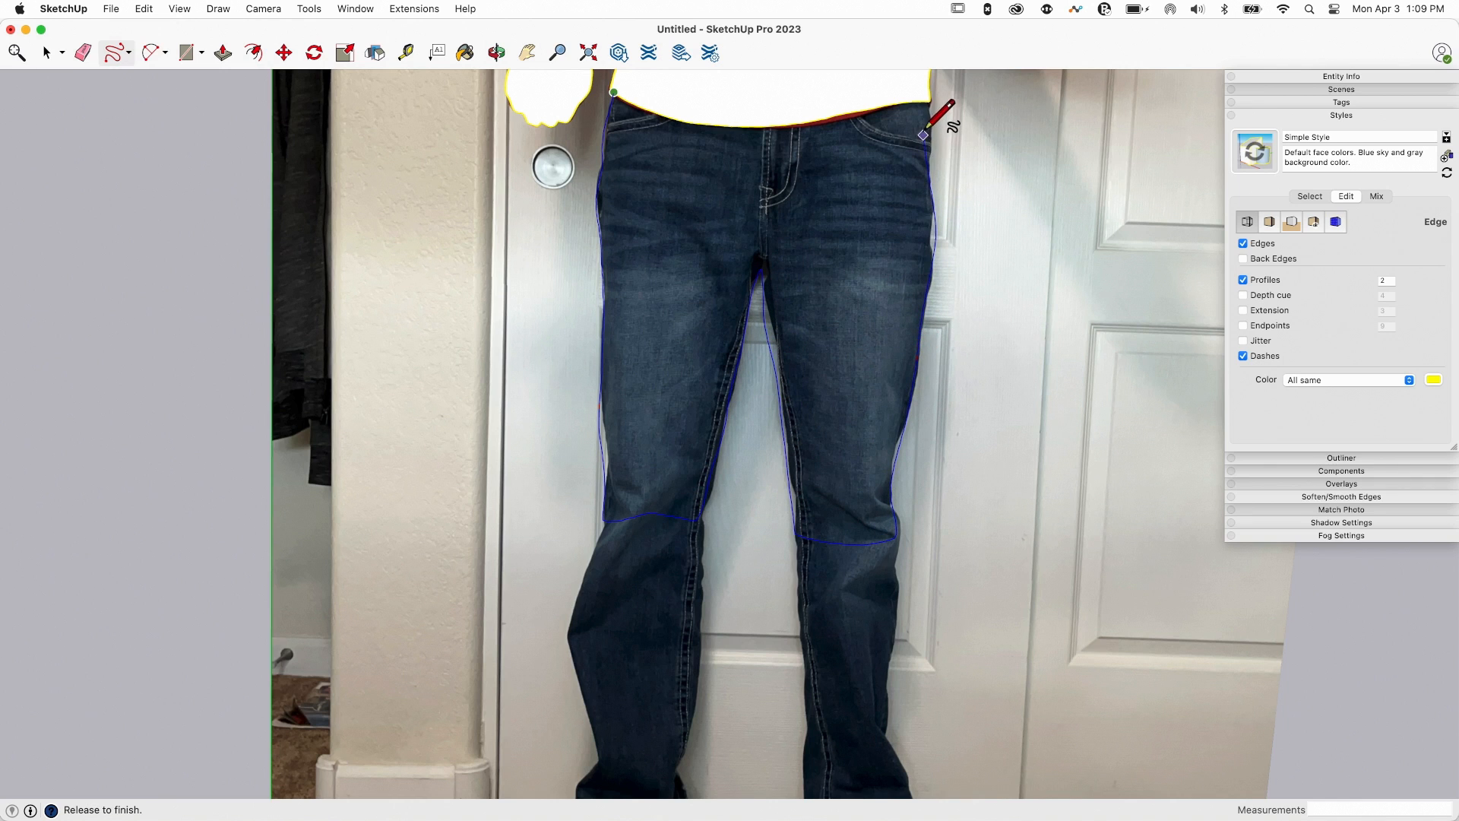
left_click(82, 53)
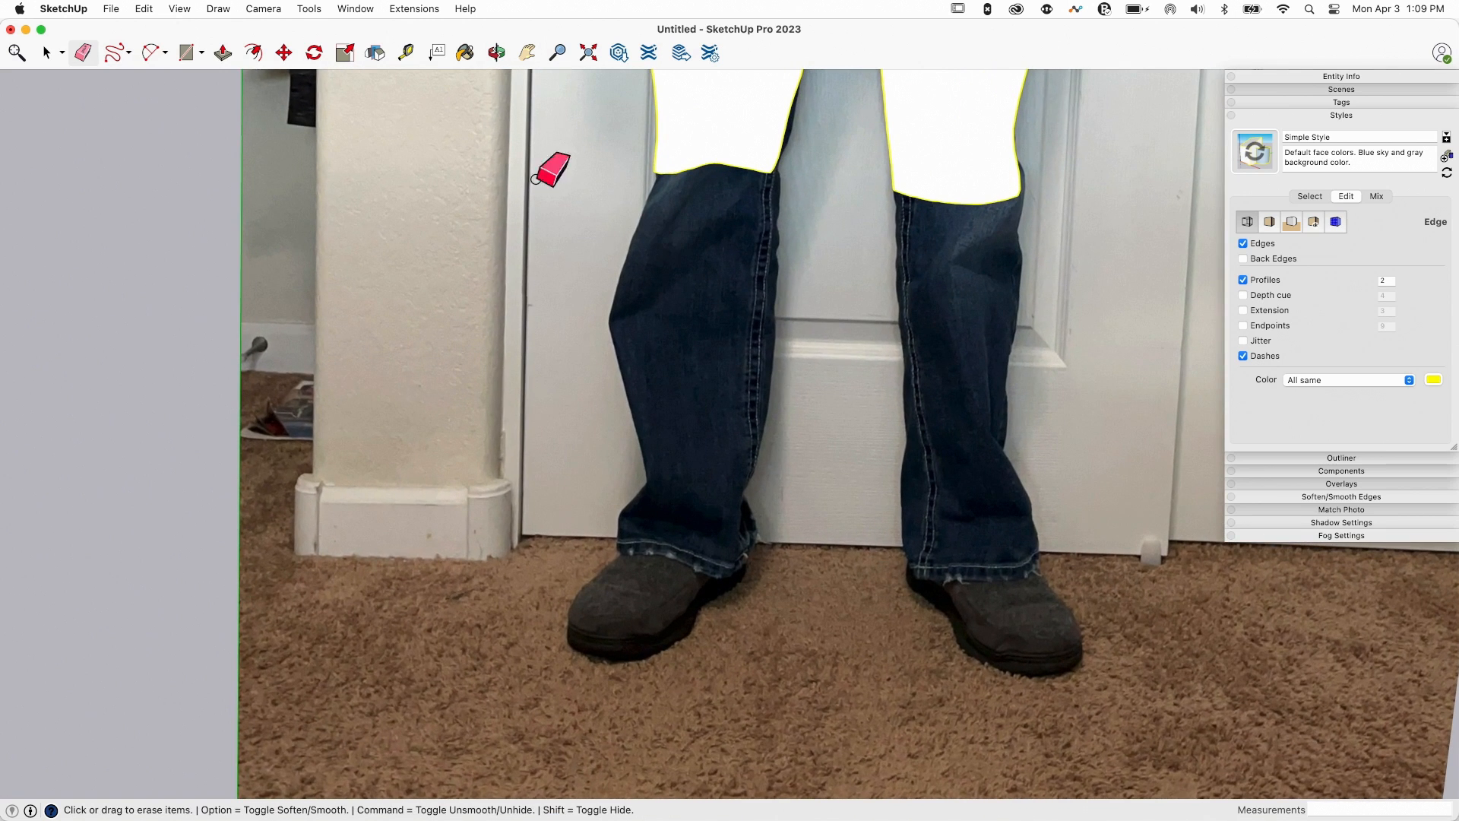
Trace and close the left lower jean leg down to the cuff with Freehand
left_click(111, 52)
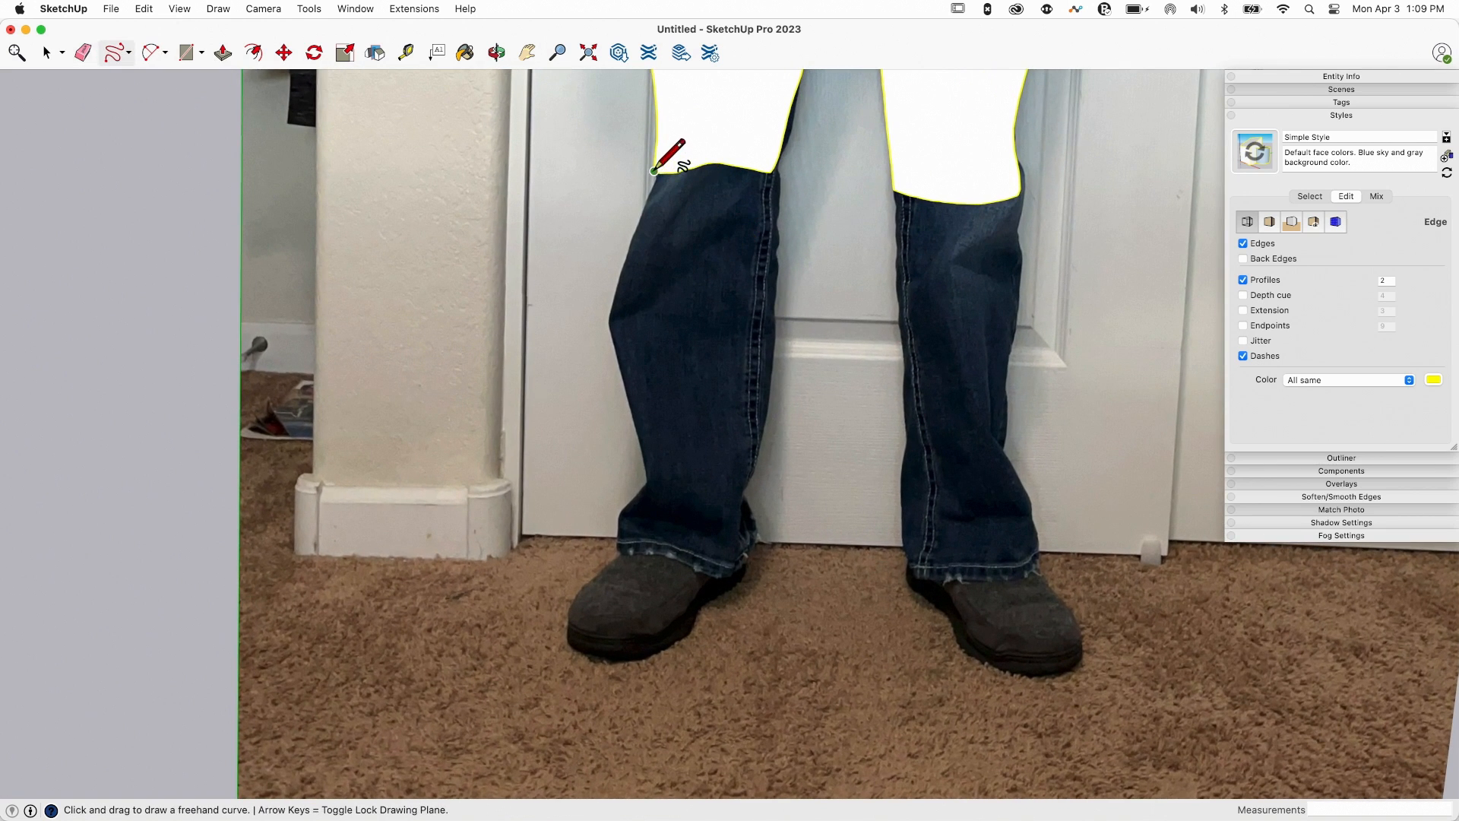
left_click_drag(655, 170, 633, 395)
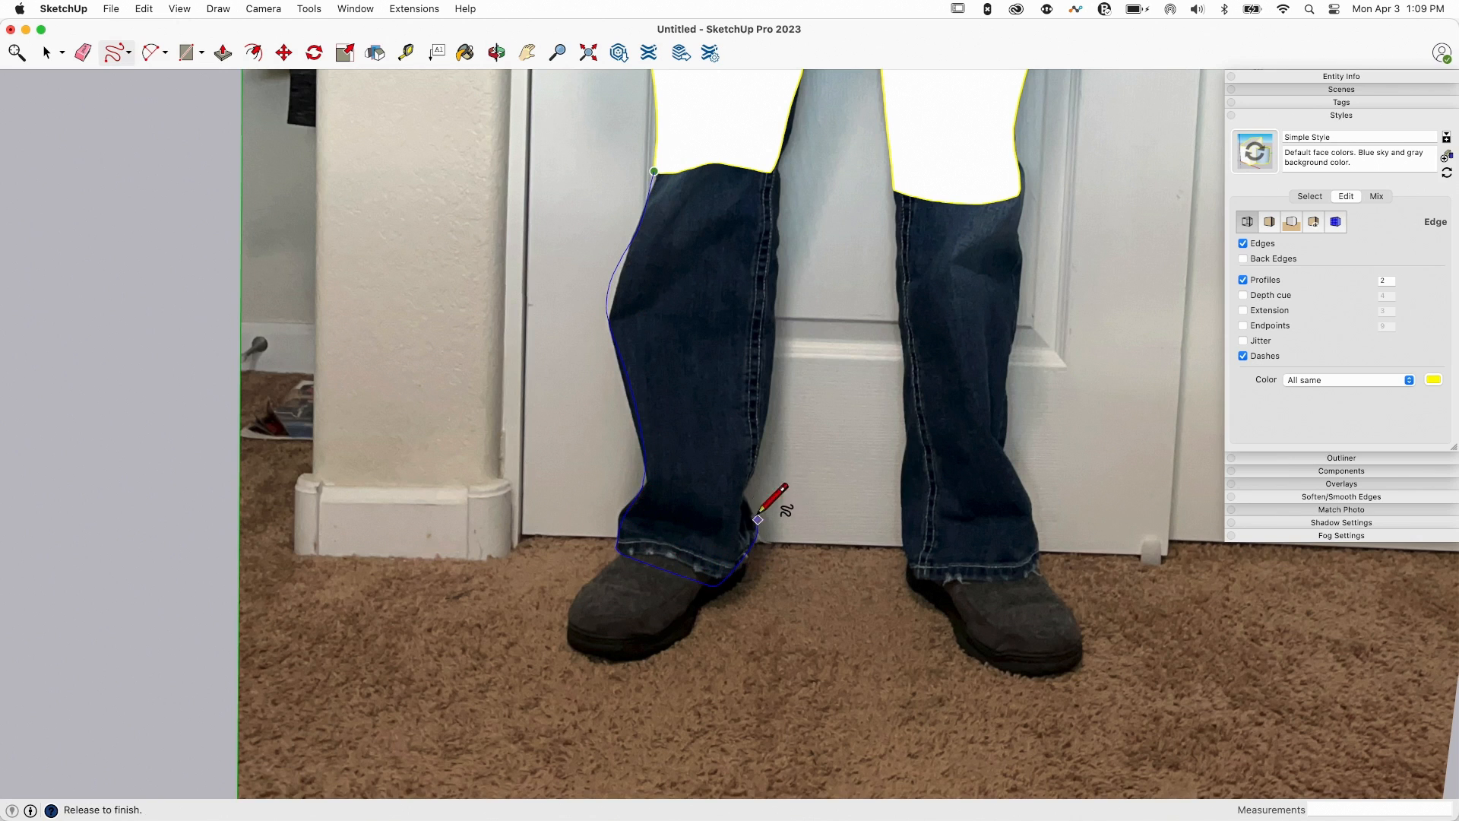
left_click_drag(757, 519, 771, 255)
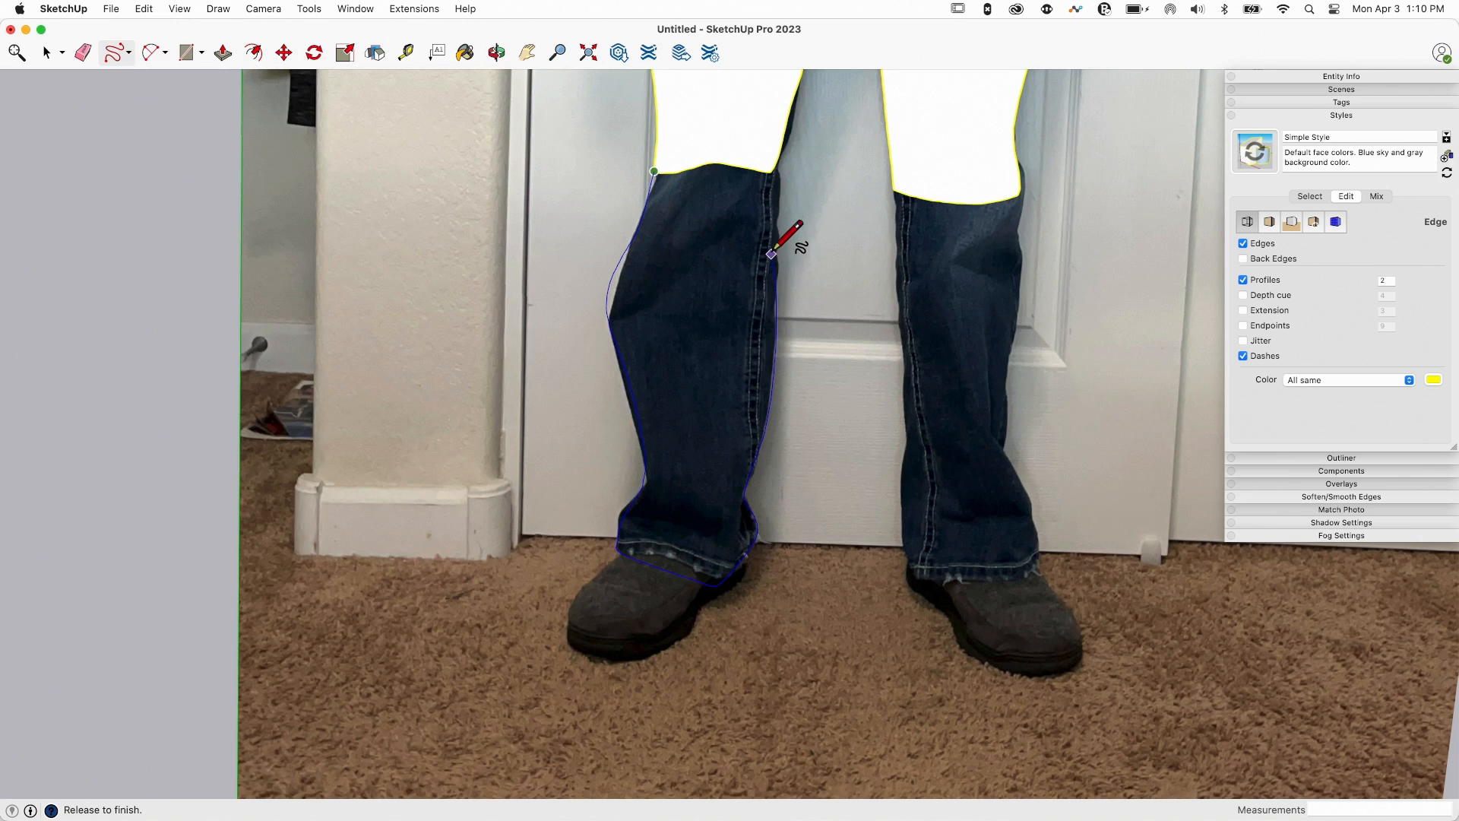
left_click(82, 52)
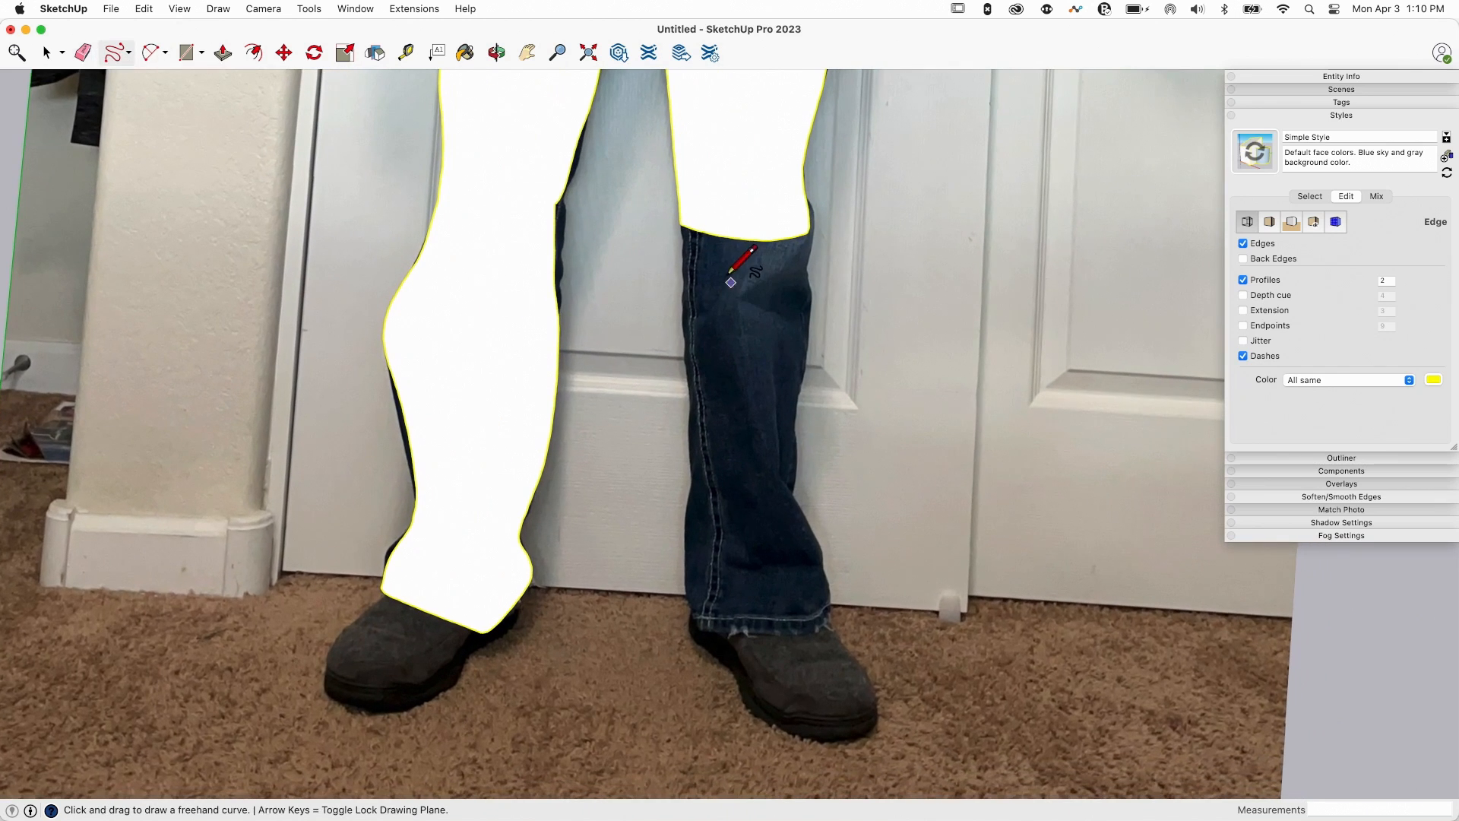
Trace the right lower leg and the left shoe, closing the shoe outline
left_click_drag(731, 282, 683, 336)
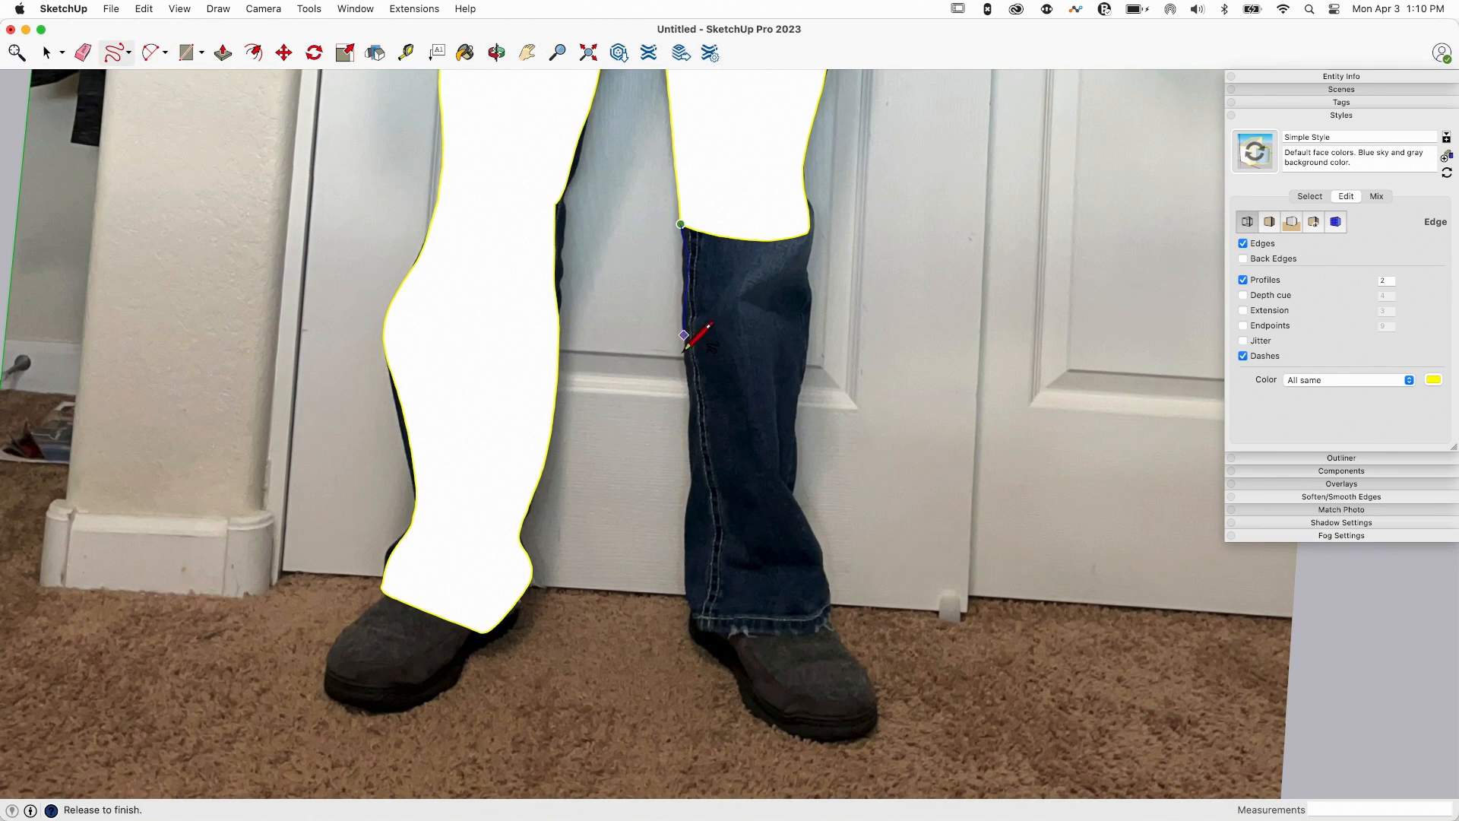
left_click_drag(684, 336, 694, 629)
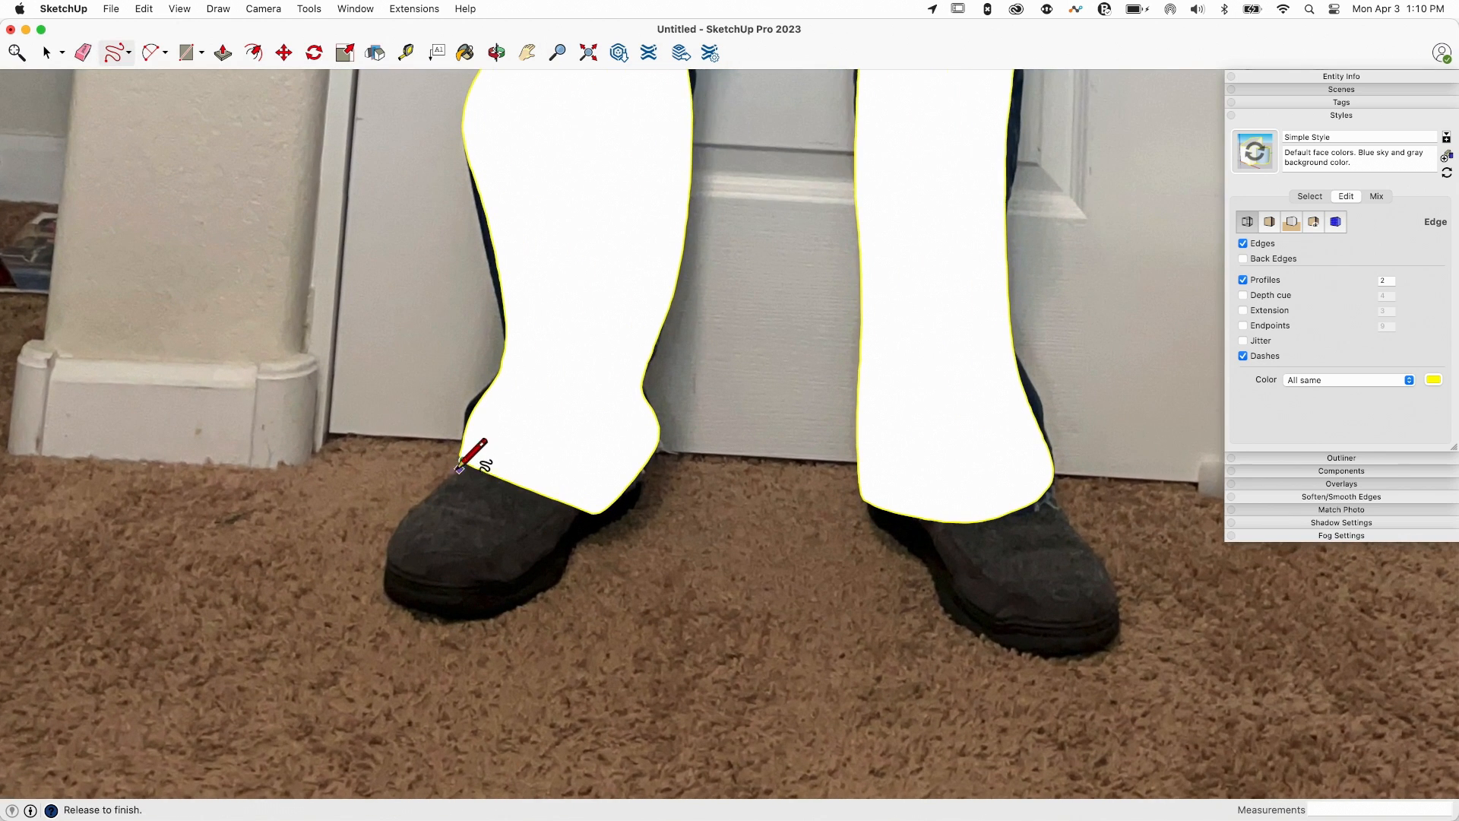
left_click_drag(463, 463, 474, 617)
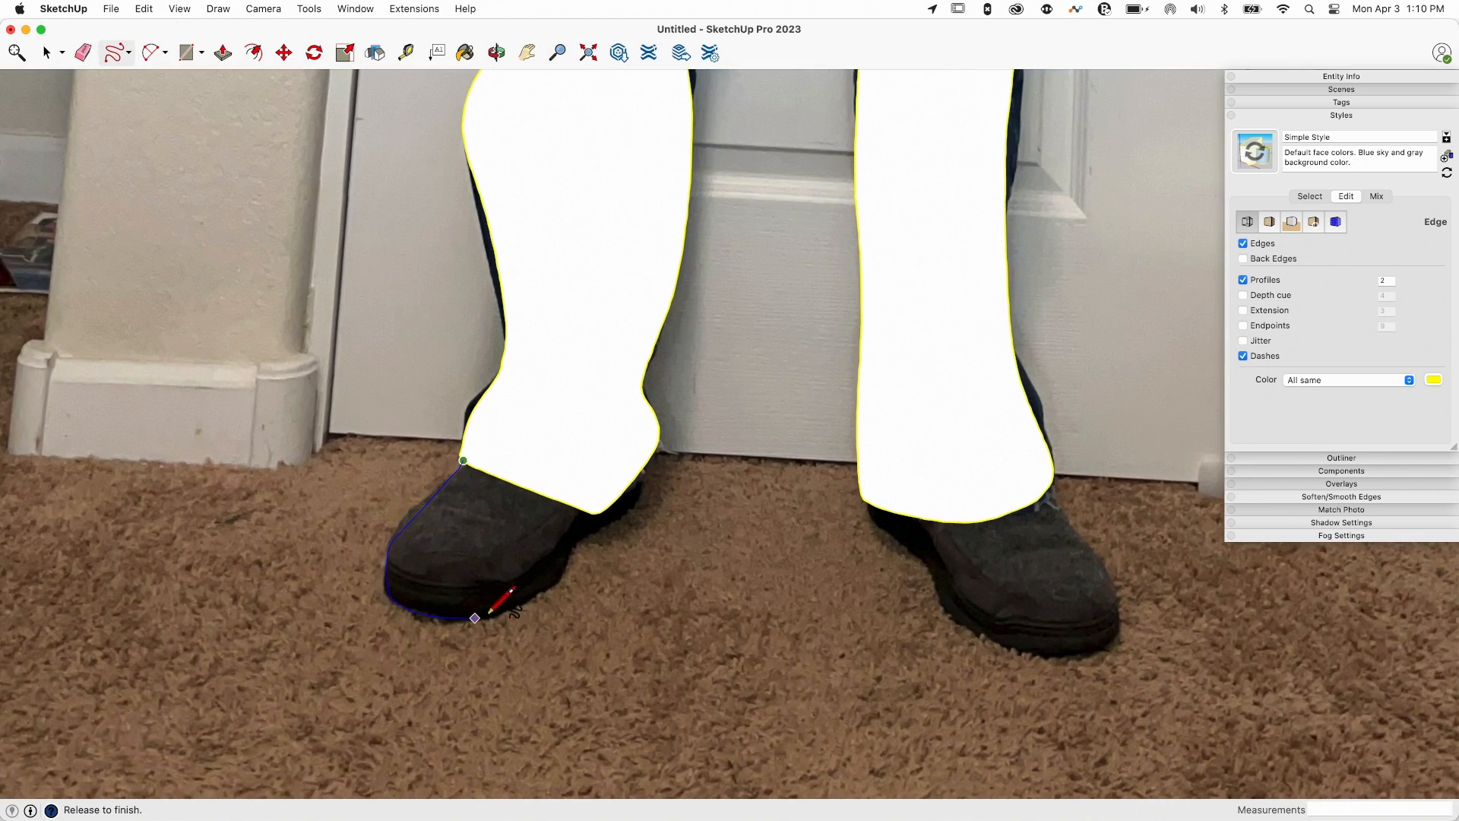
left_click_drag(475, 617, 643, 487)
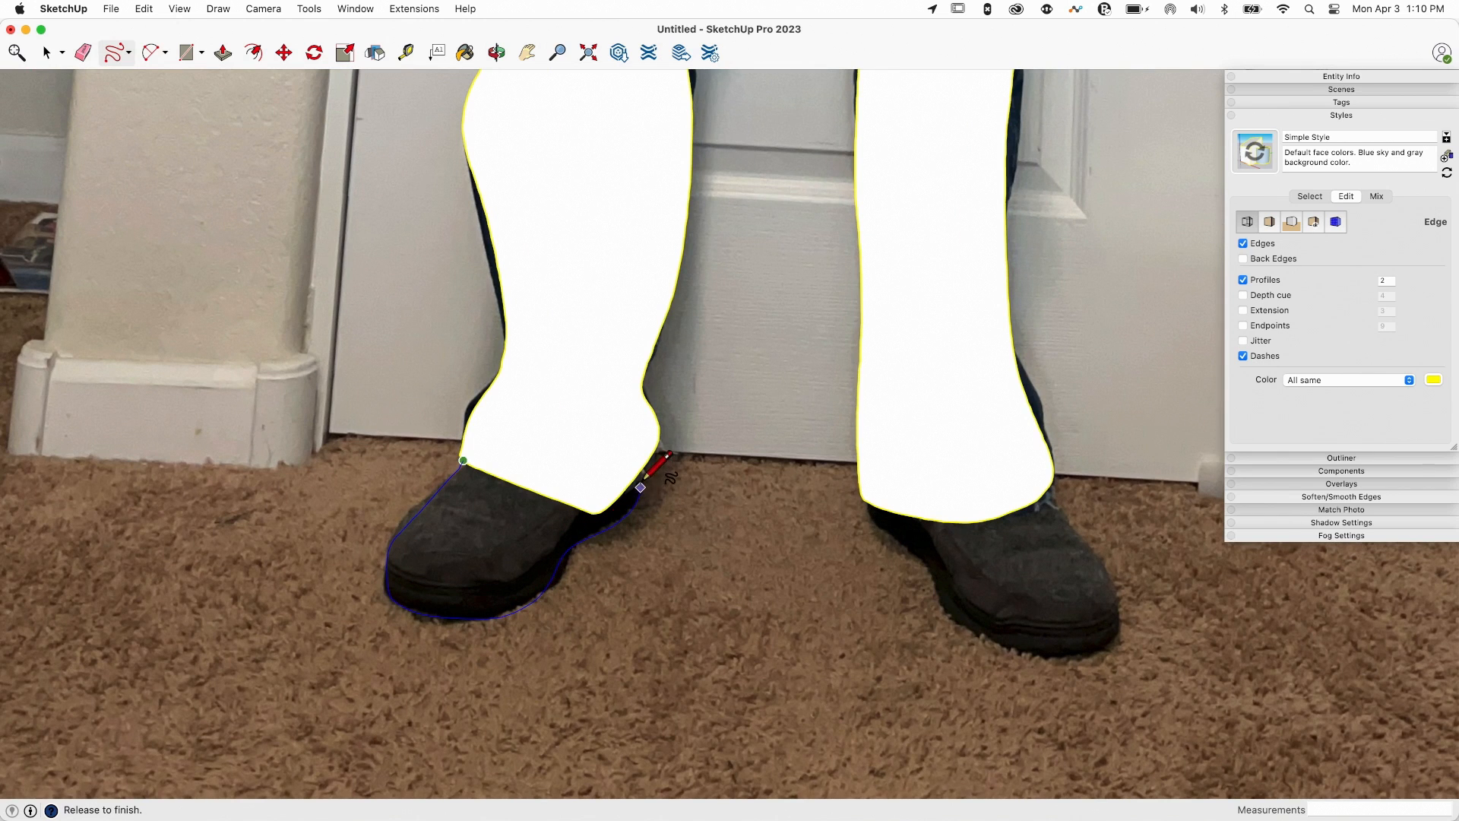
left_click(82, 53)
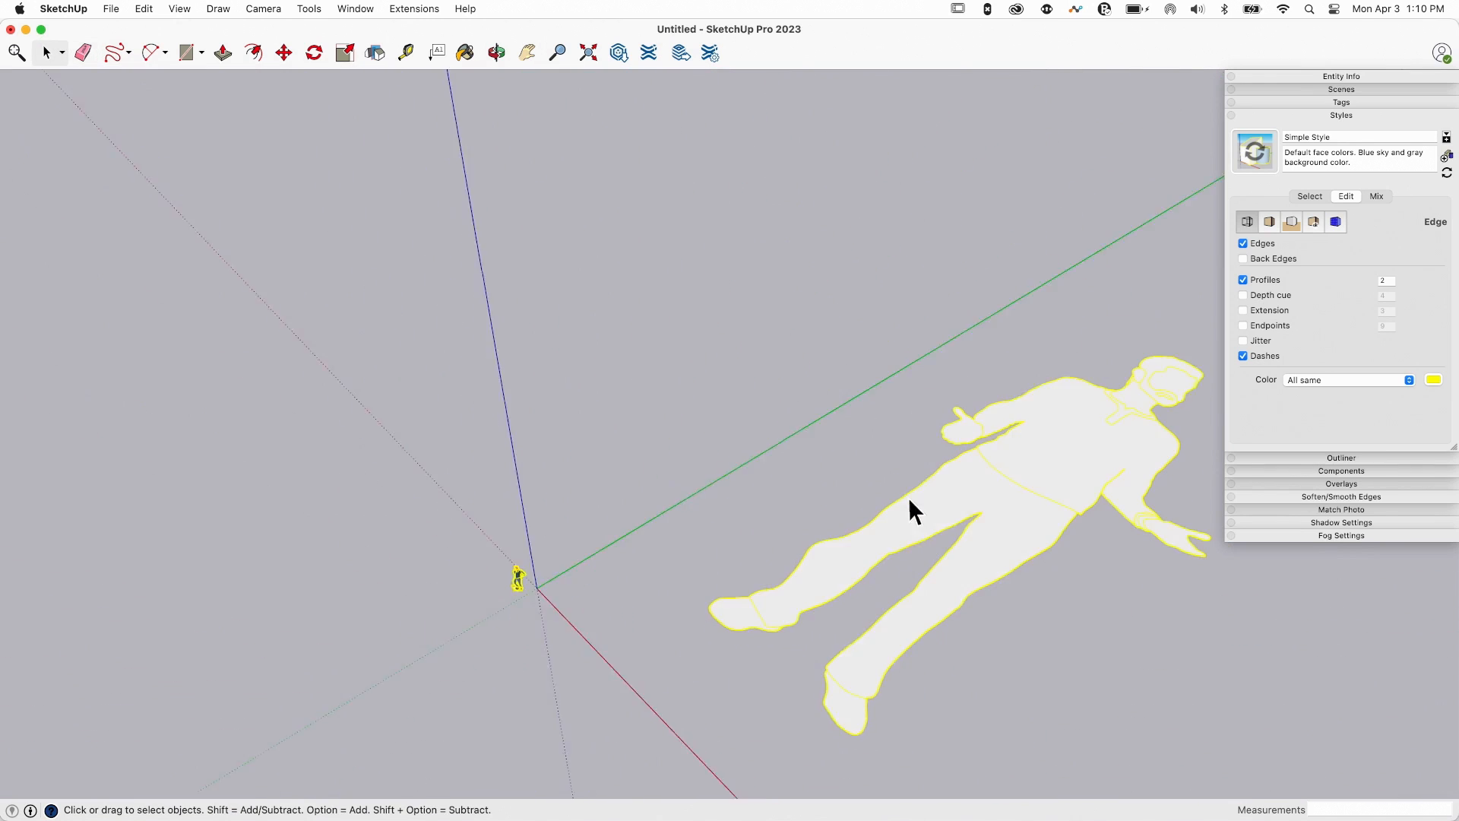
Reverse the silhouette's faces and rotate it 90° about the feet to stand upright
right_click(912, 510)
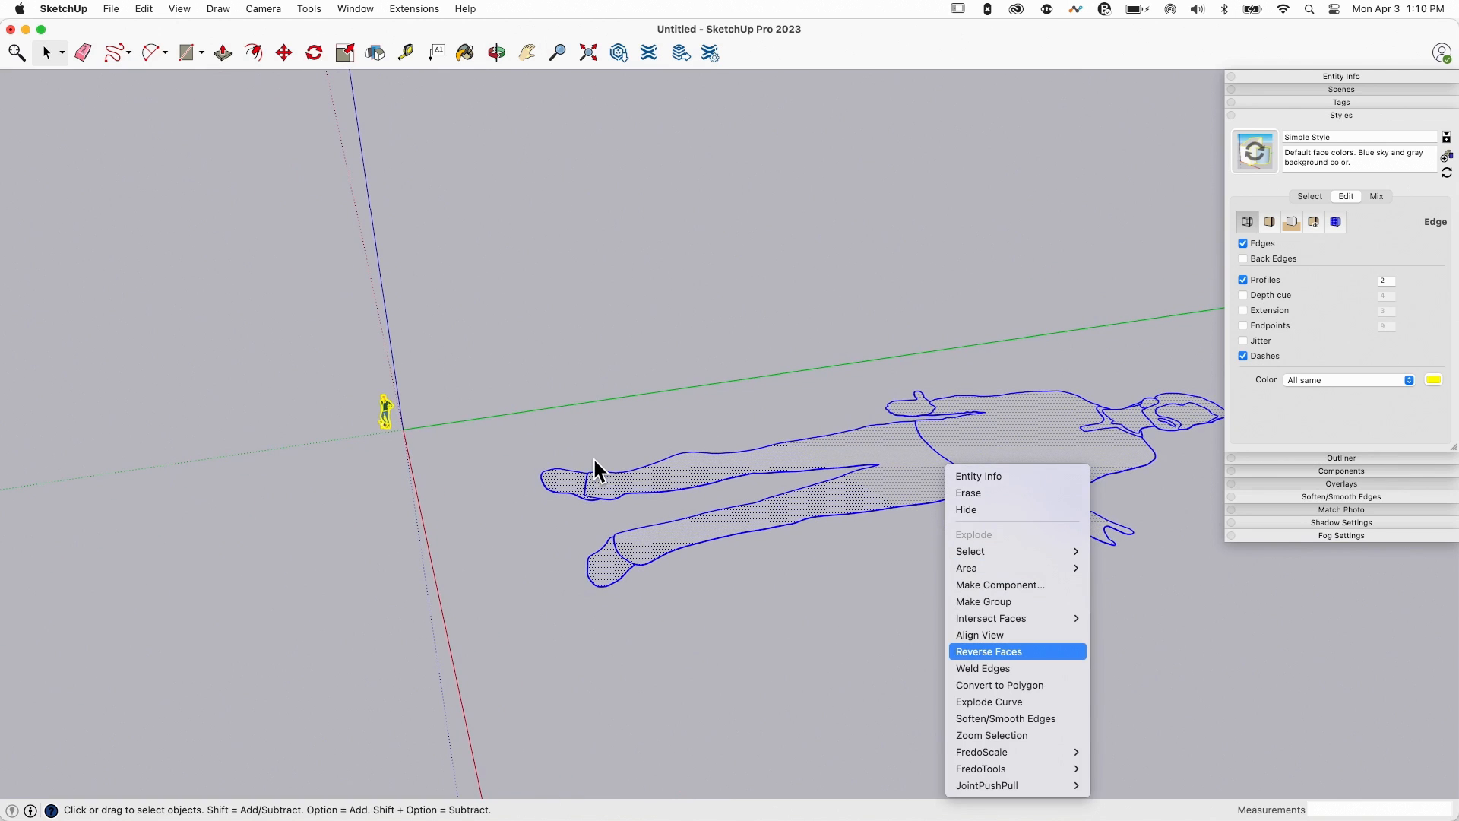
left_click(988, 651)
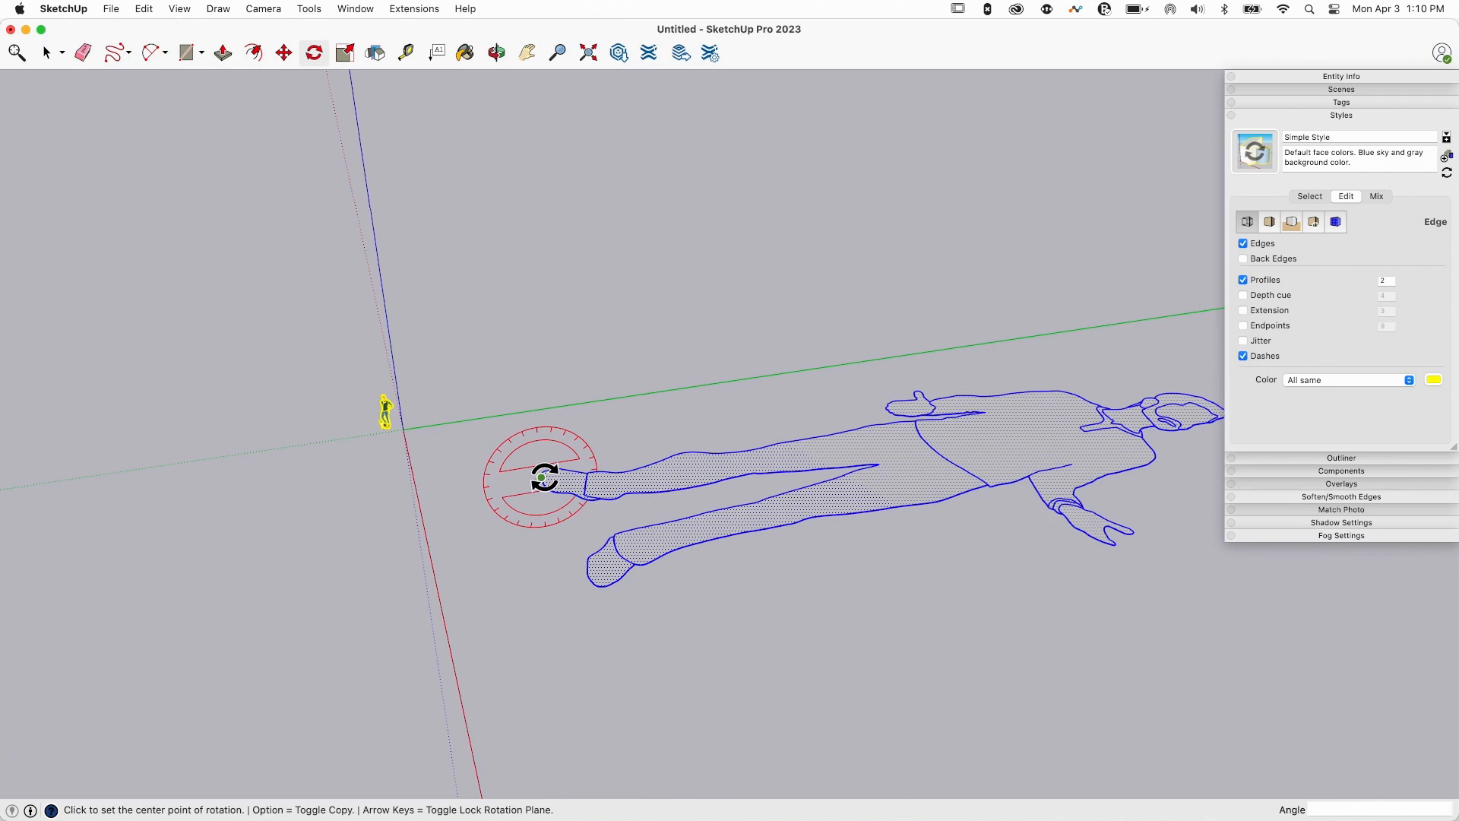
left_click(544, 478)
type("6'2")
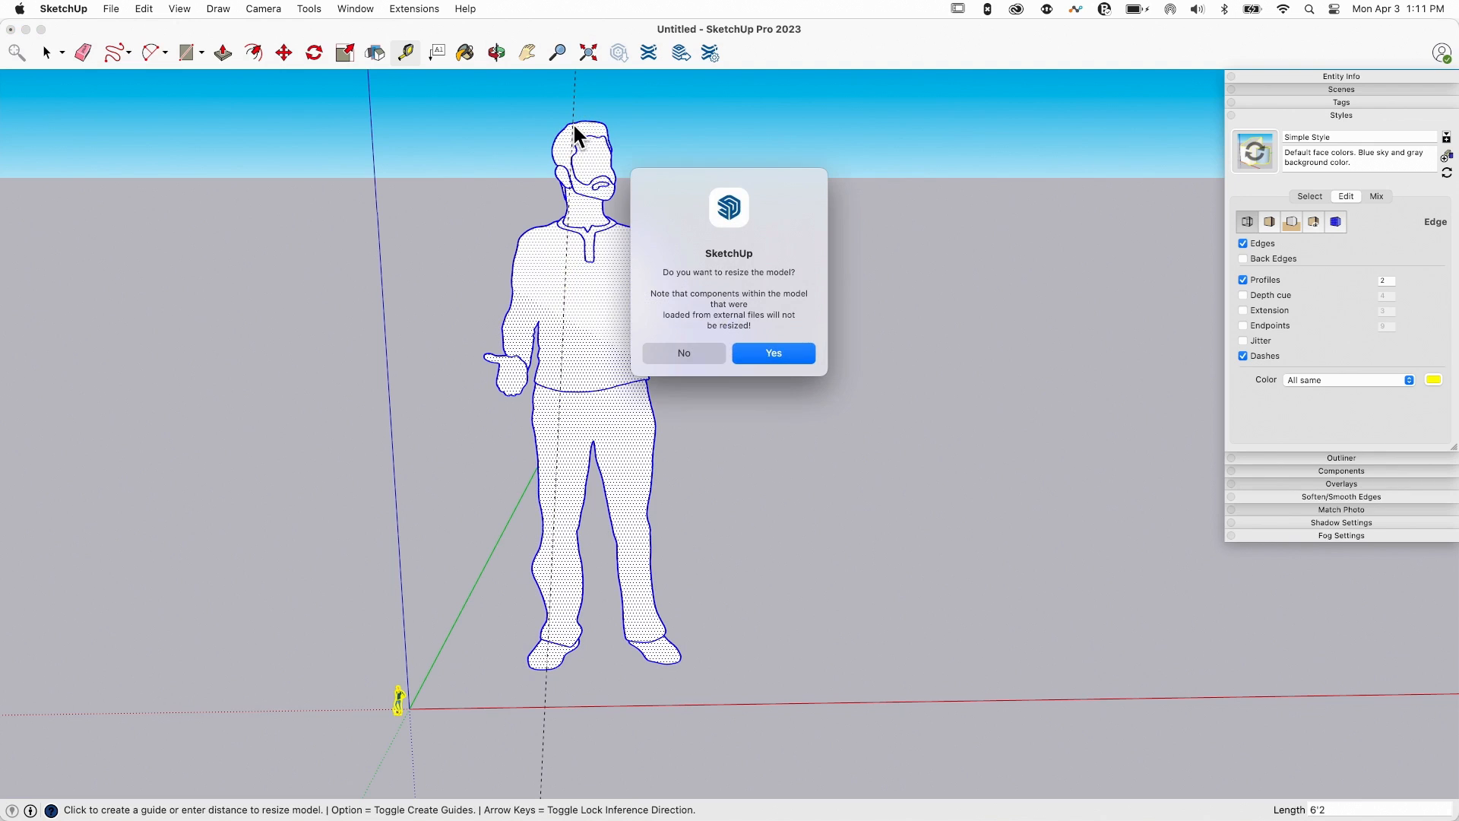
Confirm resizing the model so the silhouette measures 6' tall
left_click(773, 352)
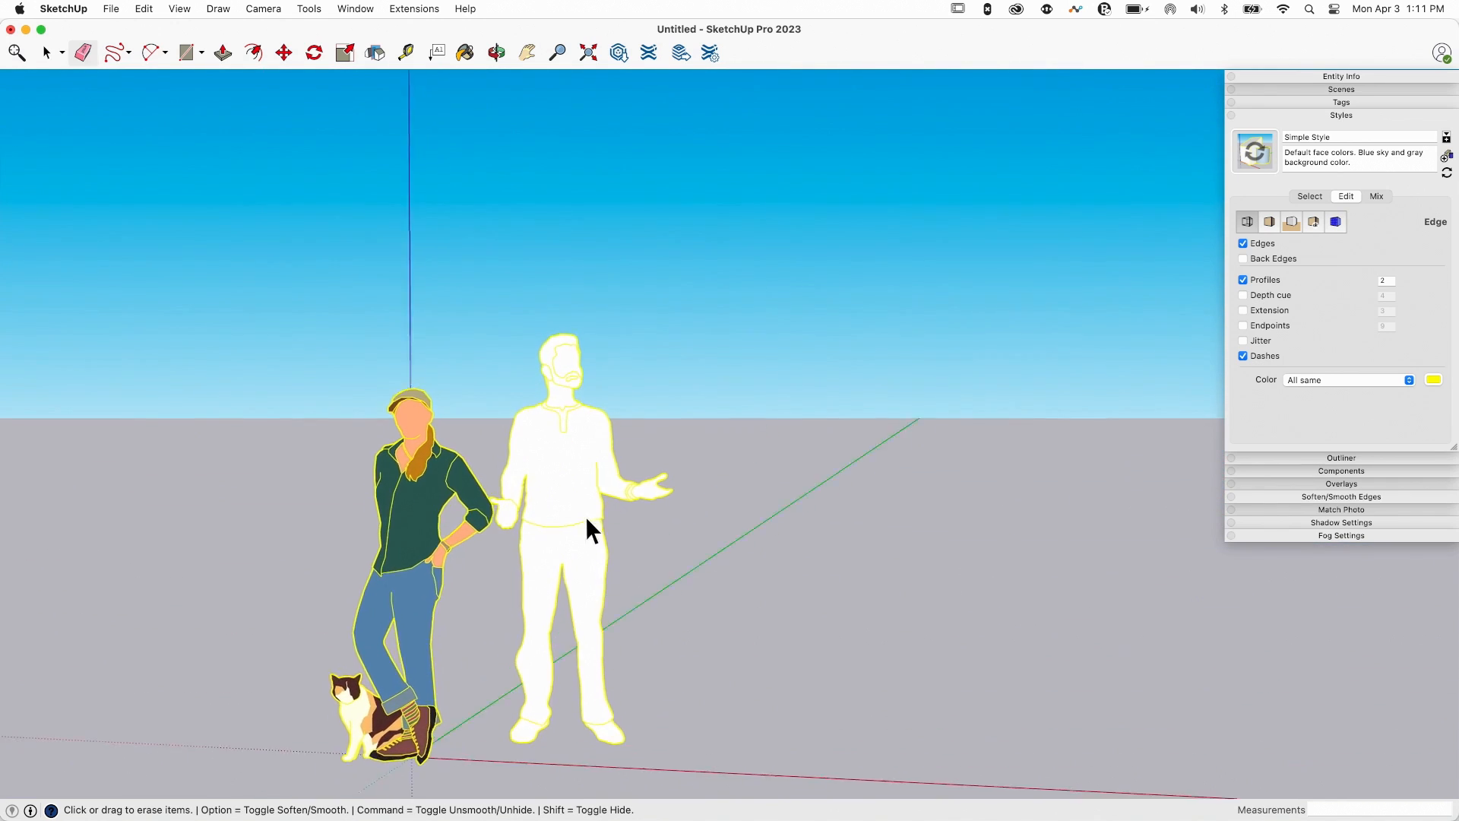
Make the silhouette a component named Aaron that always faces the camera
right_click(559, 460)
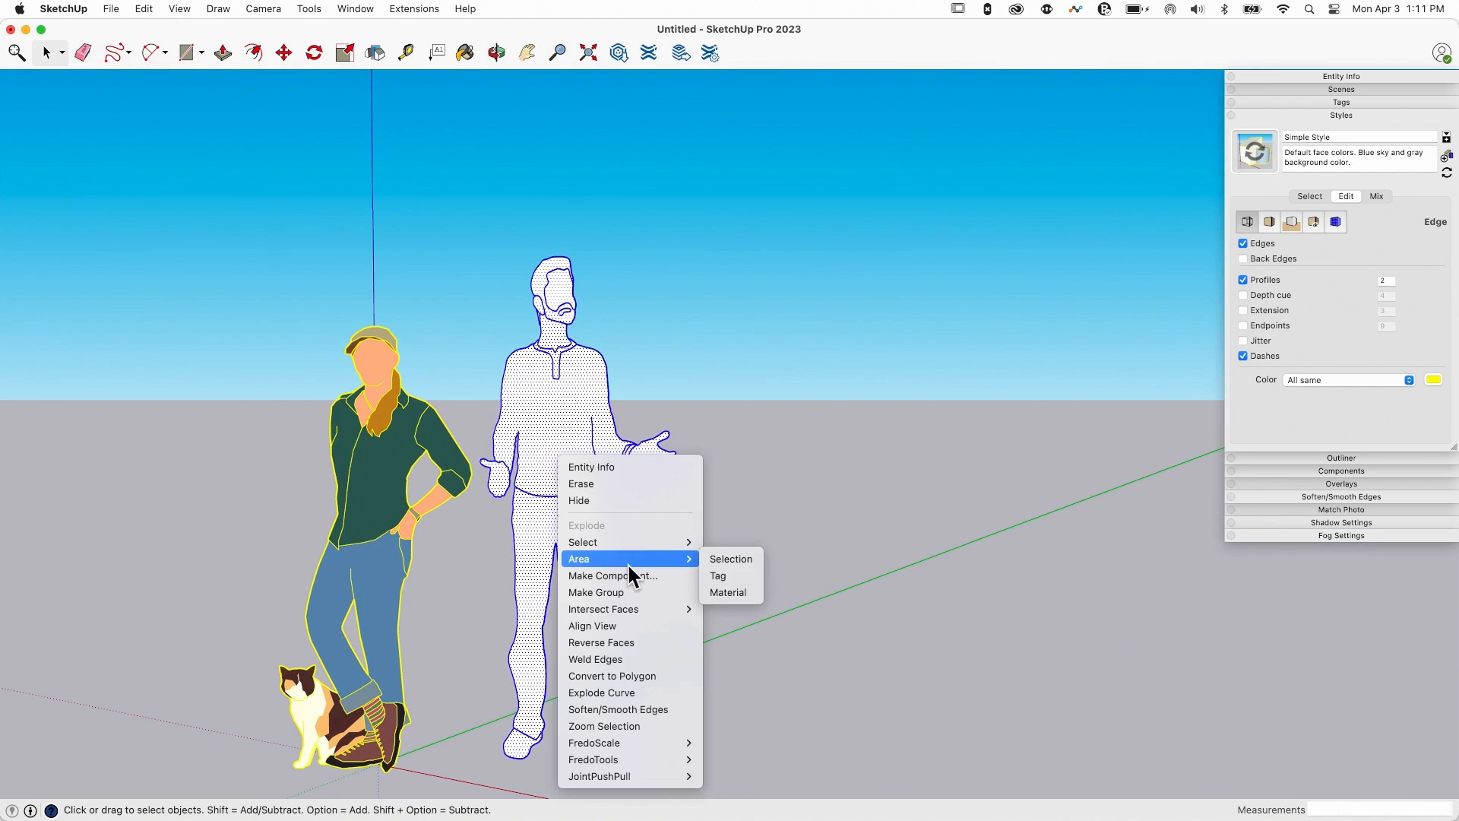
left_click(639, 584)
type("Aaron")
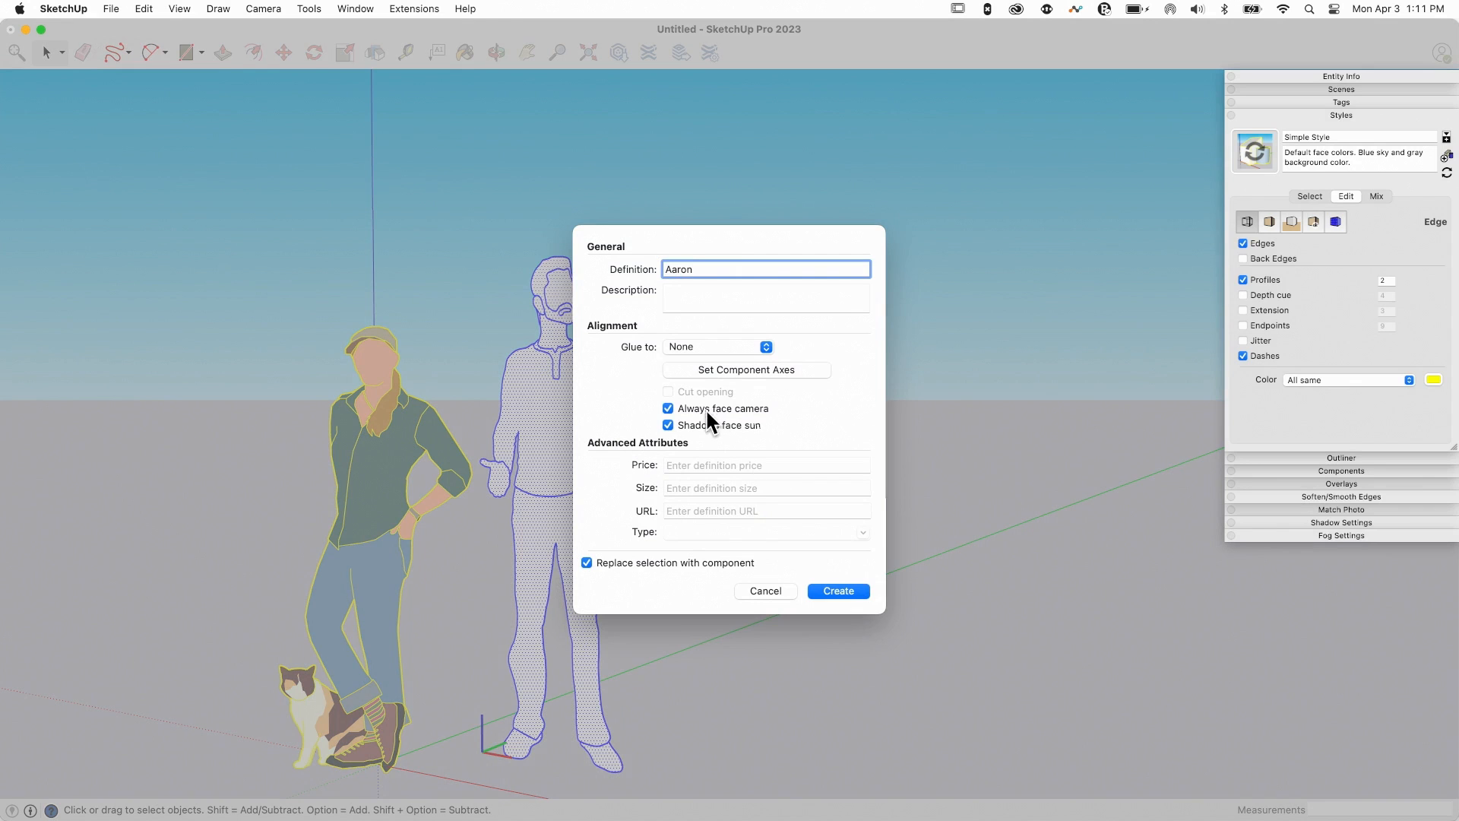
left_click(837, 591)
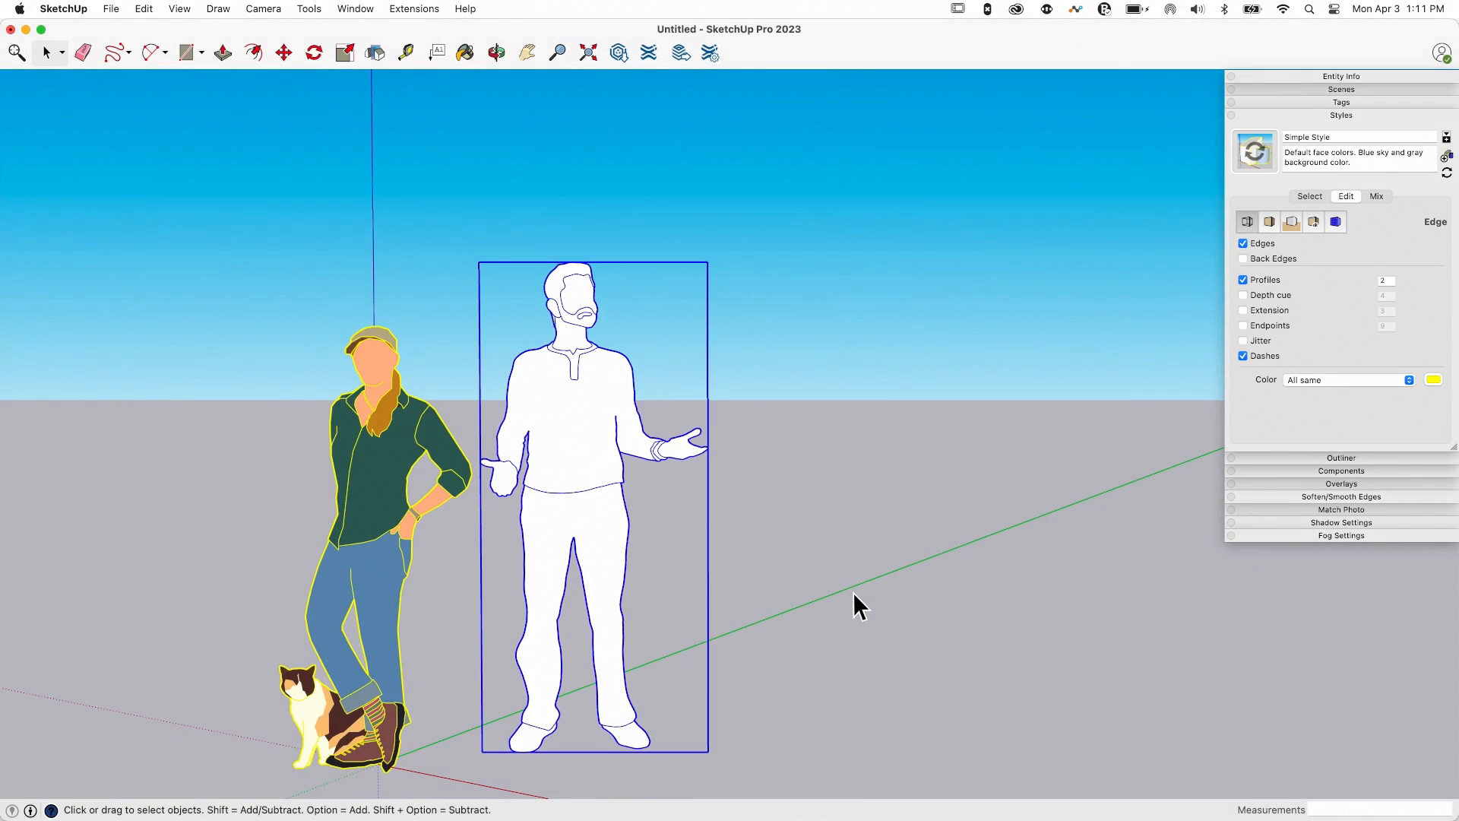